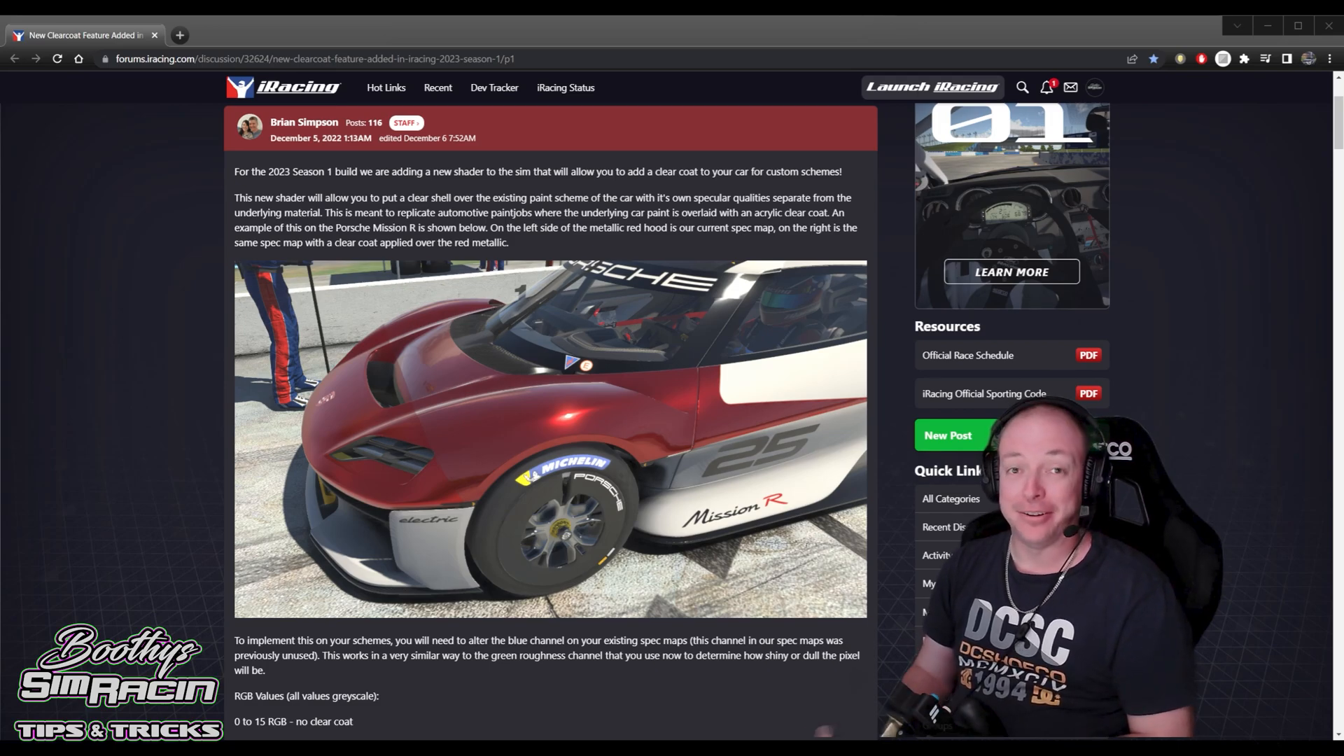
Scroll through the 'New Clearcoat Feature' post on forums.iracing.com to review the clearcoat spec channel
left_click(387, 87)
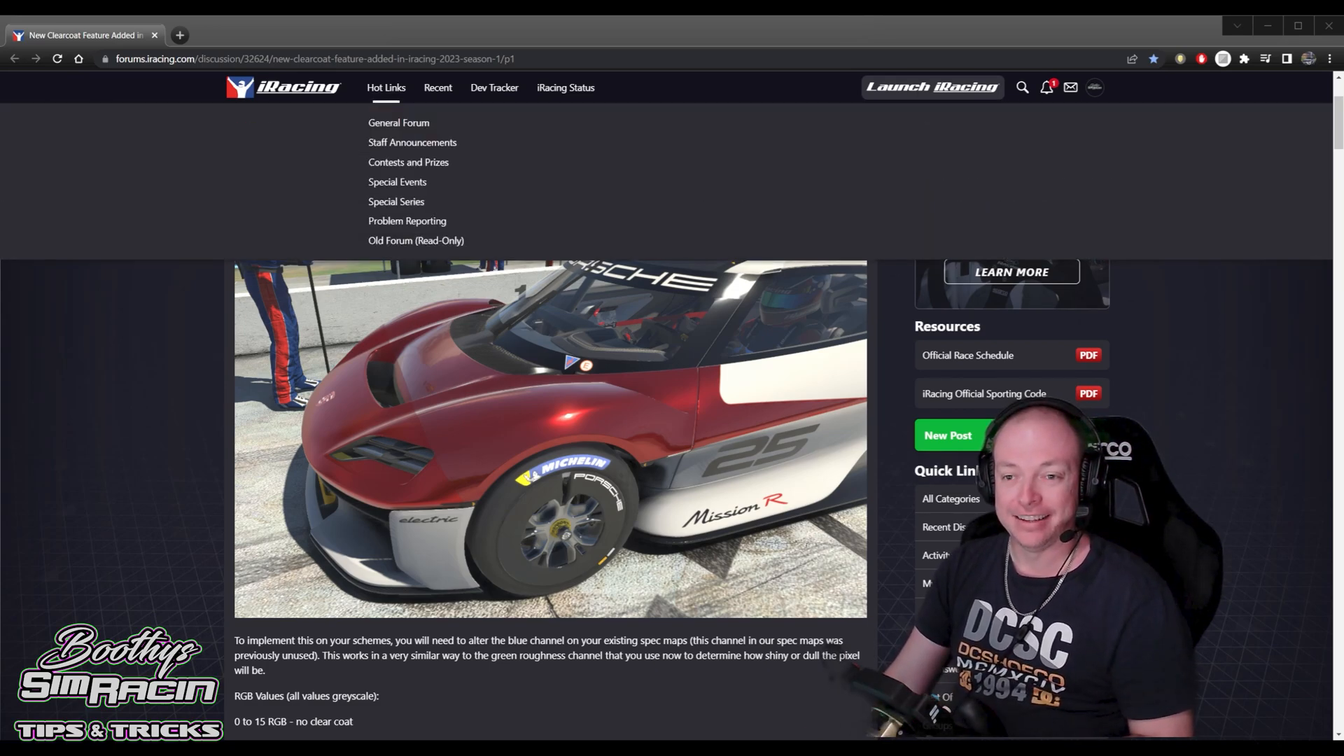
scroll("down", 3)
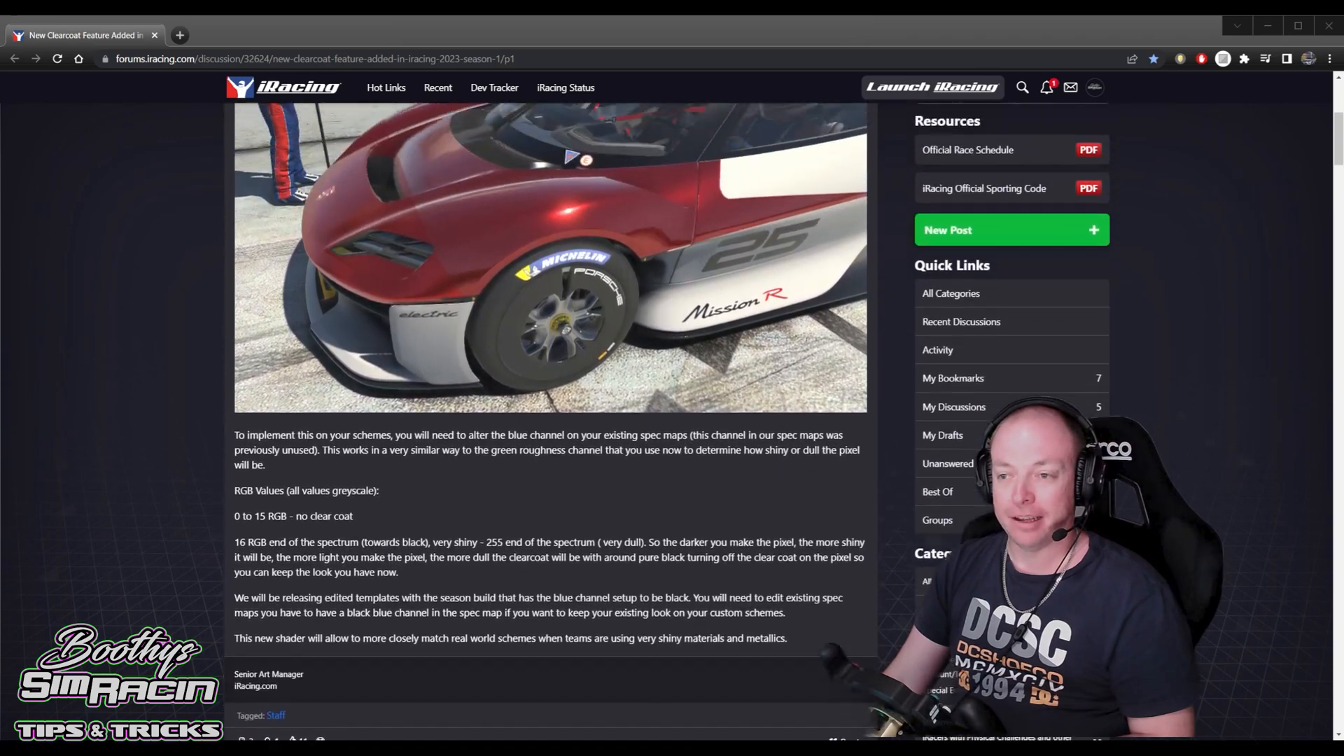
scroll("up", 3)
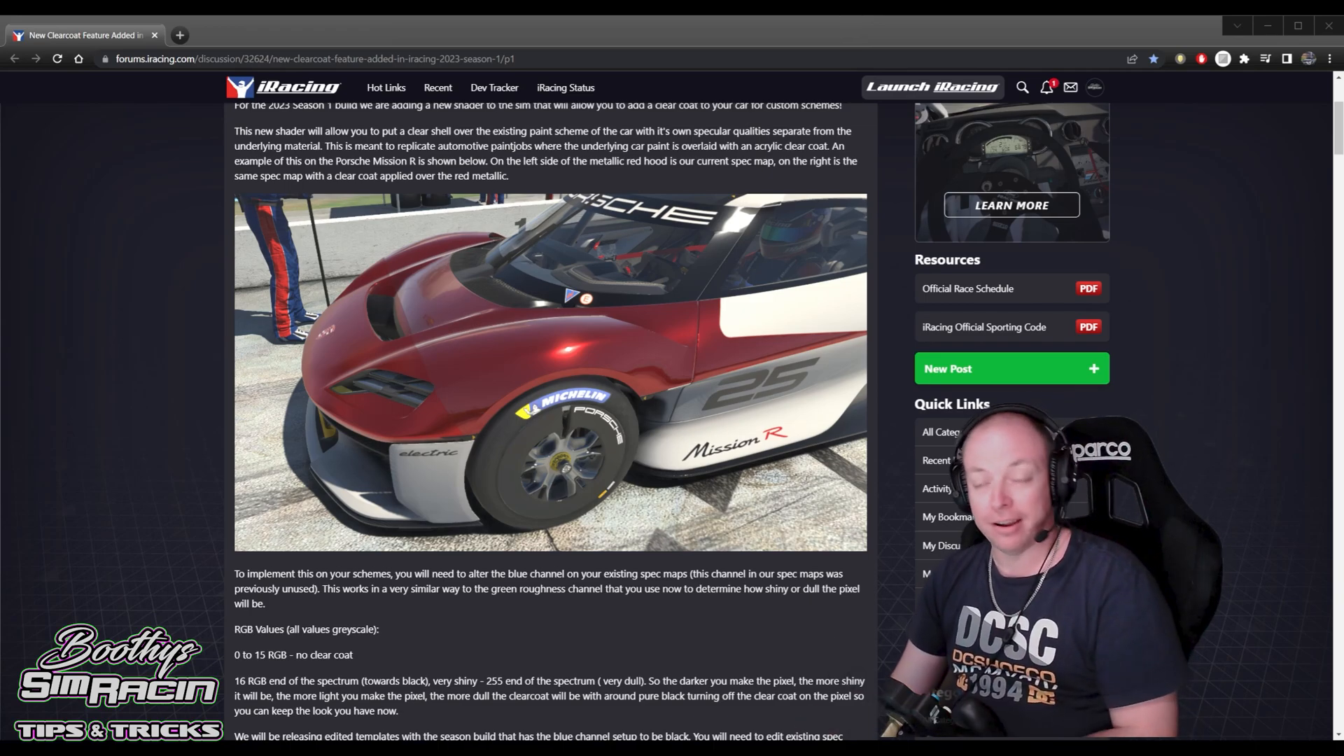
scroll("down", 3)
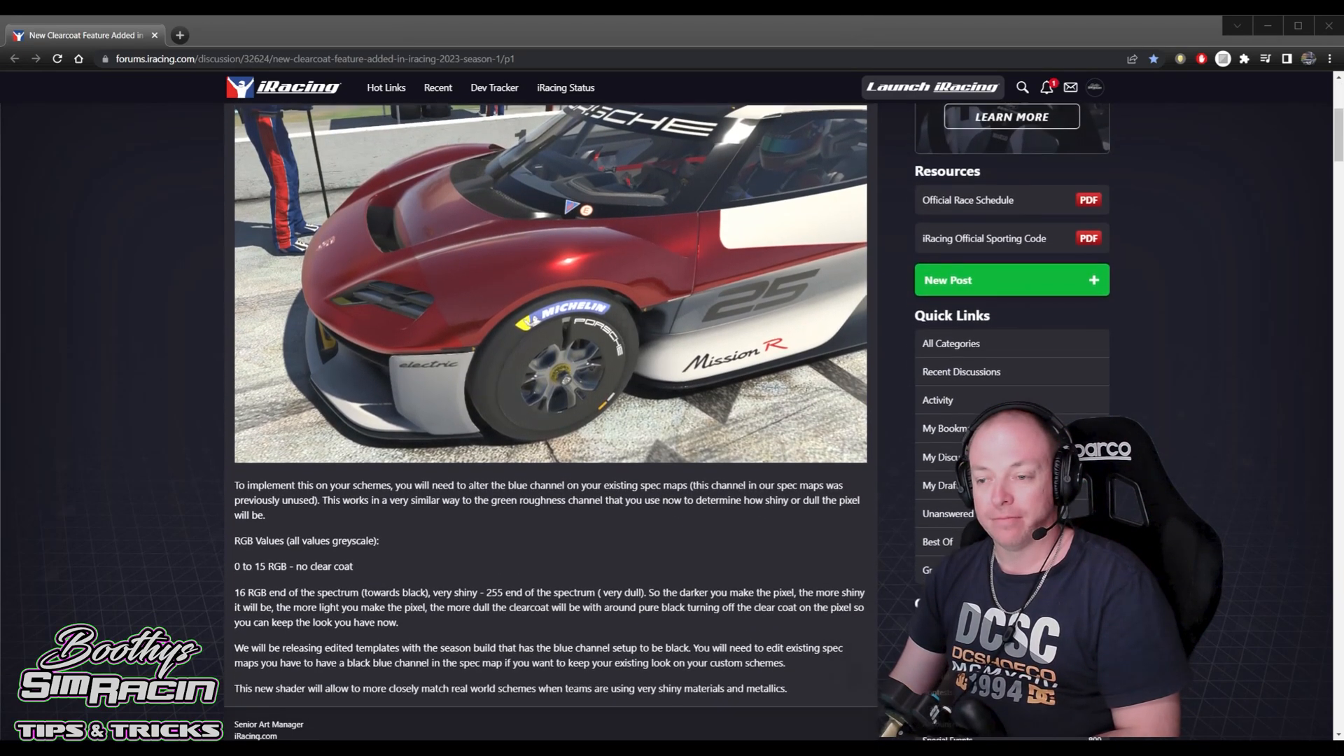
scroll("down", 3)
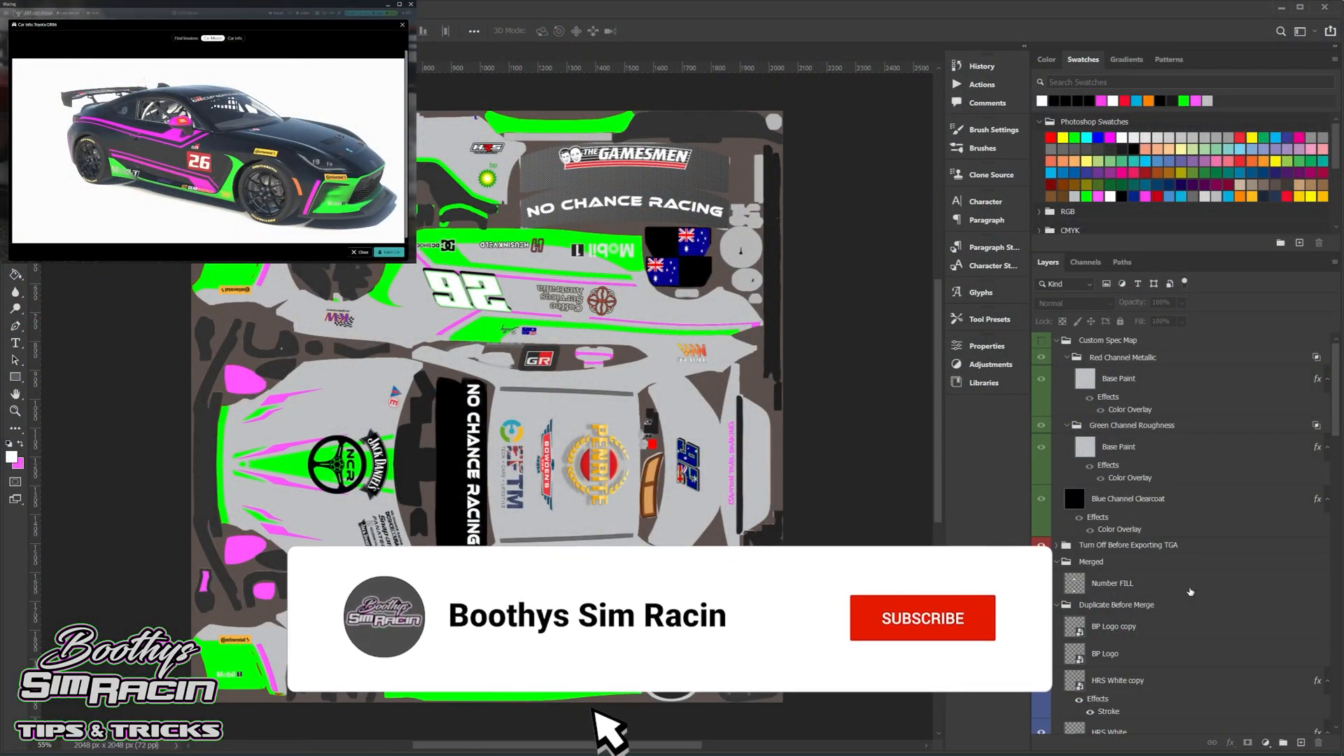
left_click(921, 617)
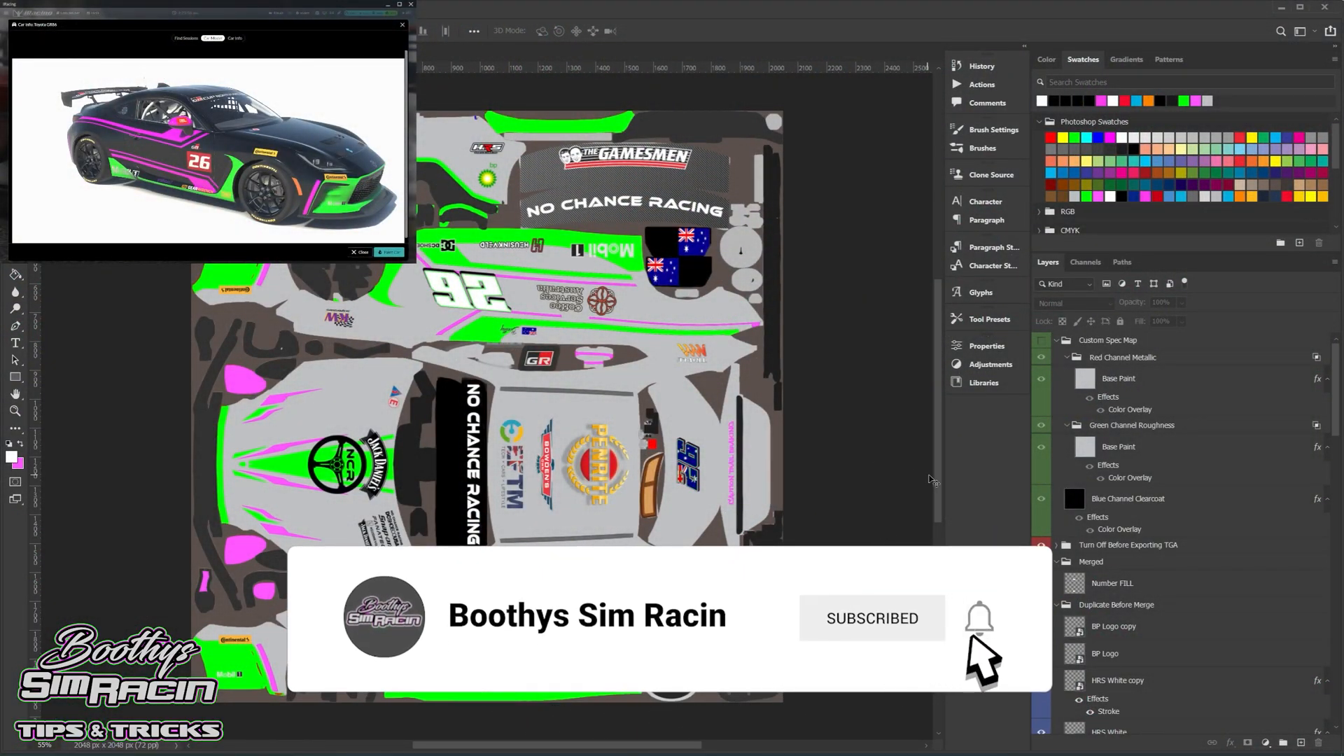
left_click(1042, 545)
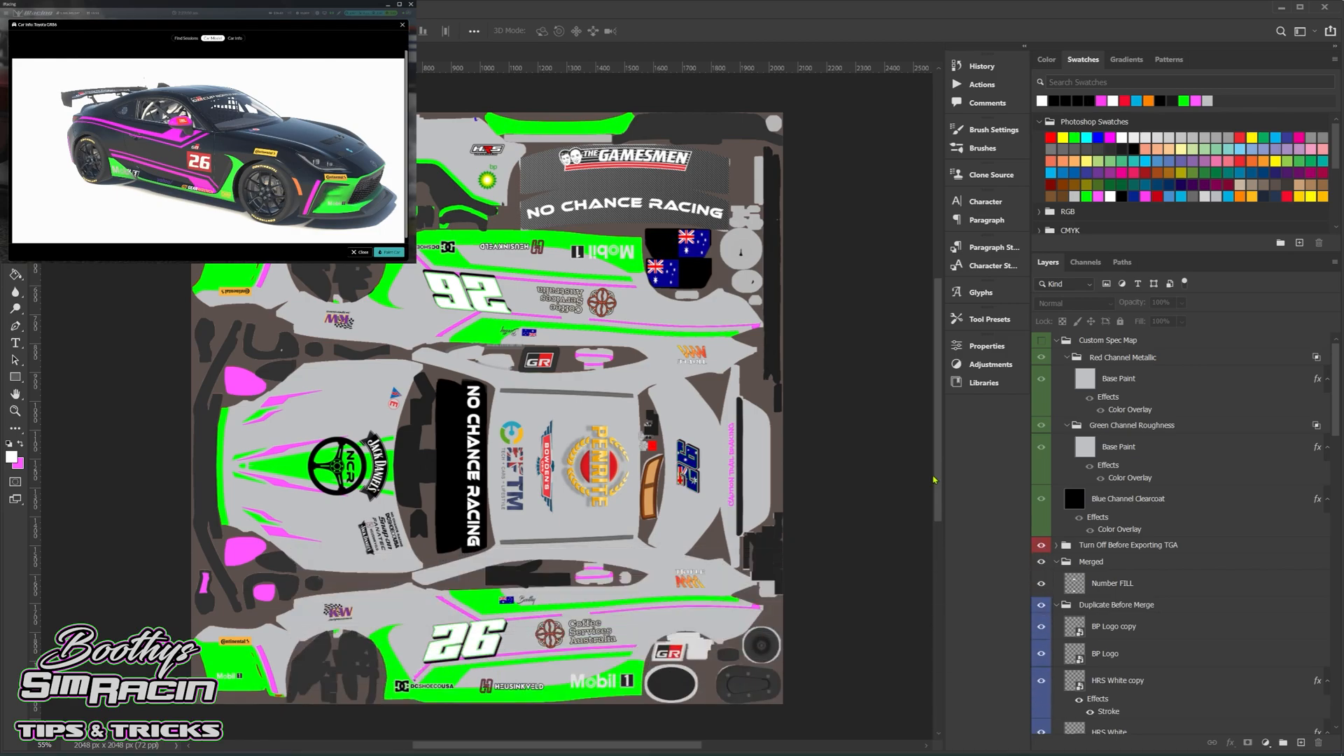
mouse_move(940, 477)
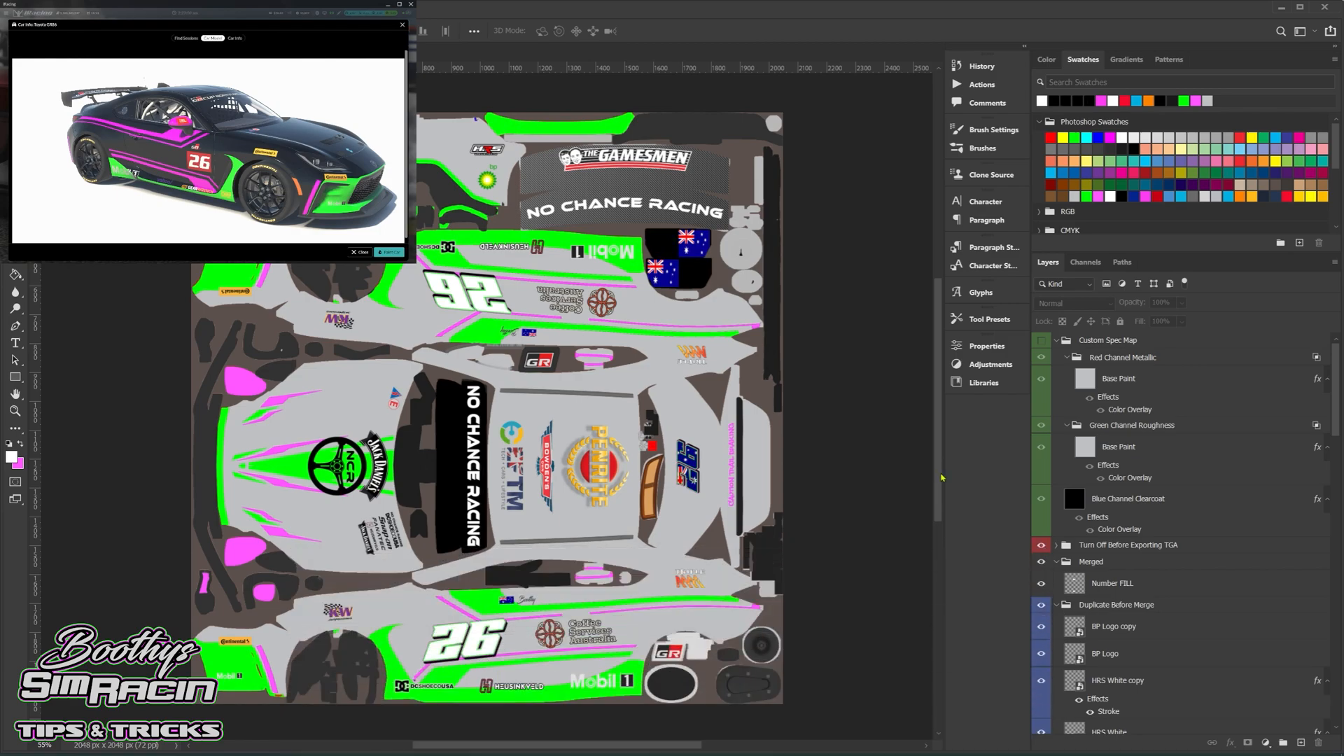
mouse_move(927, 489)
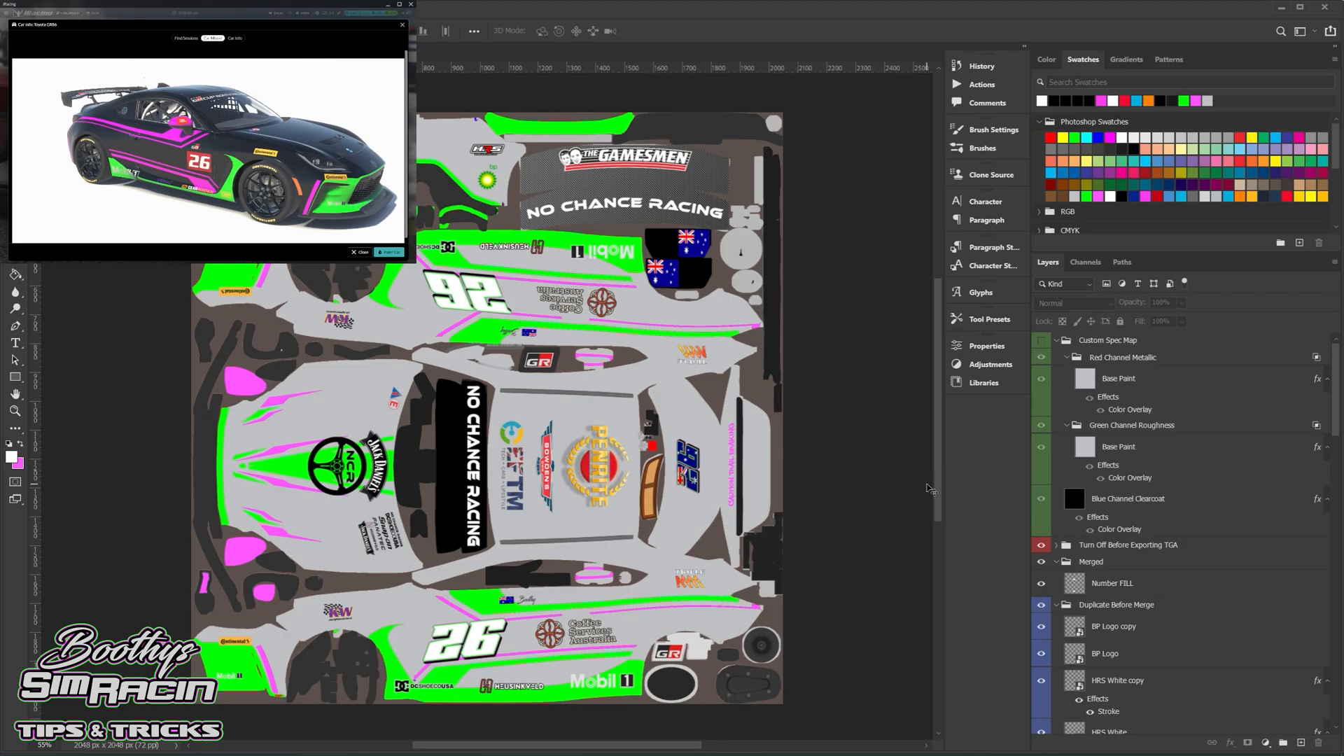
mouse_move(934, 489)
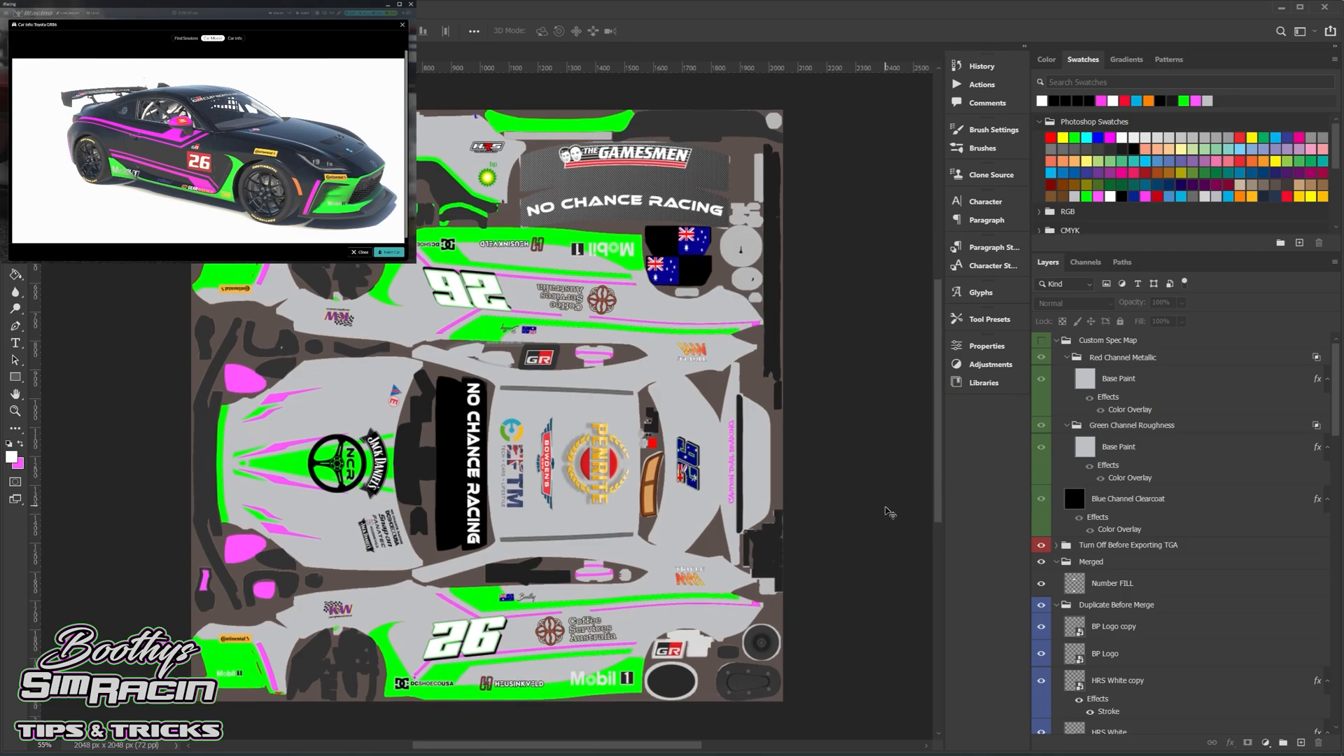
mouse_move(883, 546)
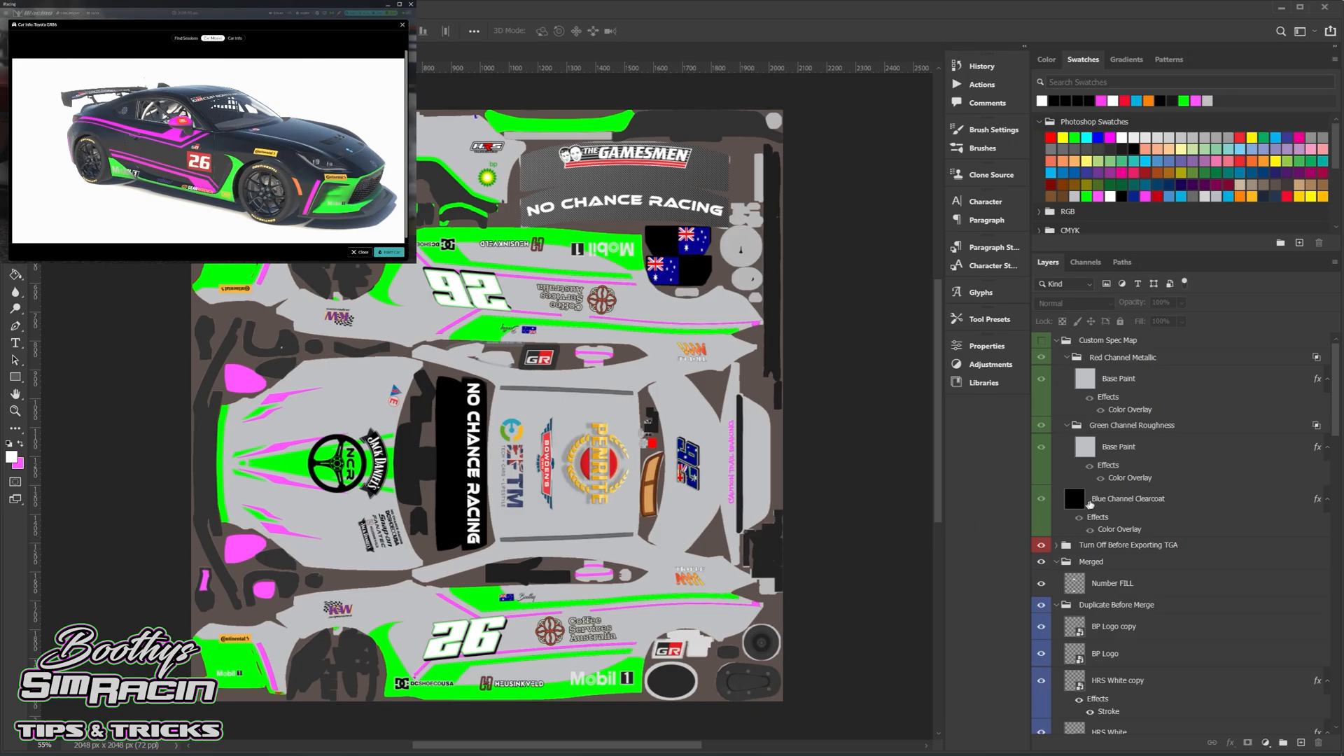
left_click(1129, 499)
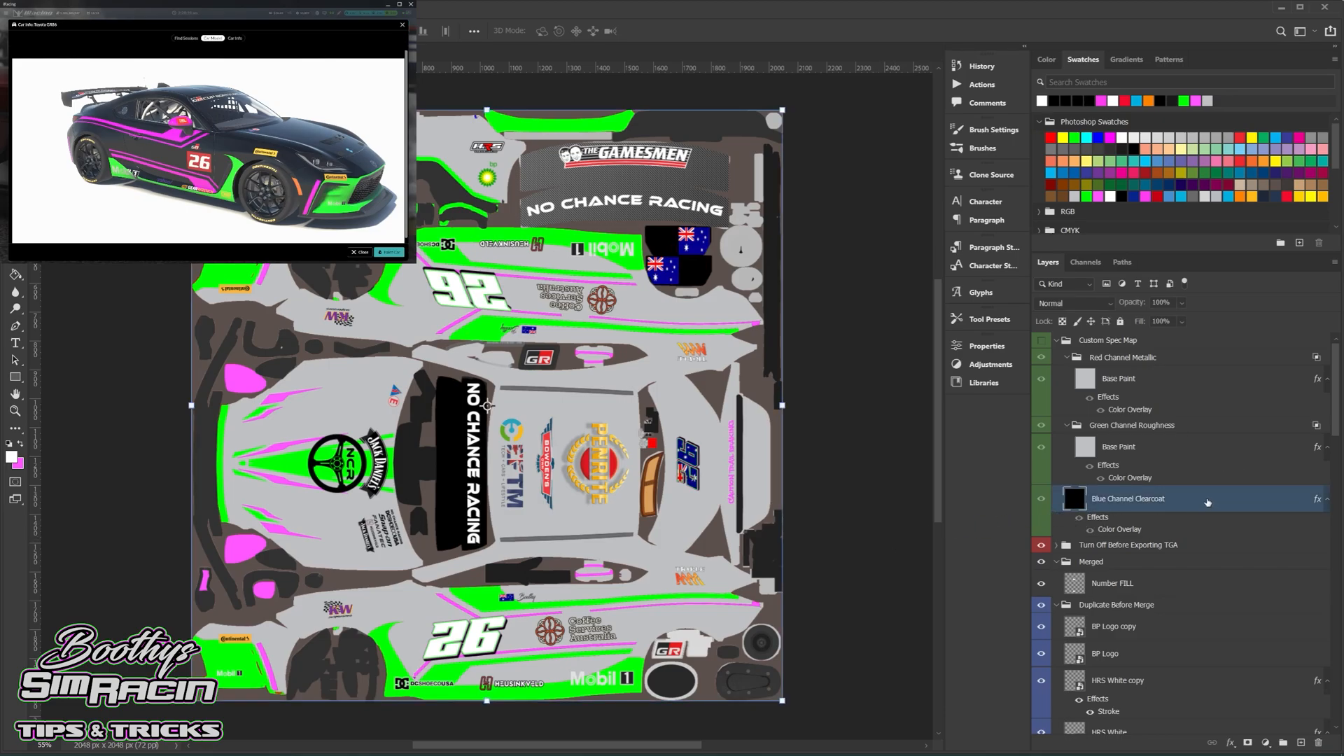
mouse_move(1158, 514)
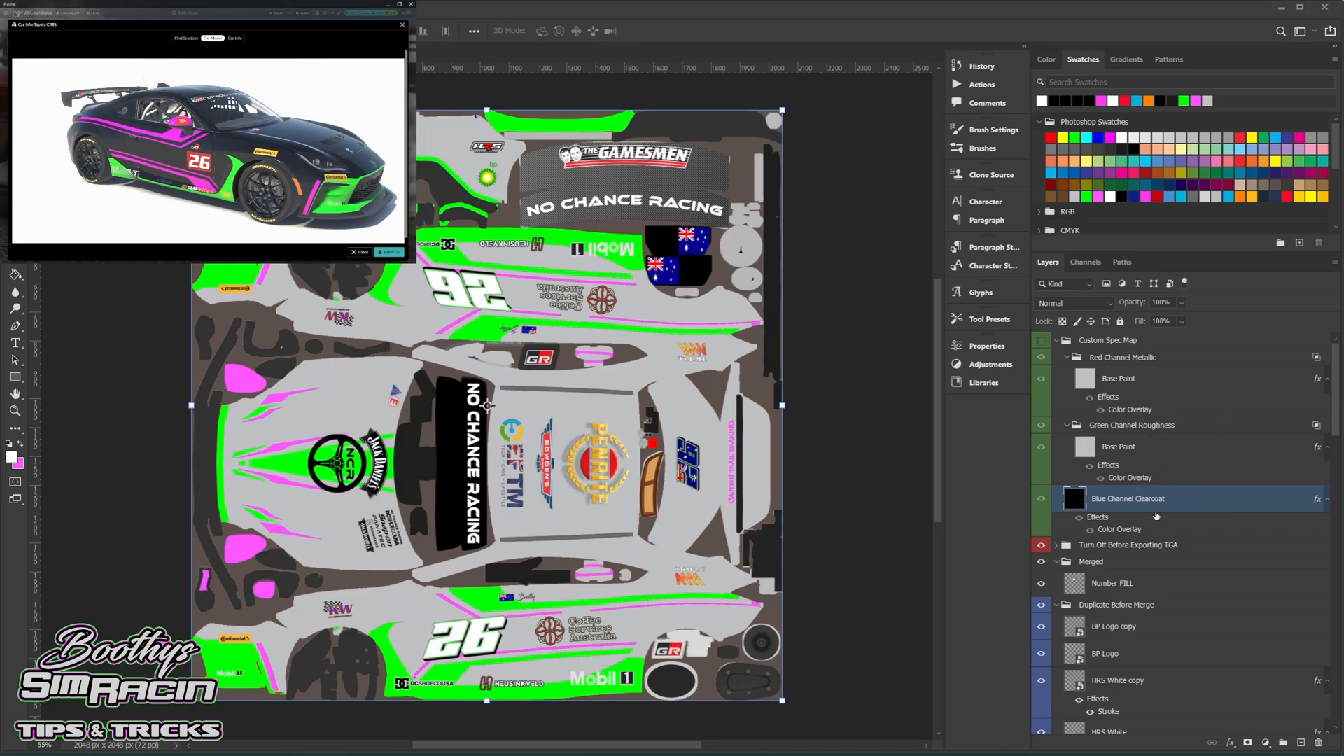
scroll("down", 3)
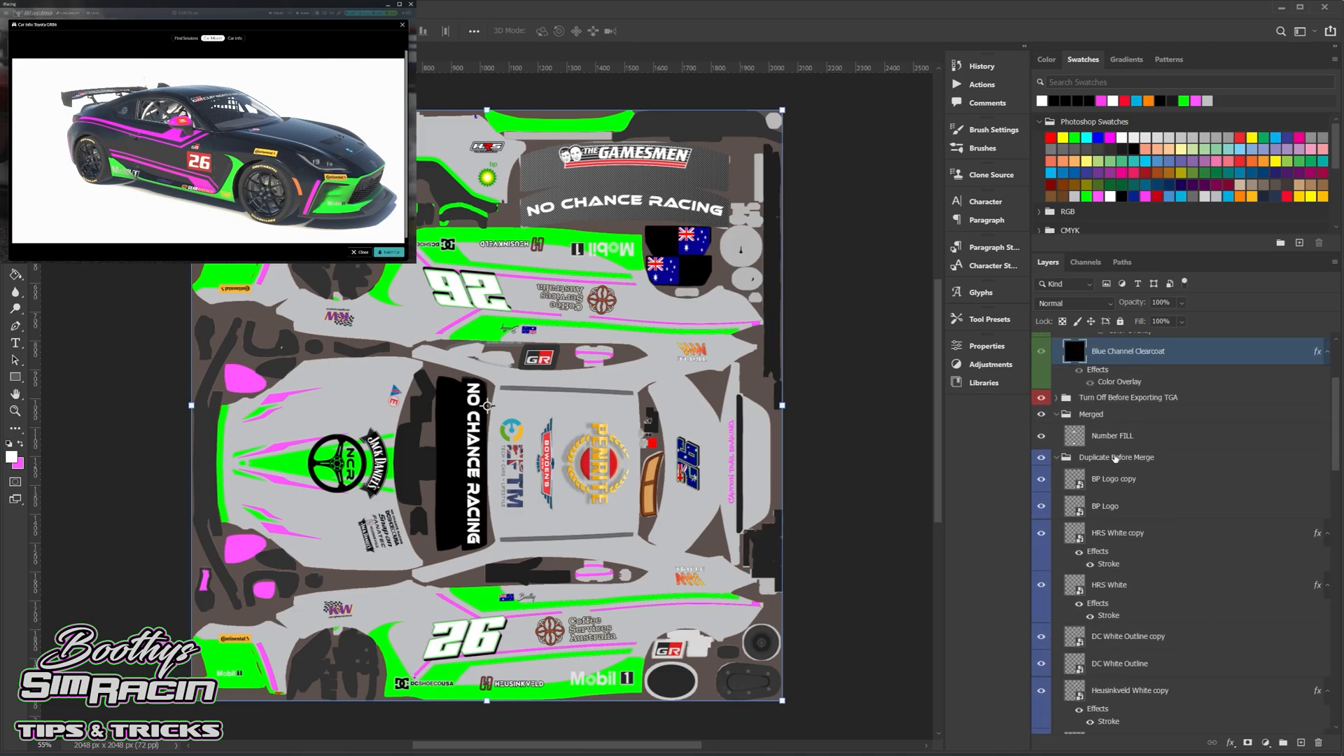
left_click(1116, 457)
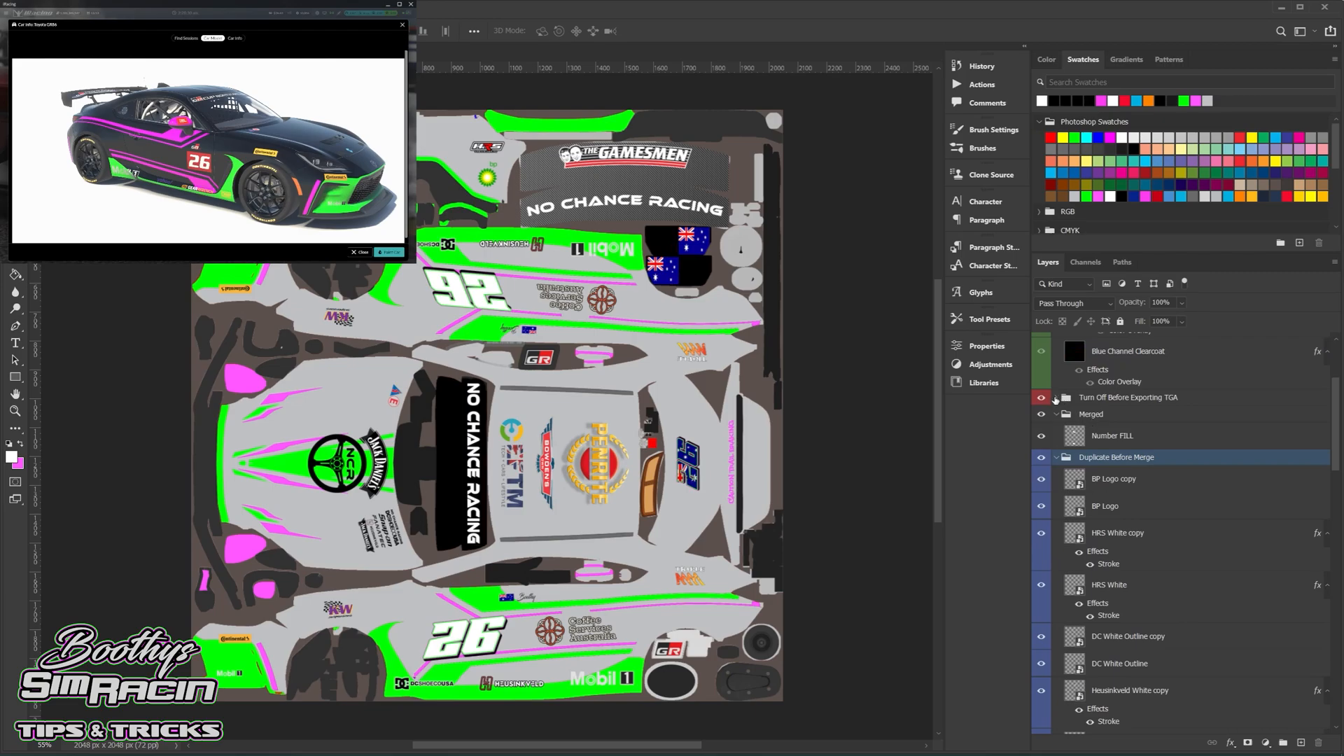
left_click(1056, 396)
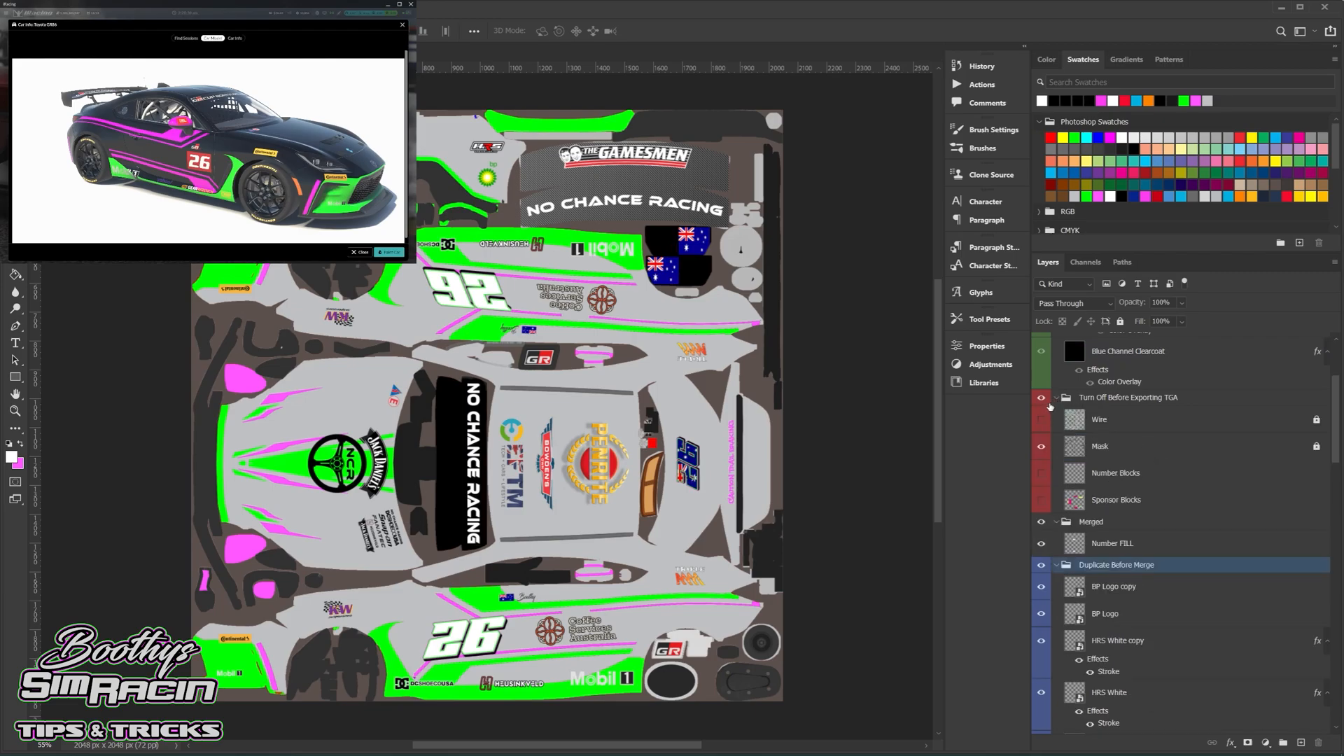
left_click(1043, 397)
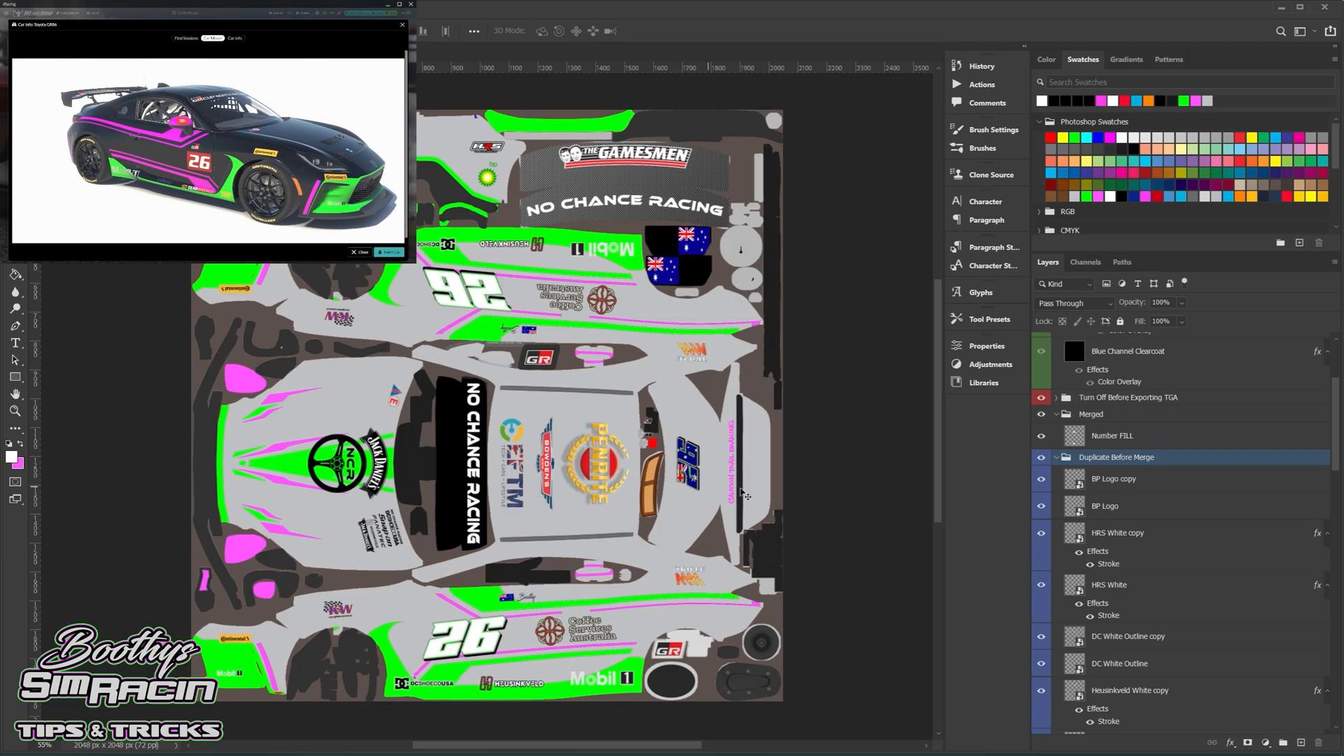
mouse_move(1158, 497)
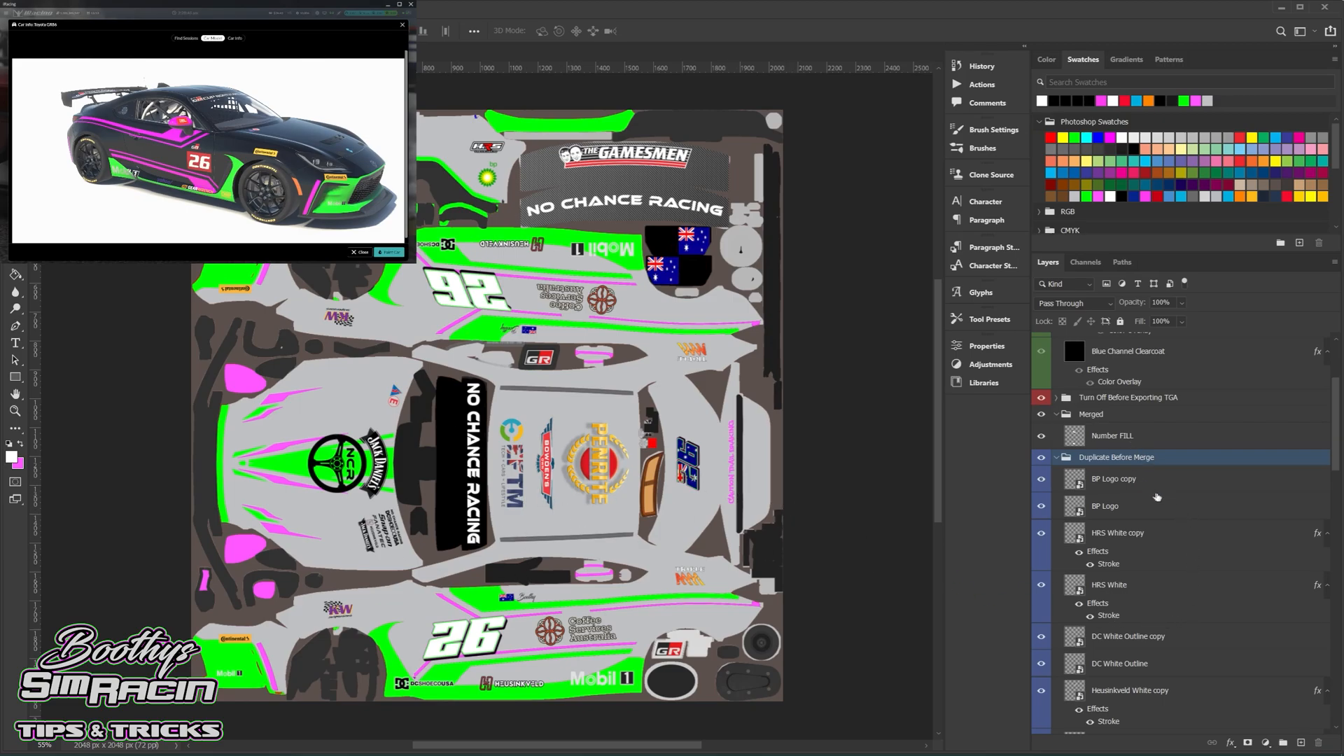
scroll("up", 3)
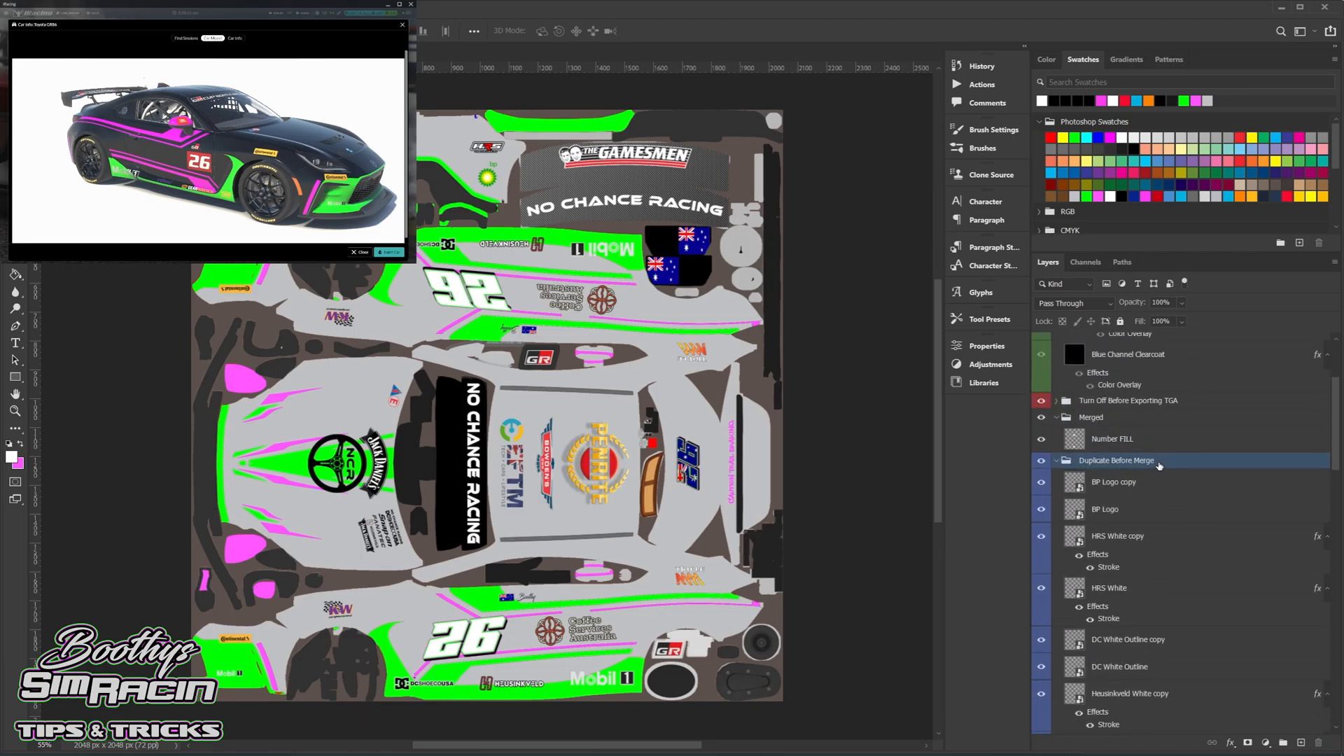
scroll("down", 3)
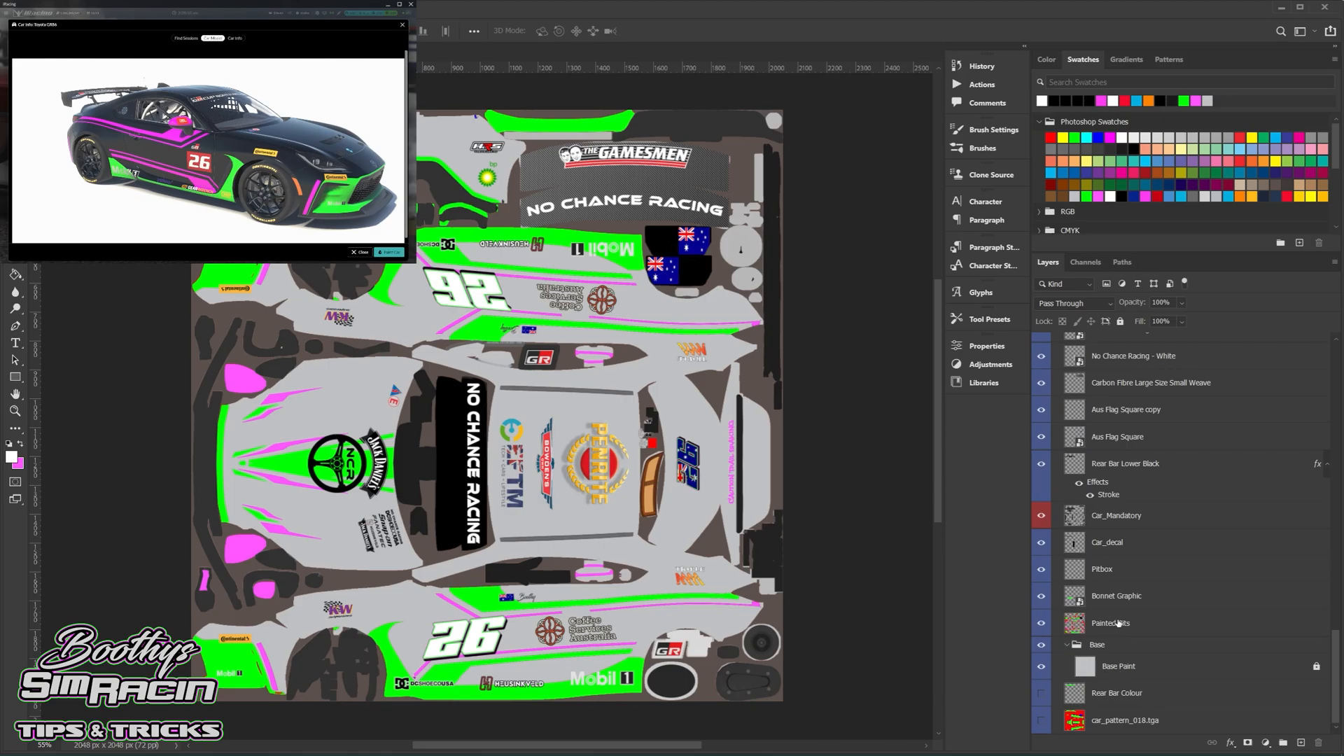
scroll("down", 3)
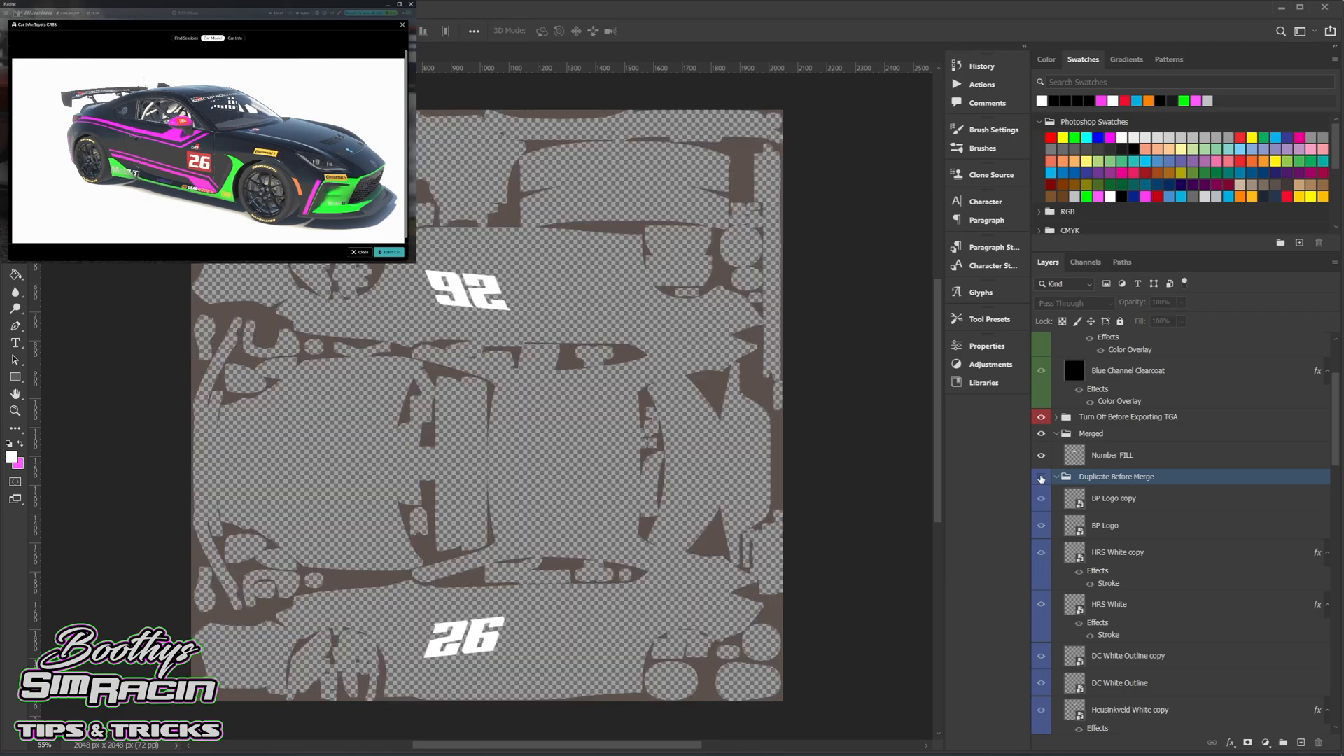
left_click(1042, 476)
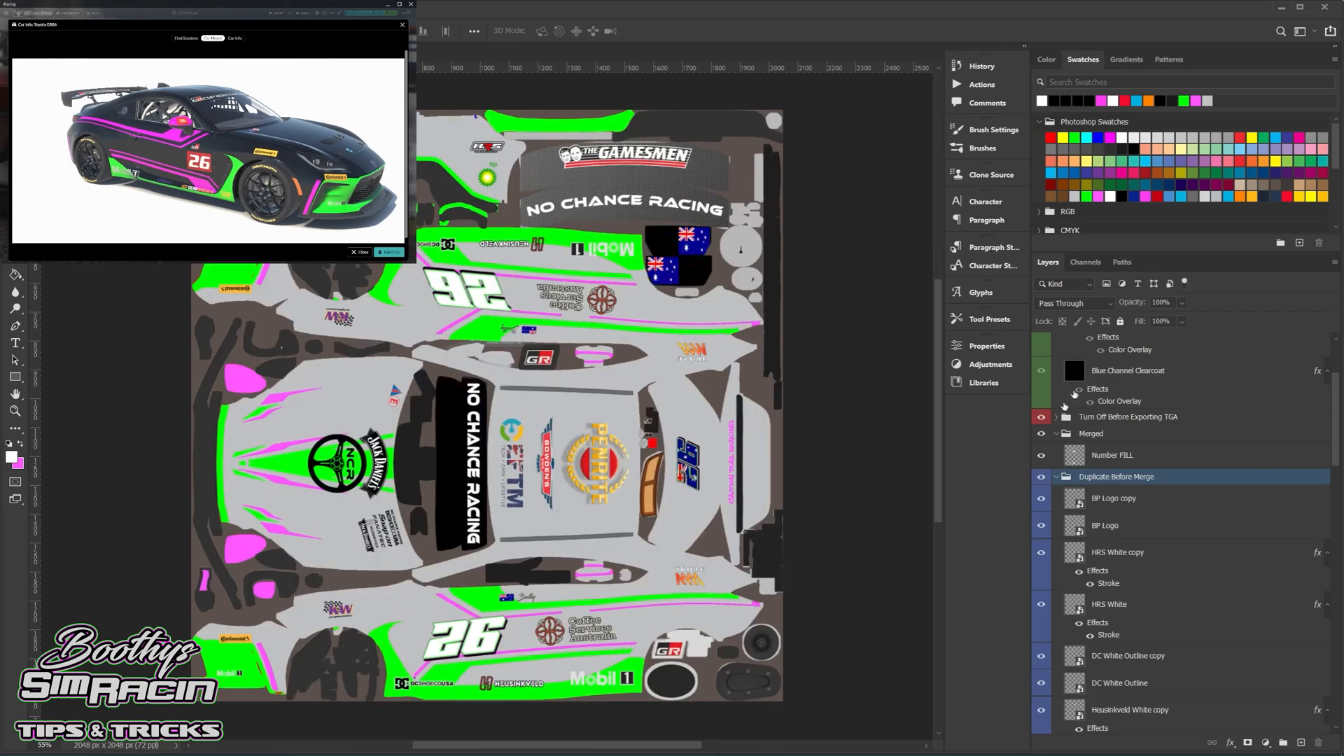
left_click(1113, 498)
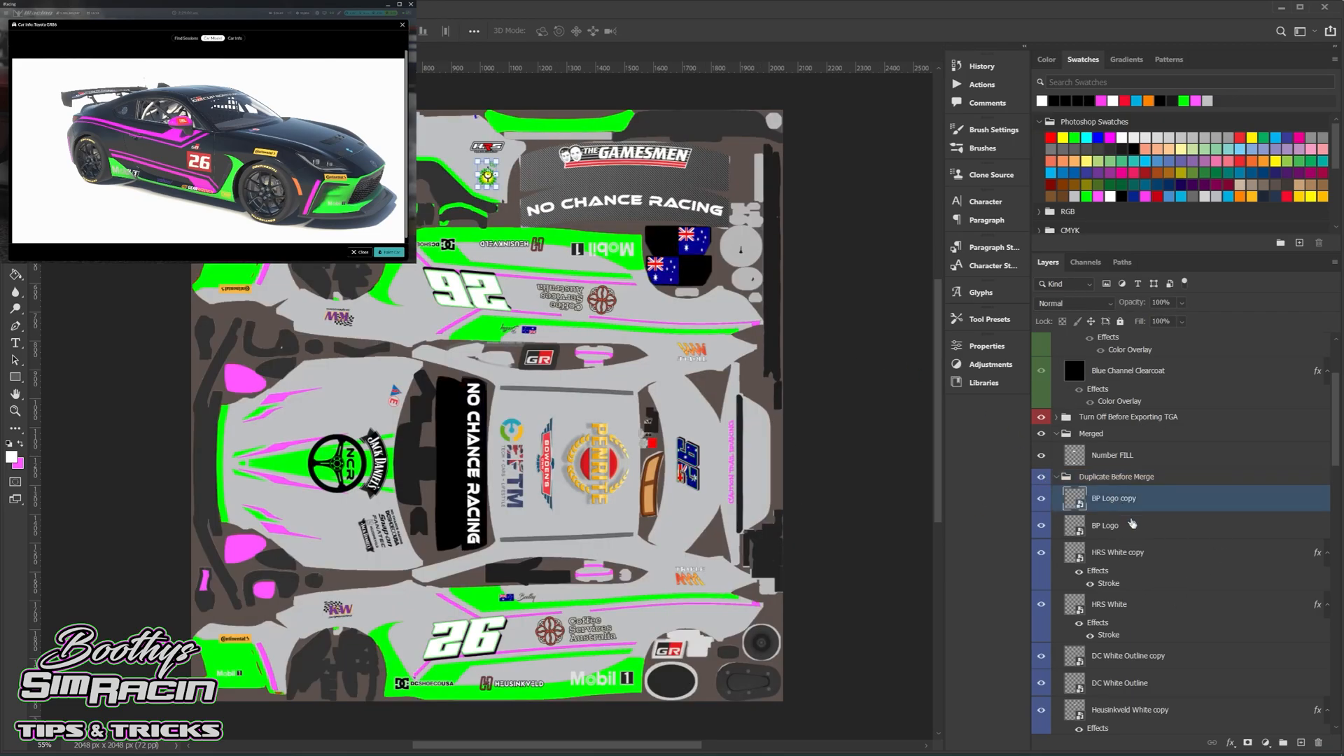
scroll("down", 3)
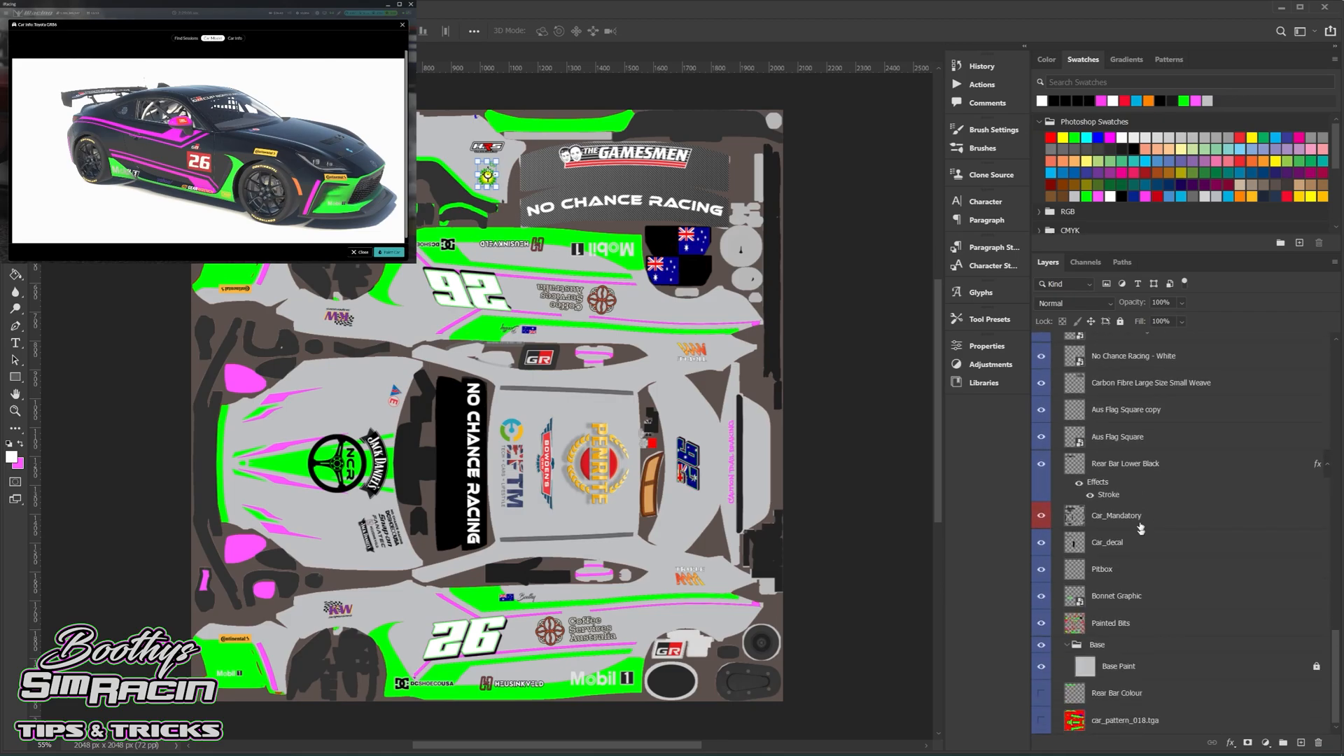
mouse_move(1127, 629)
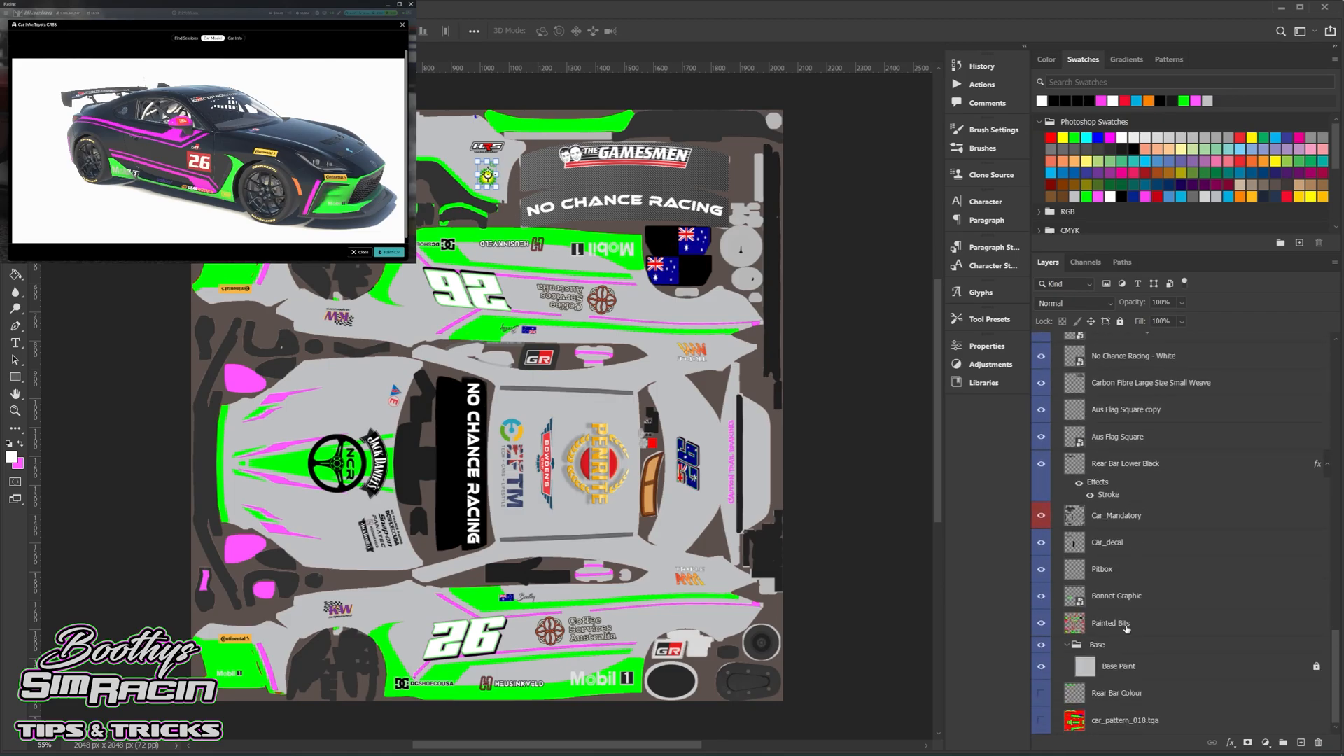
mouse_move(1125, 628)
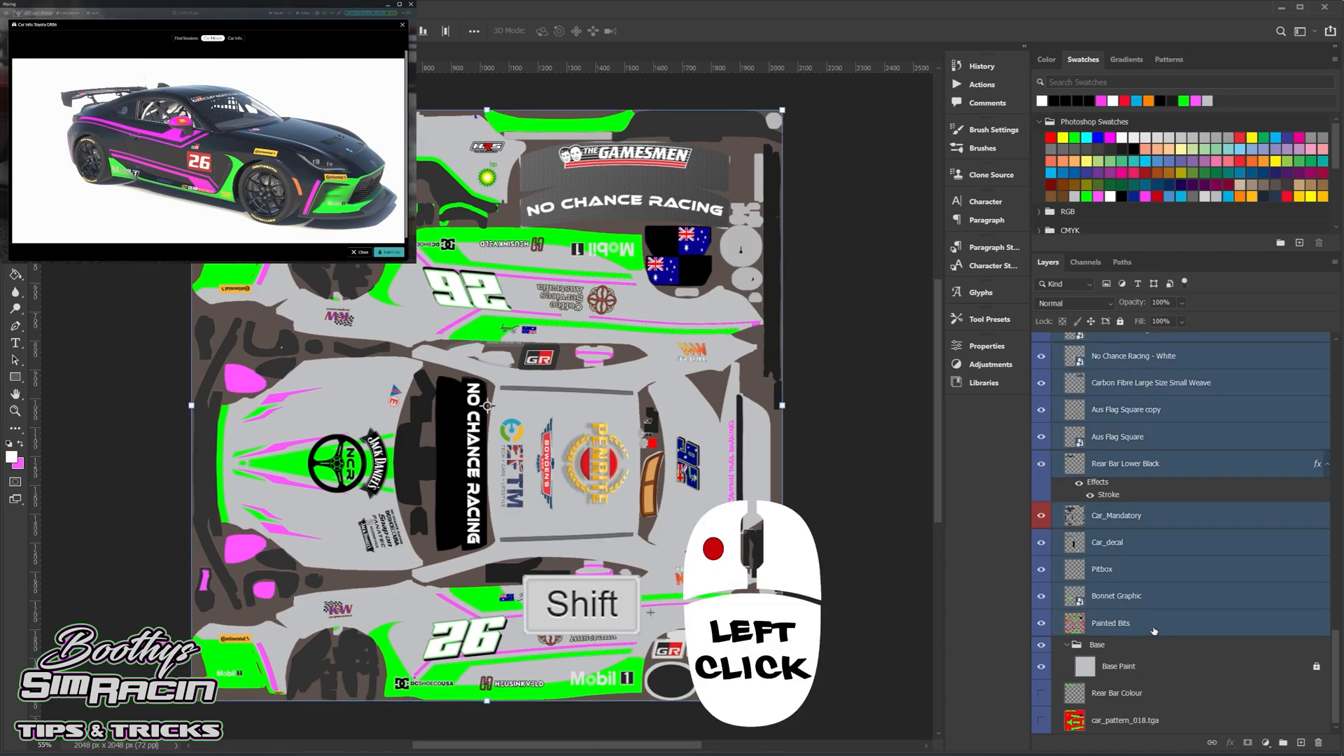
mouse_move(1190, 579)
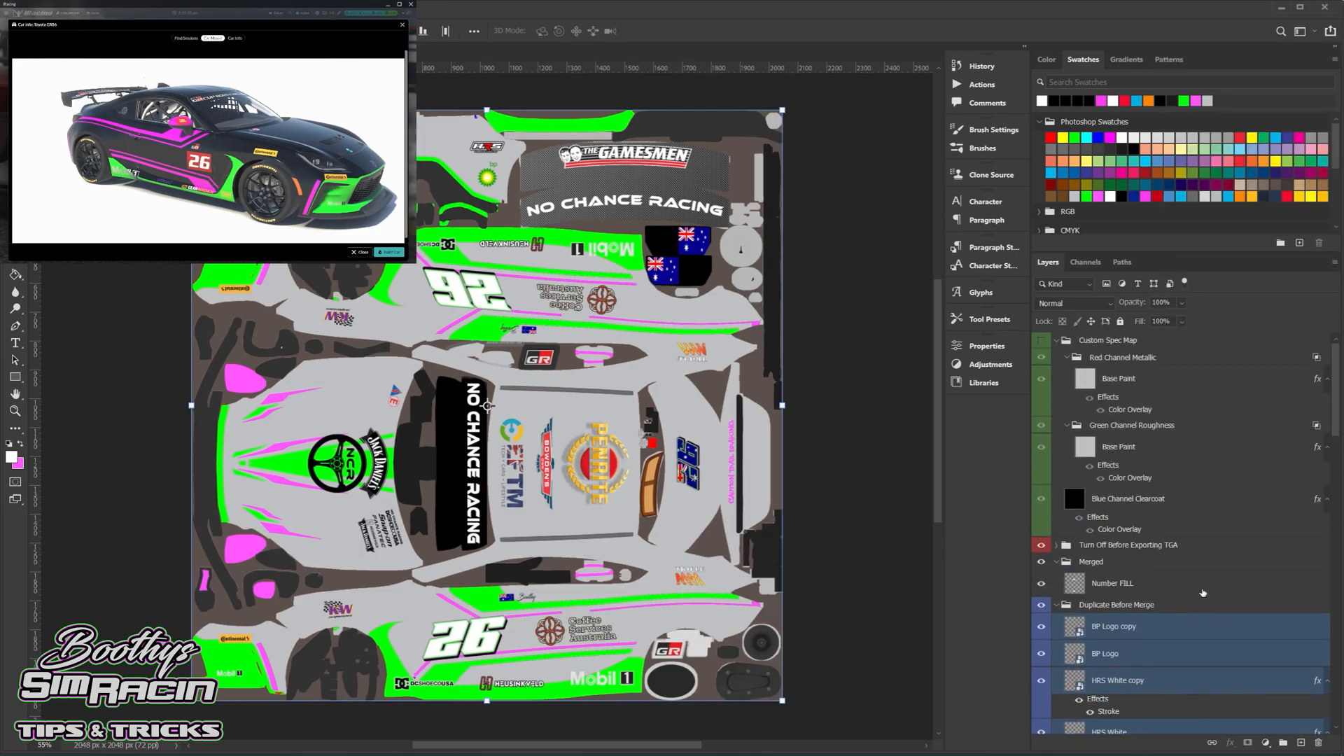
Merge the duplicated artwork layers into one layer and rename it Merged
scroll("down", 3)
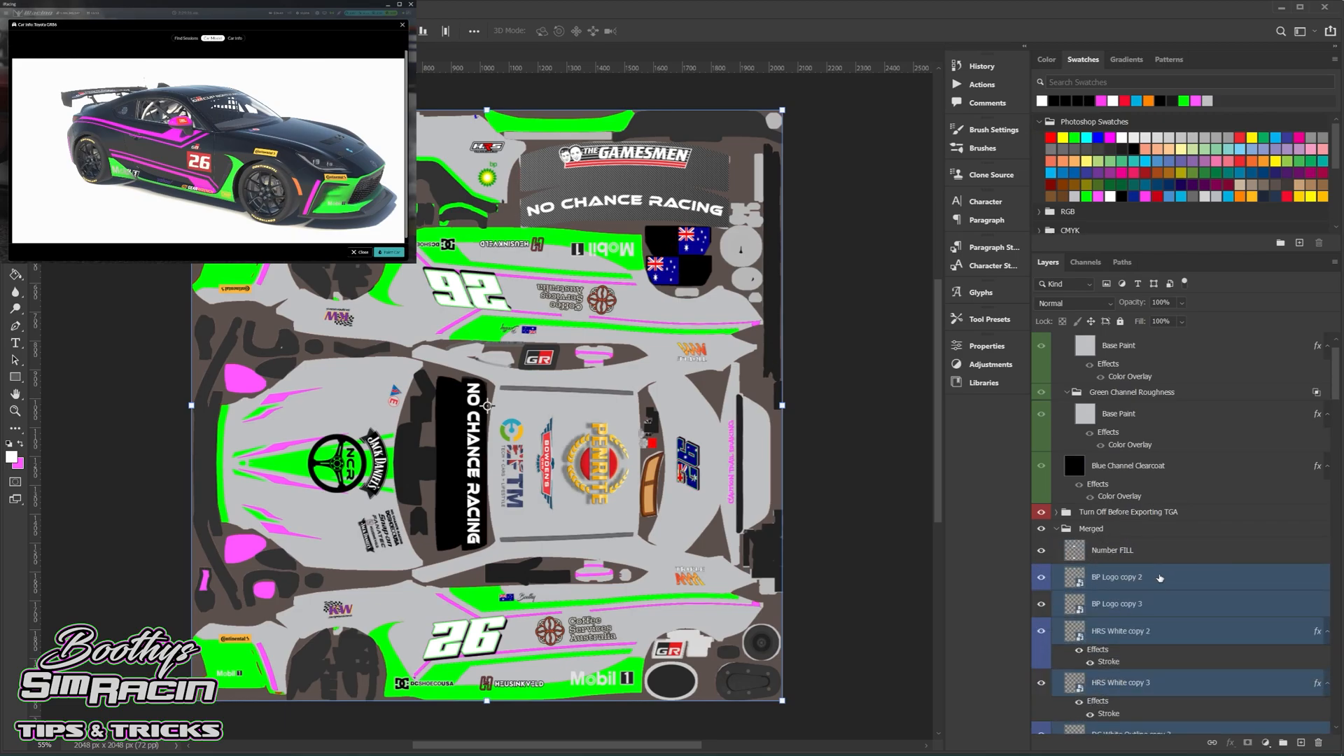
right_click(1117, 575)
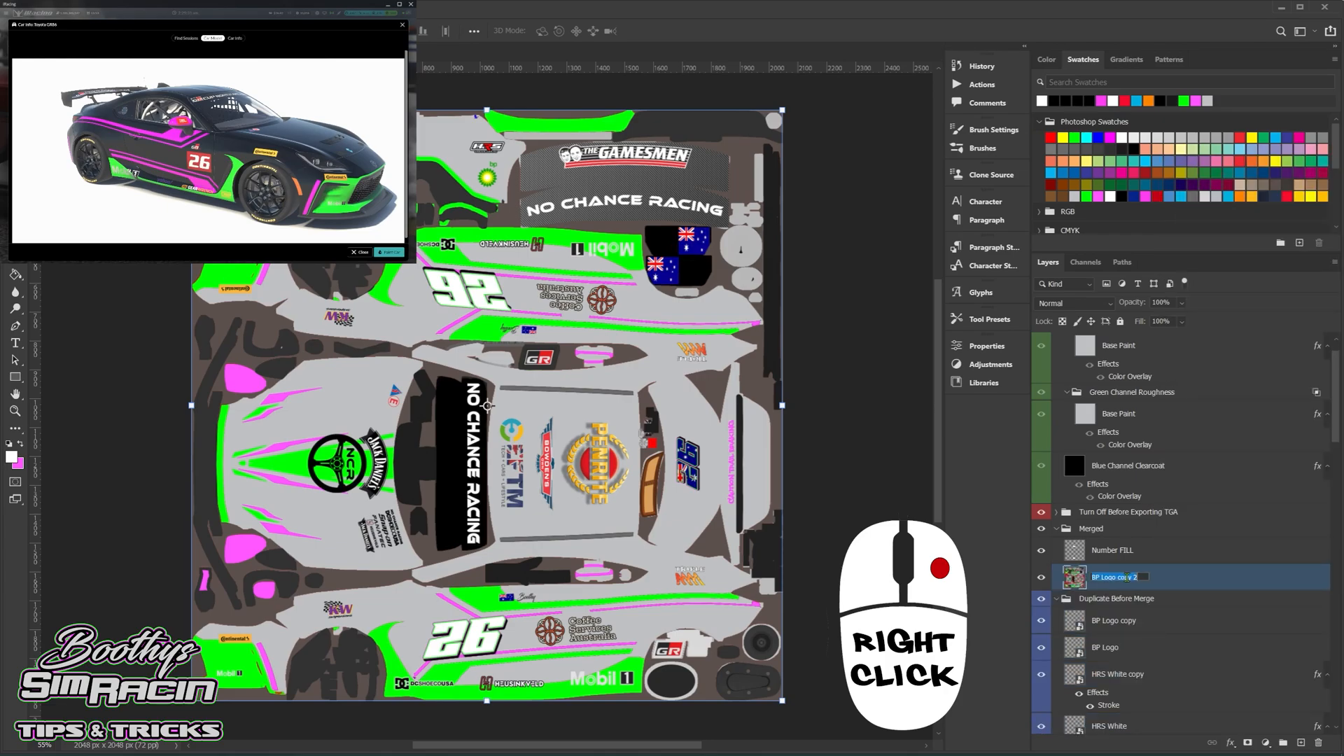
double_click(1114, 576)
type("Merged")
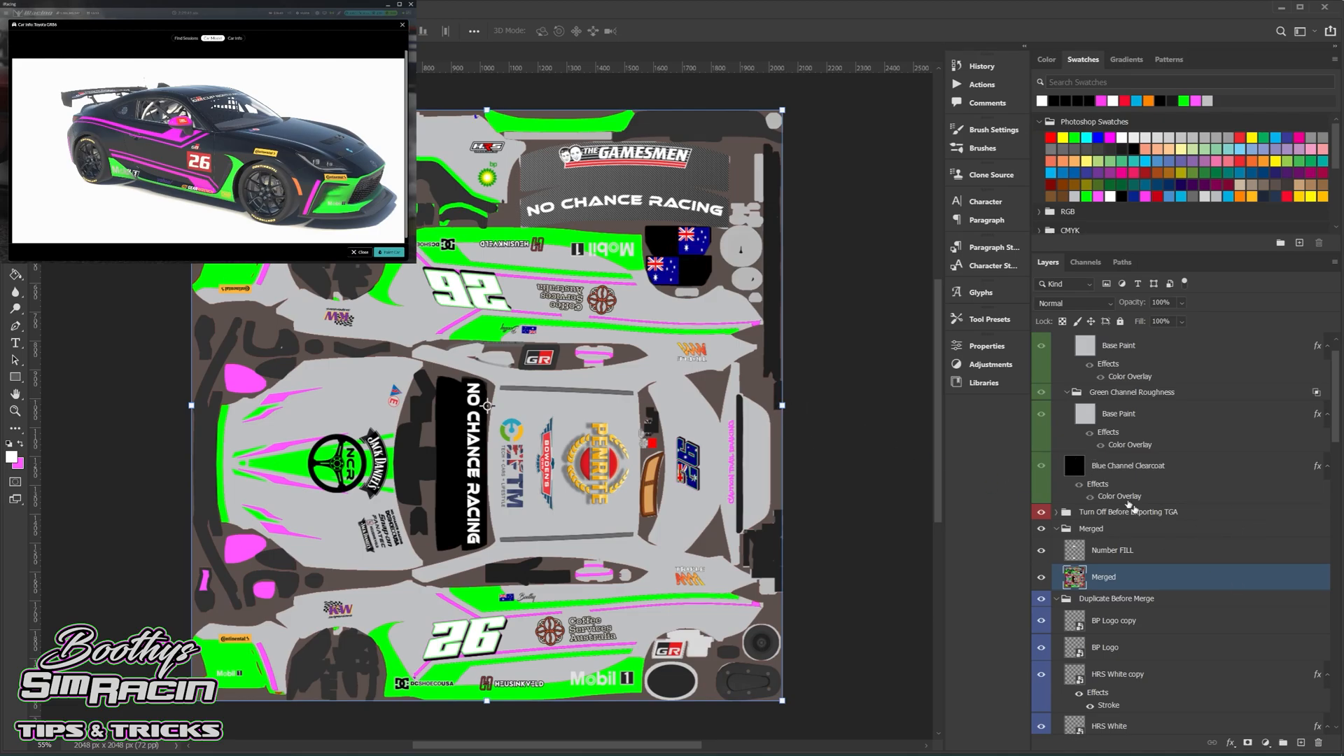
mouse_move(1190, 570)
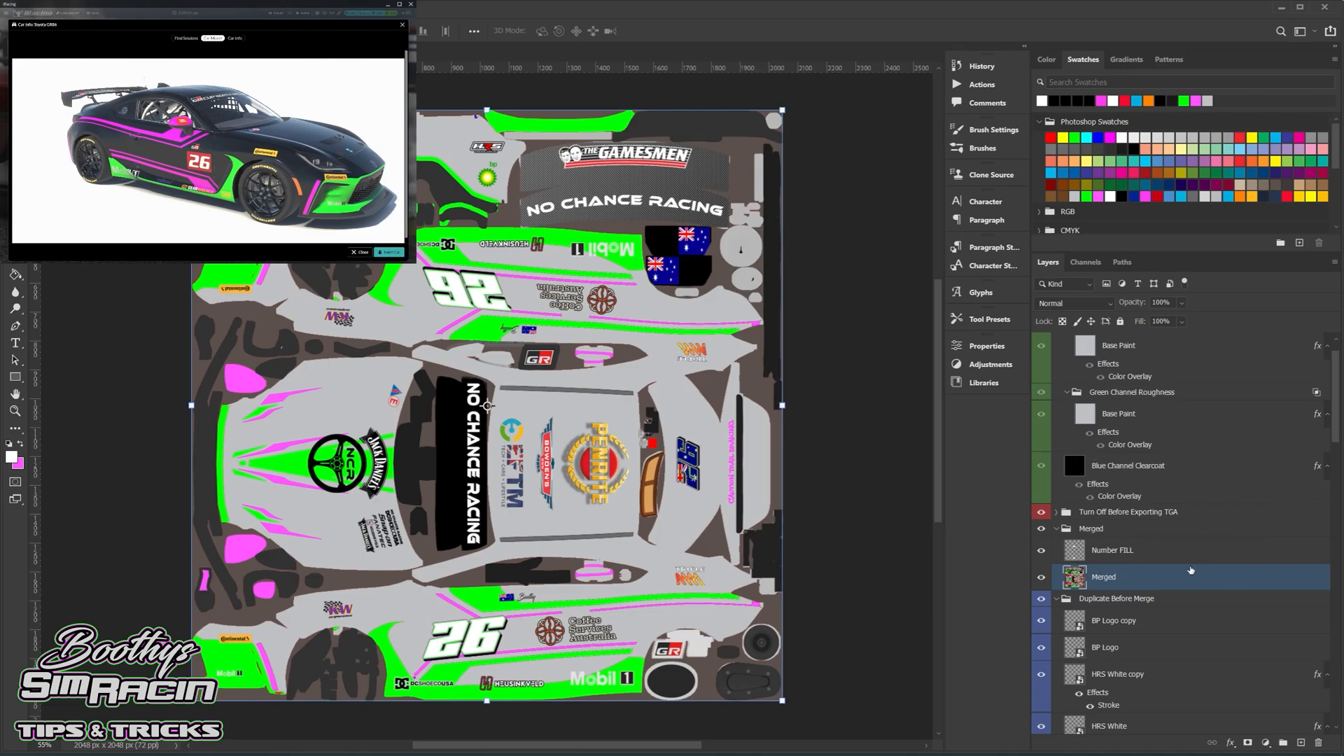
mouse_move(1200, 569)
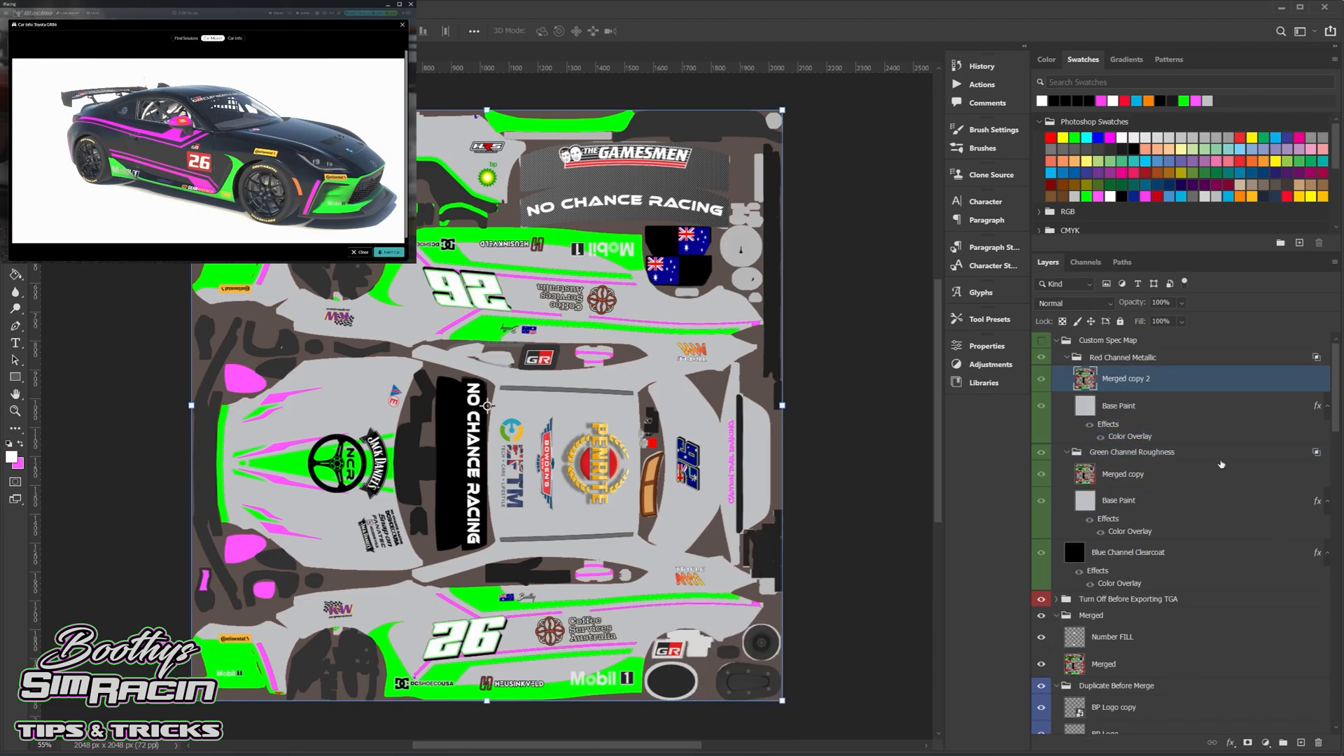
mouse_move(1155, 638)
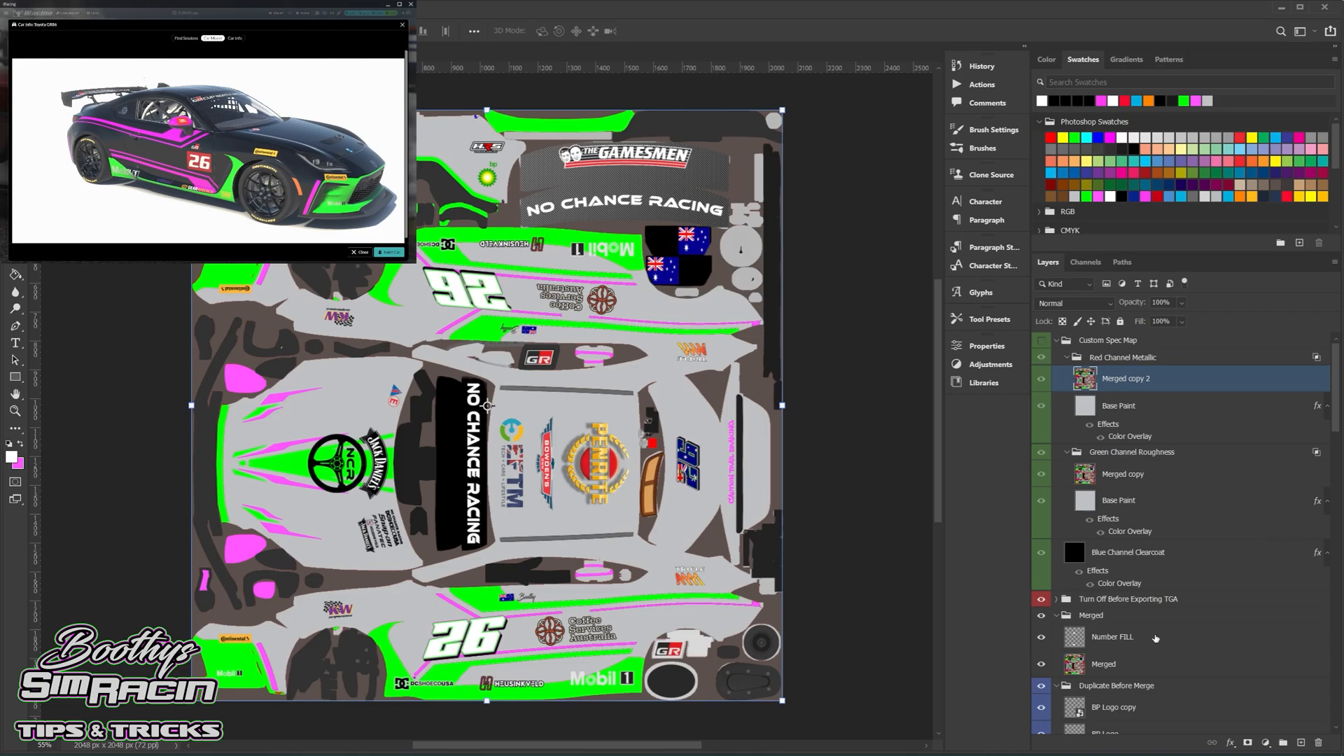
Copy Number FILL into the spec groups and select the Blue Channel Clearcoat layer
left_click(1111, 636)
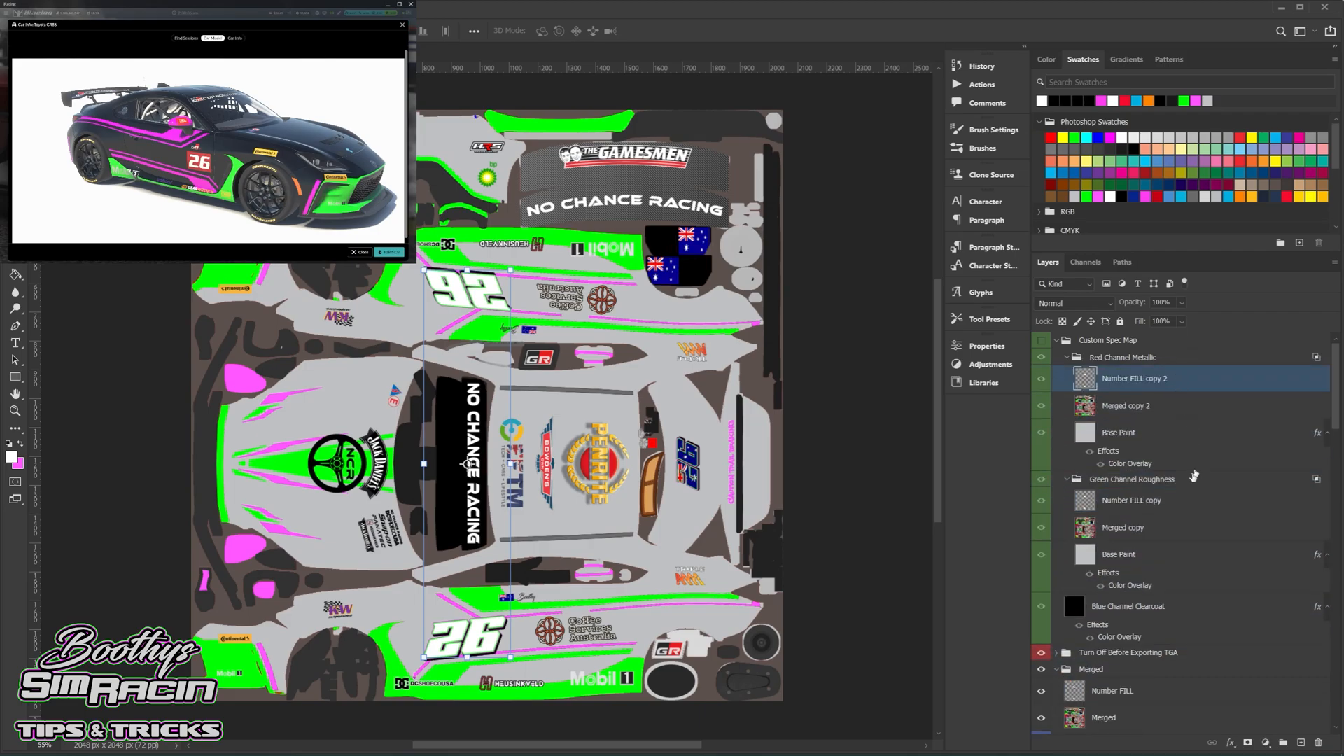
left_click(1129, 606)
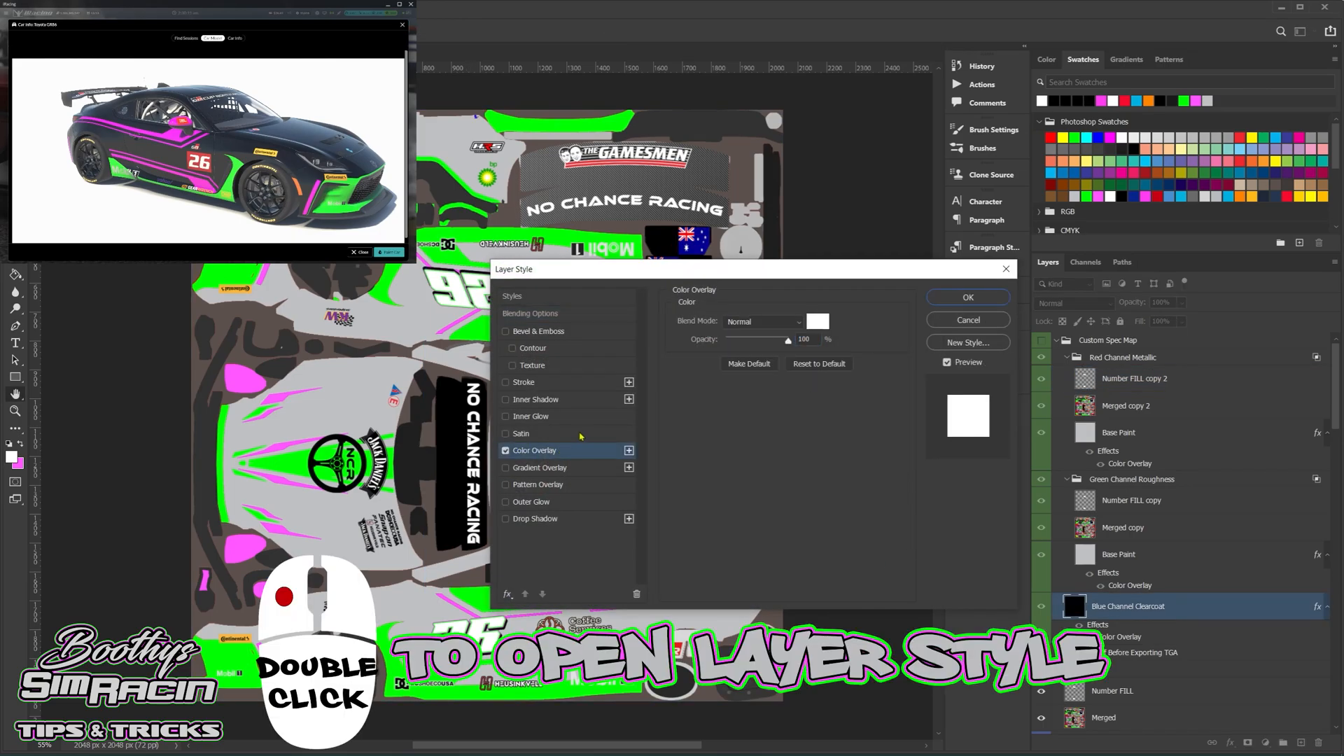
Confirm the clearcoat overlay colour, then give Merged copy a white and Merged copy 2 a black Color Overlay
left_click(817, 320)
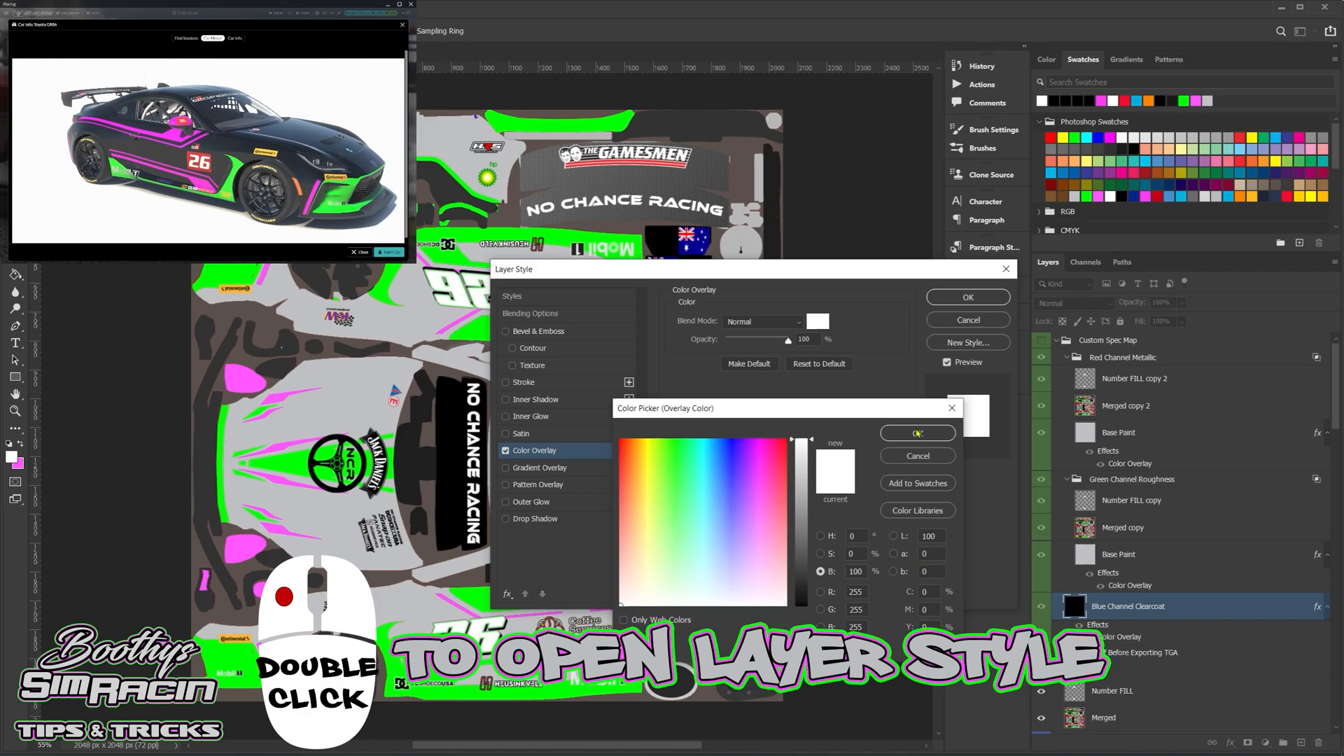
left_click(916, 433)
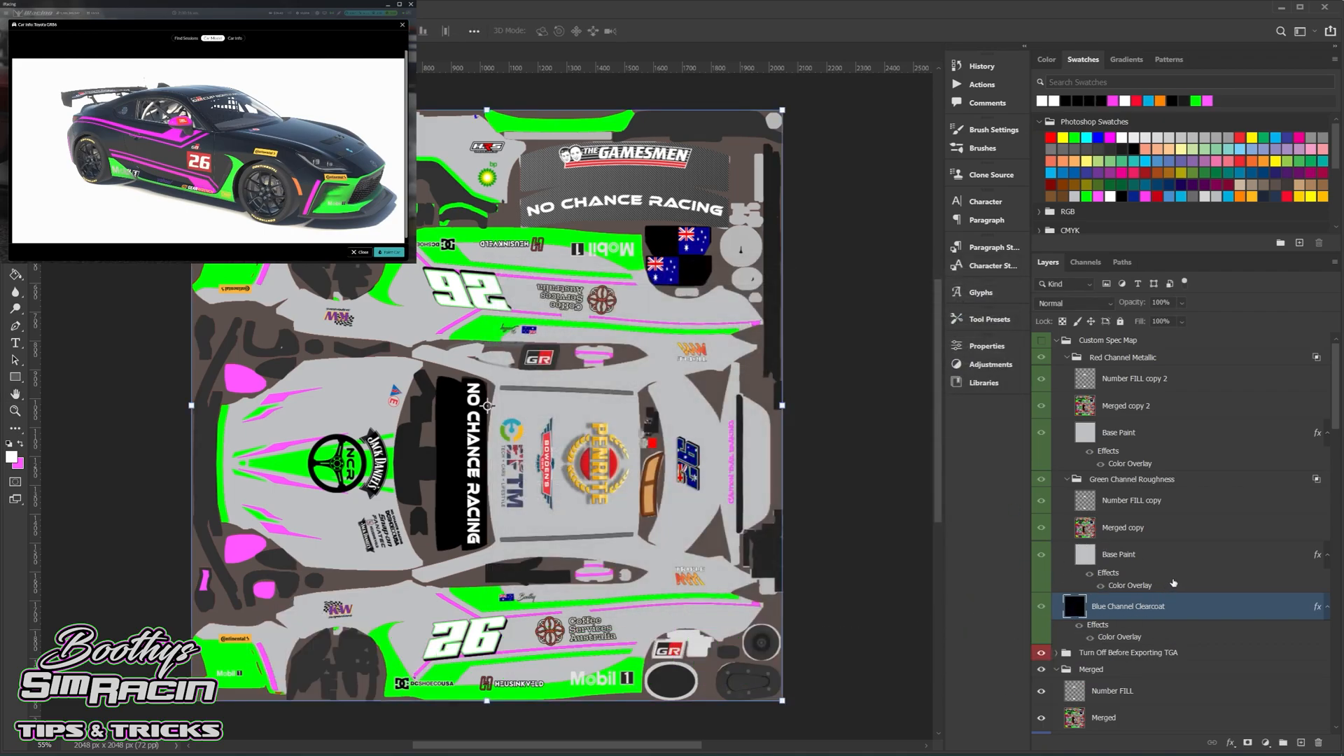
double_click(1122, 528)
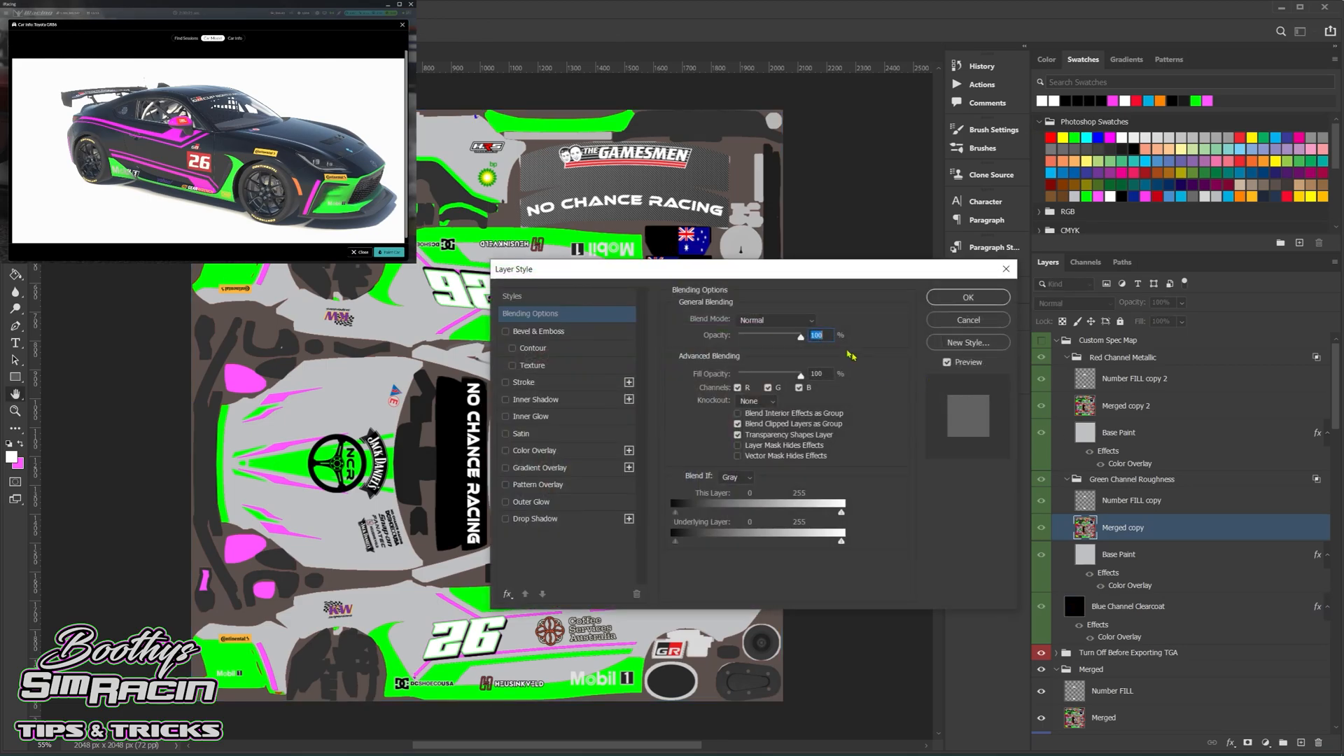
left_click(533, 449)
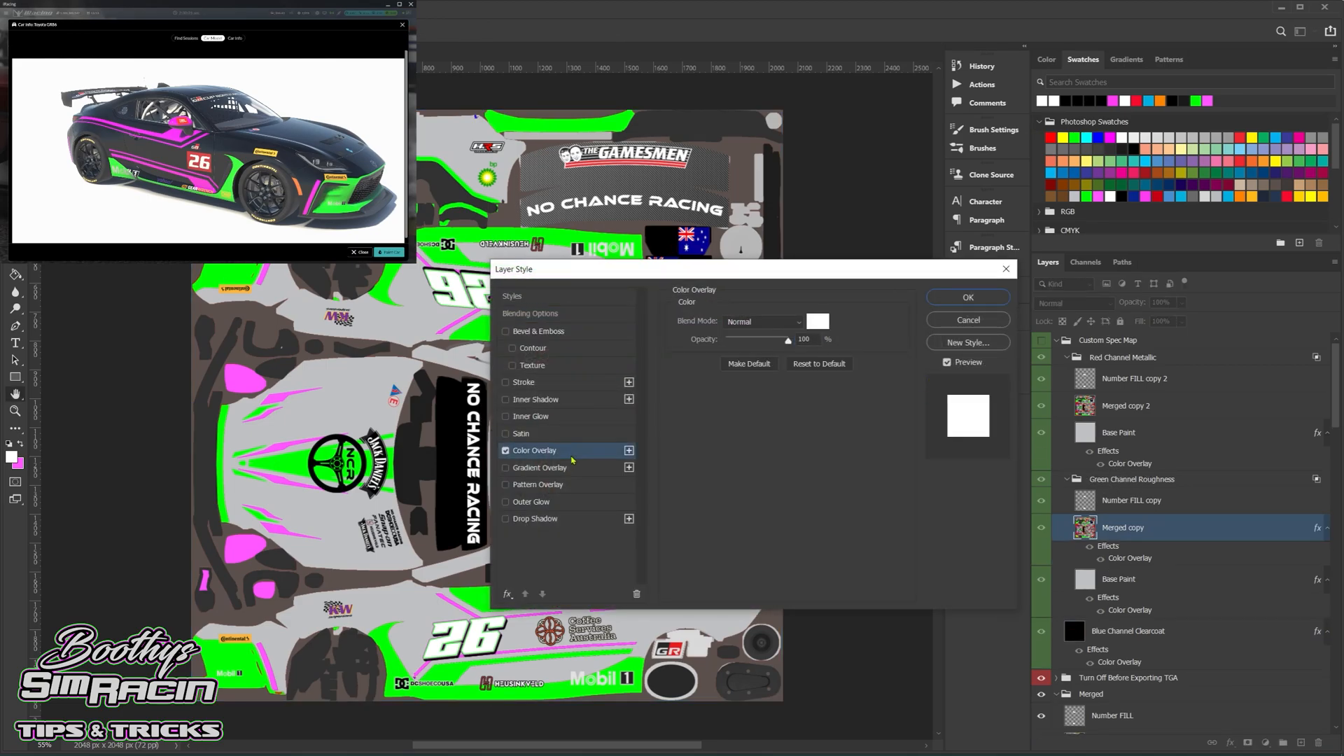
left_click(817, 321)
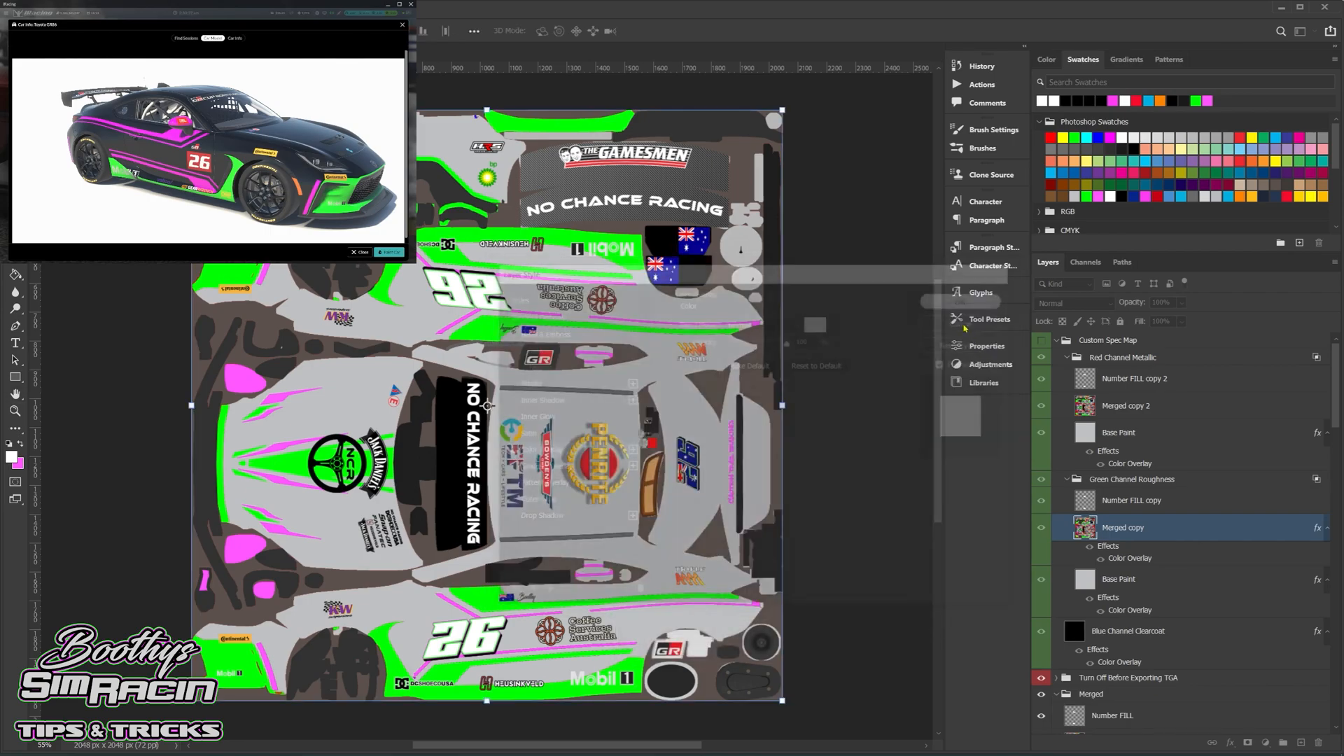
double_click(1124, 406)
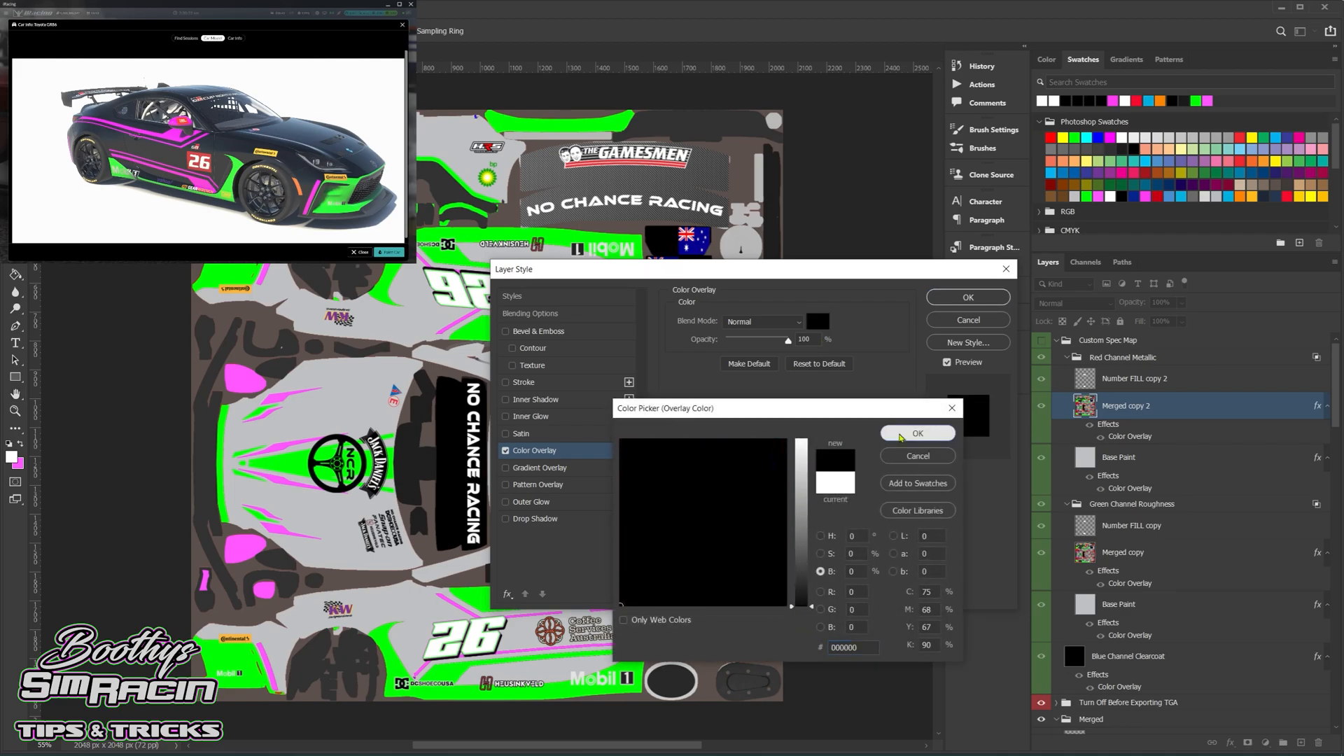
left_click(917, 432)
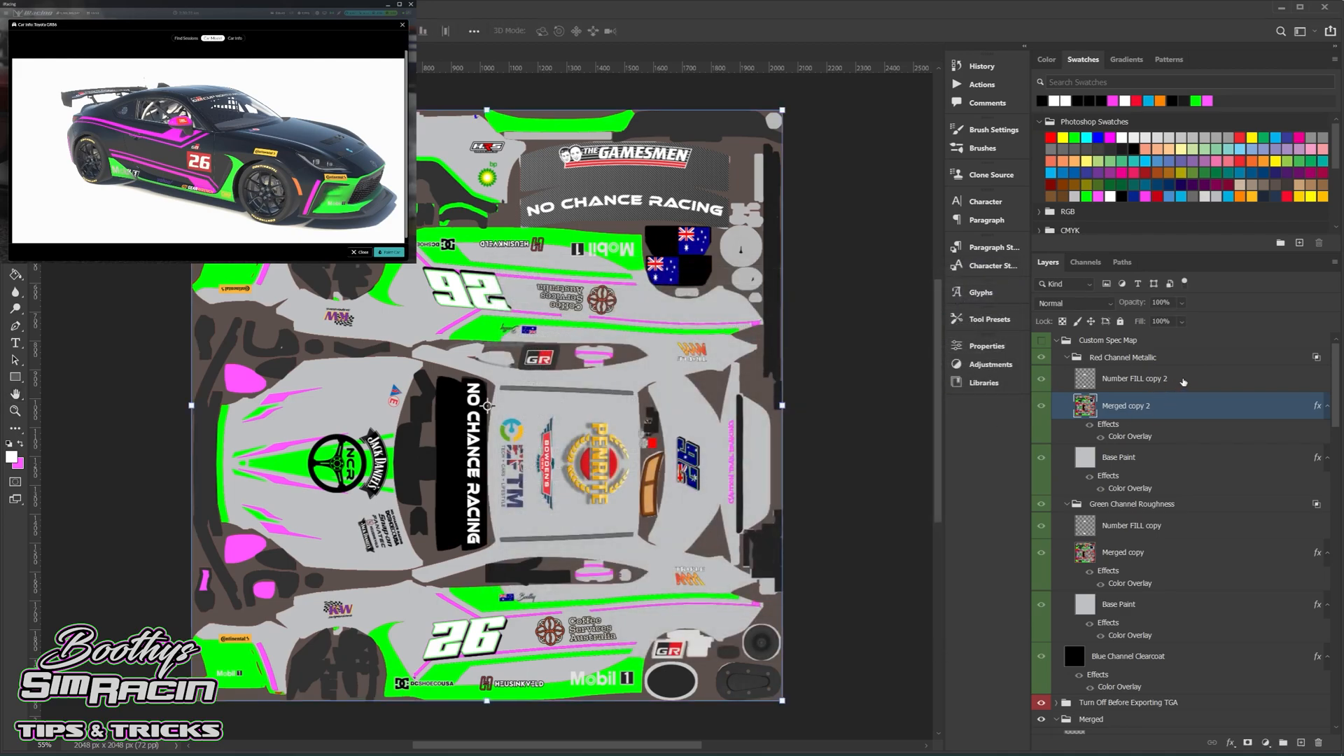
Give Number FILL copy a black and Number FILL copy 2 a white Color Overlay
left_click(1132, 525)
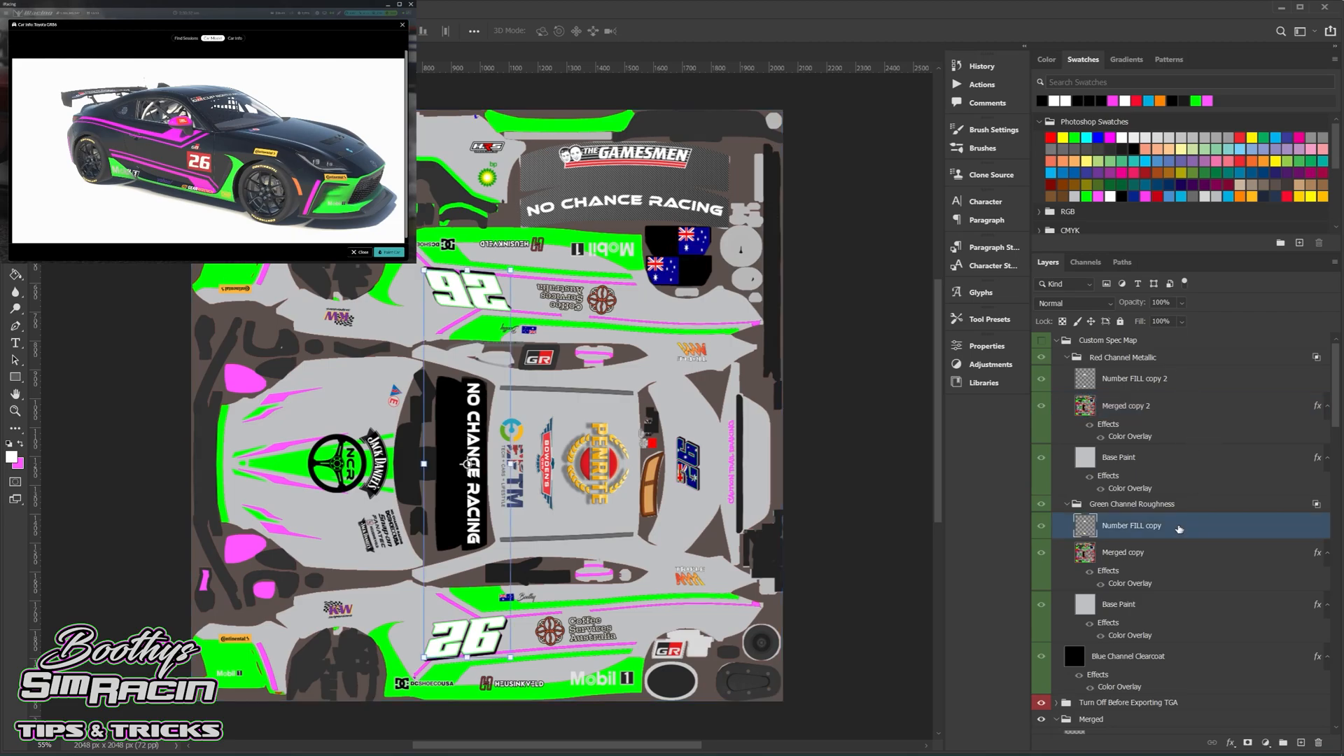
double_click(1131, 525)
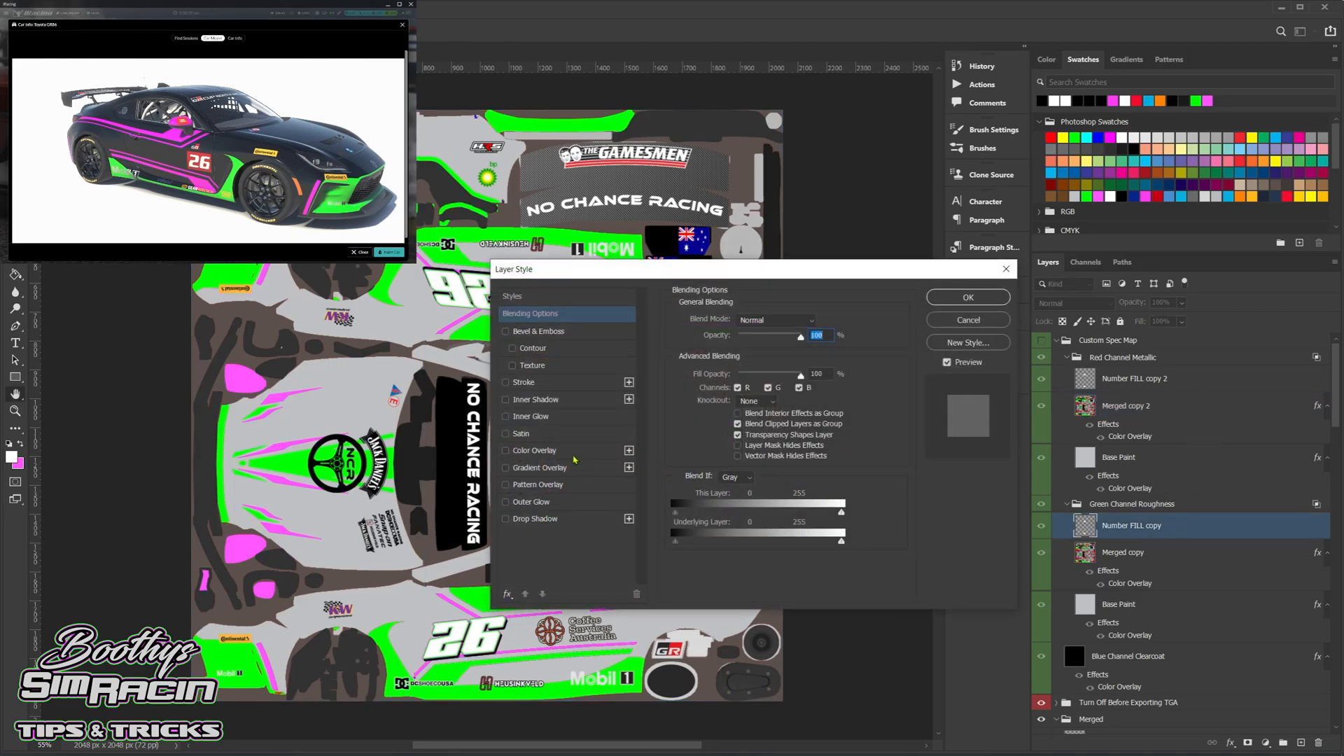
left_click(533, 449)
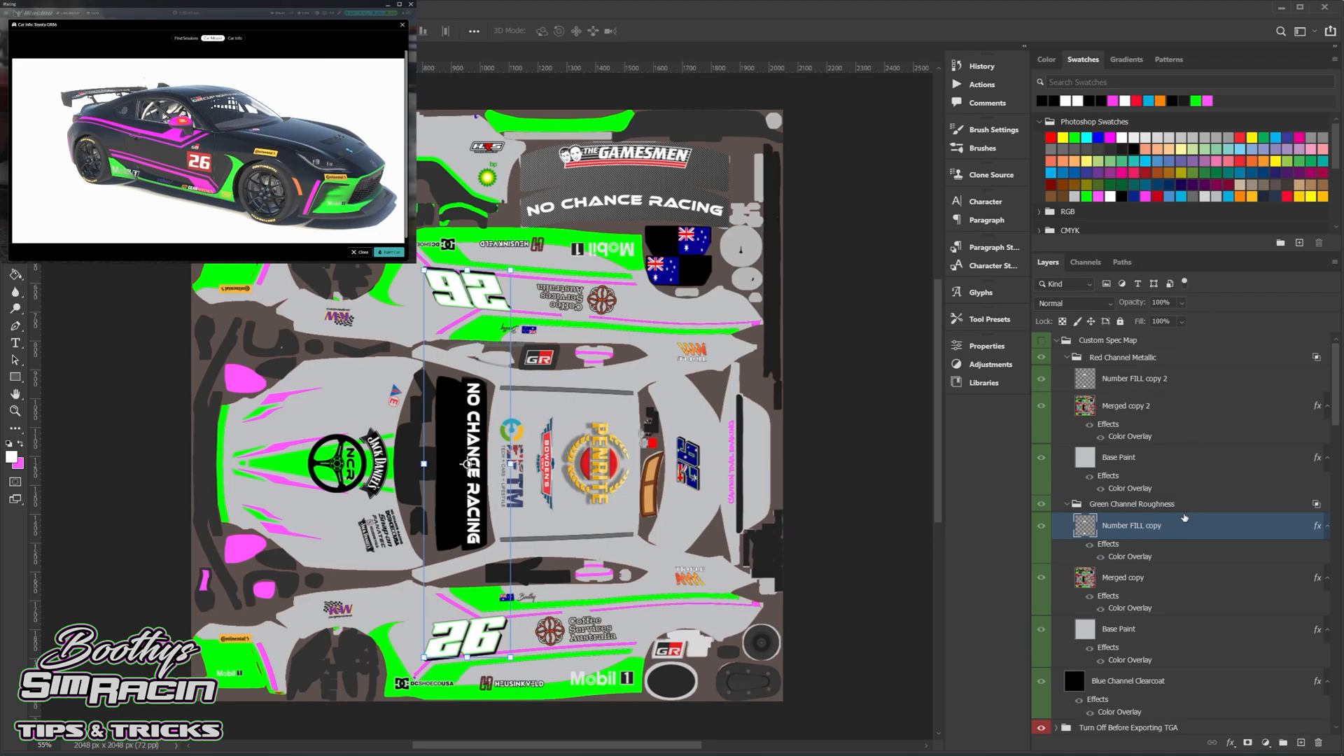
left_click(1133, 378)
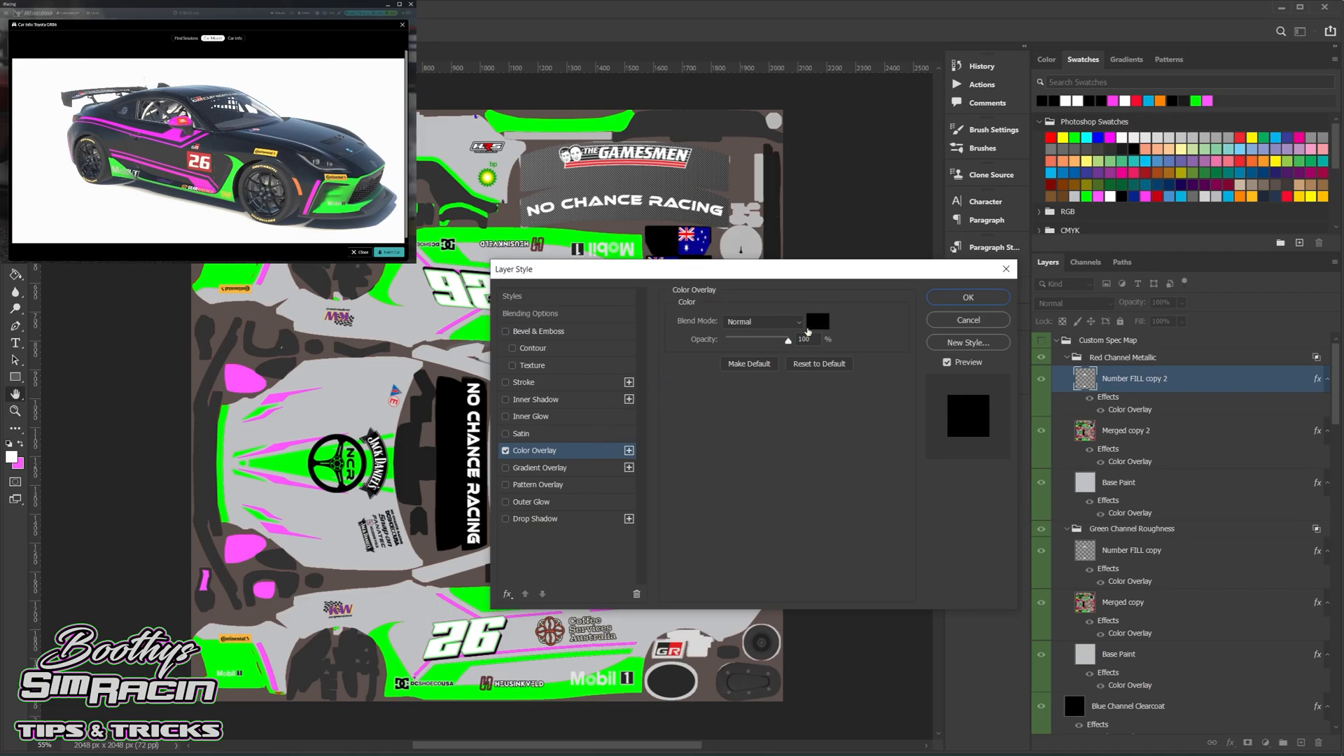
left_click(816, 321)
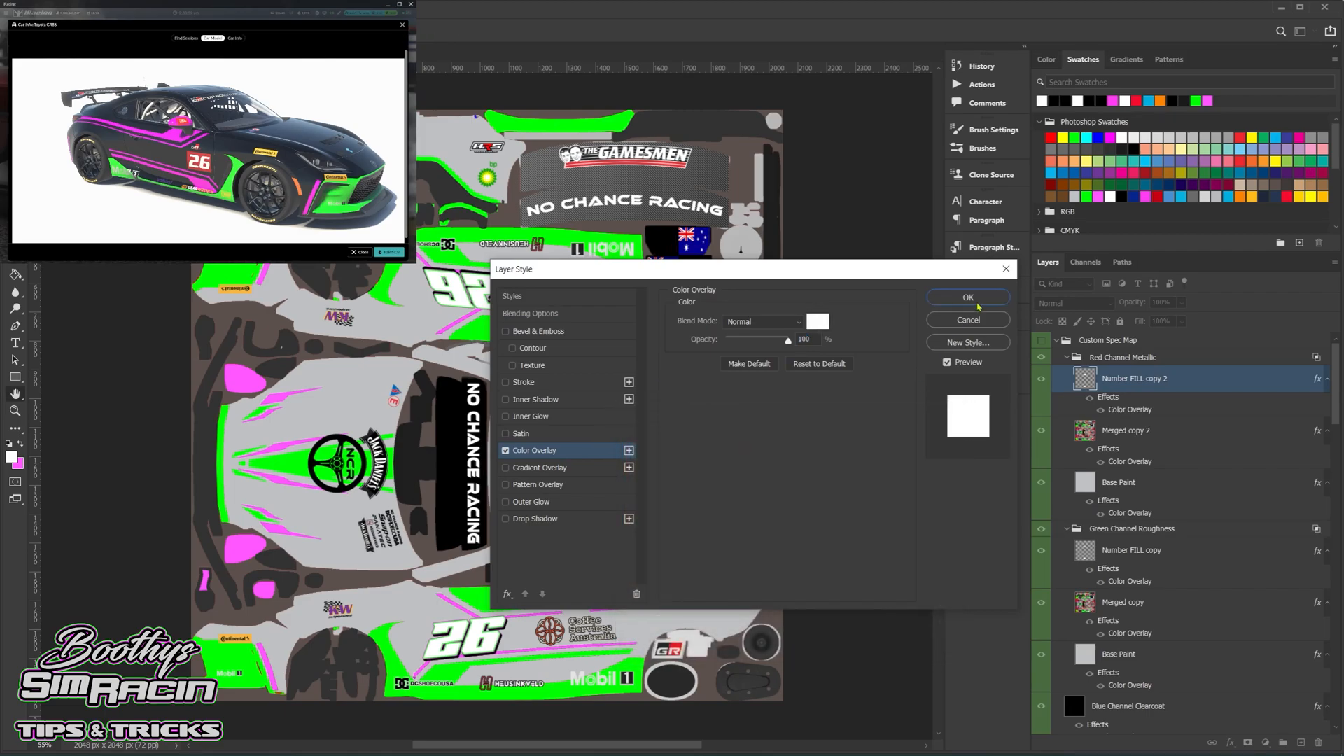
left_click(967, 297)
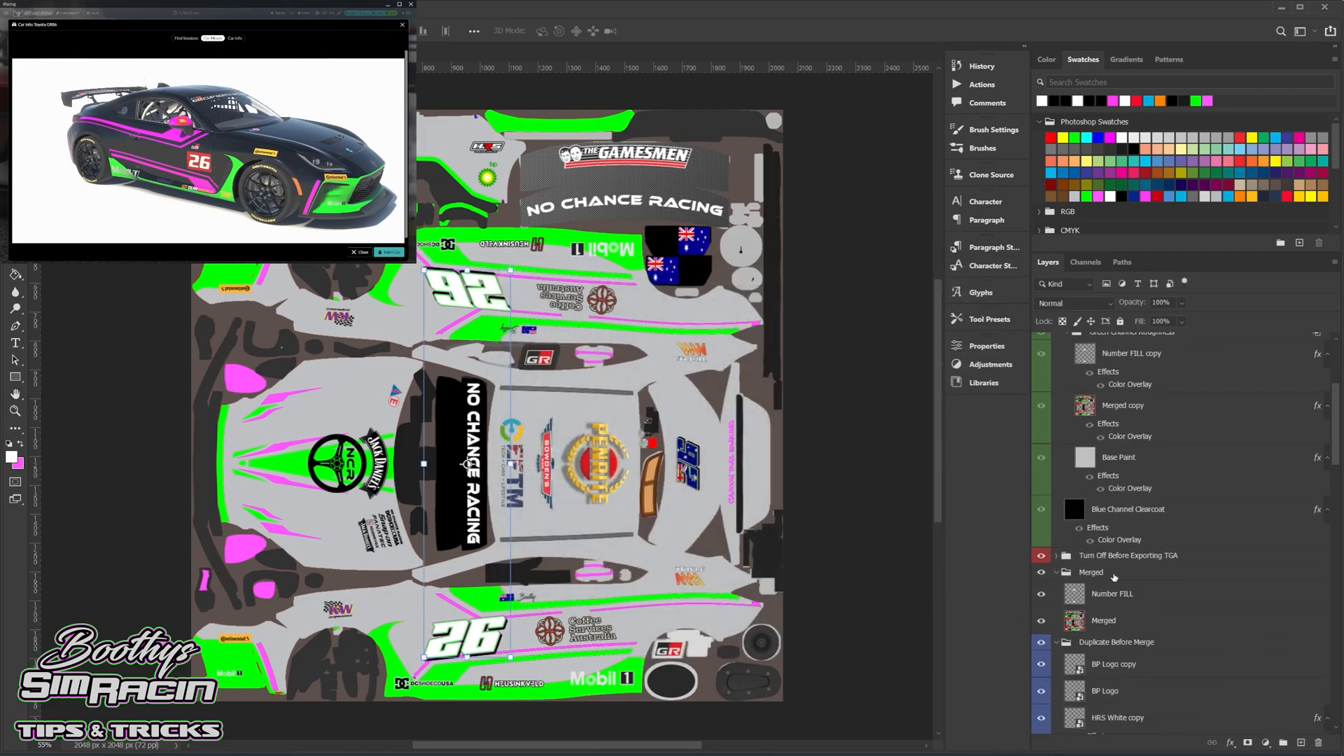
Toggle the Merged layer's visibility off in the Merged group, then show it again
scroll("down", 3)
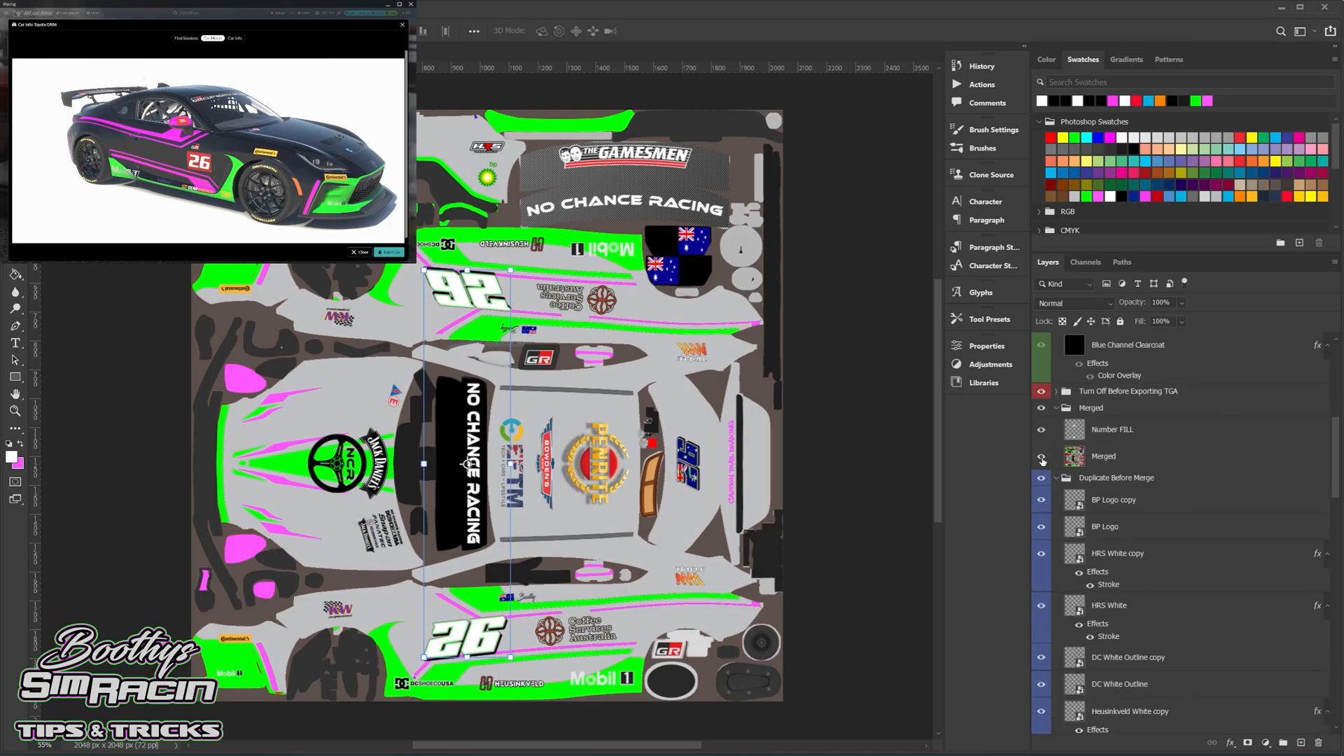
left_click(1040, 456)
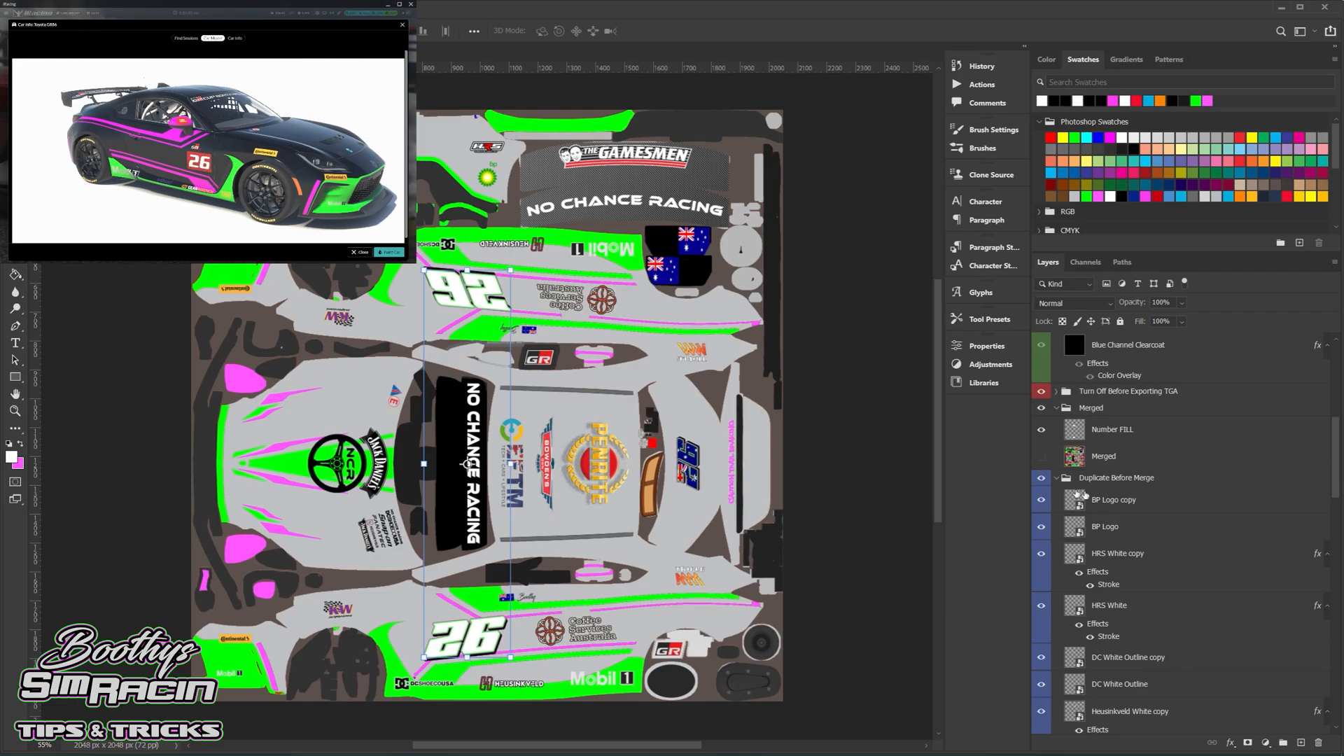
mouse_move(674, 420)
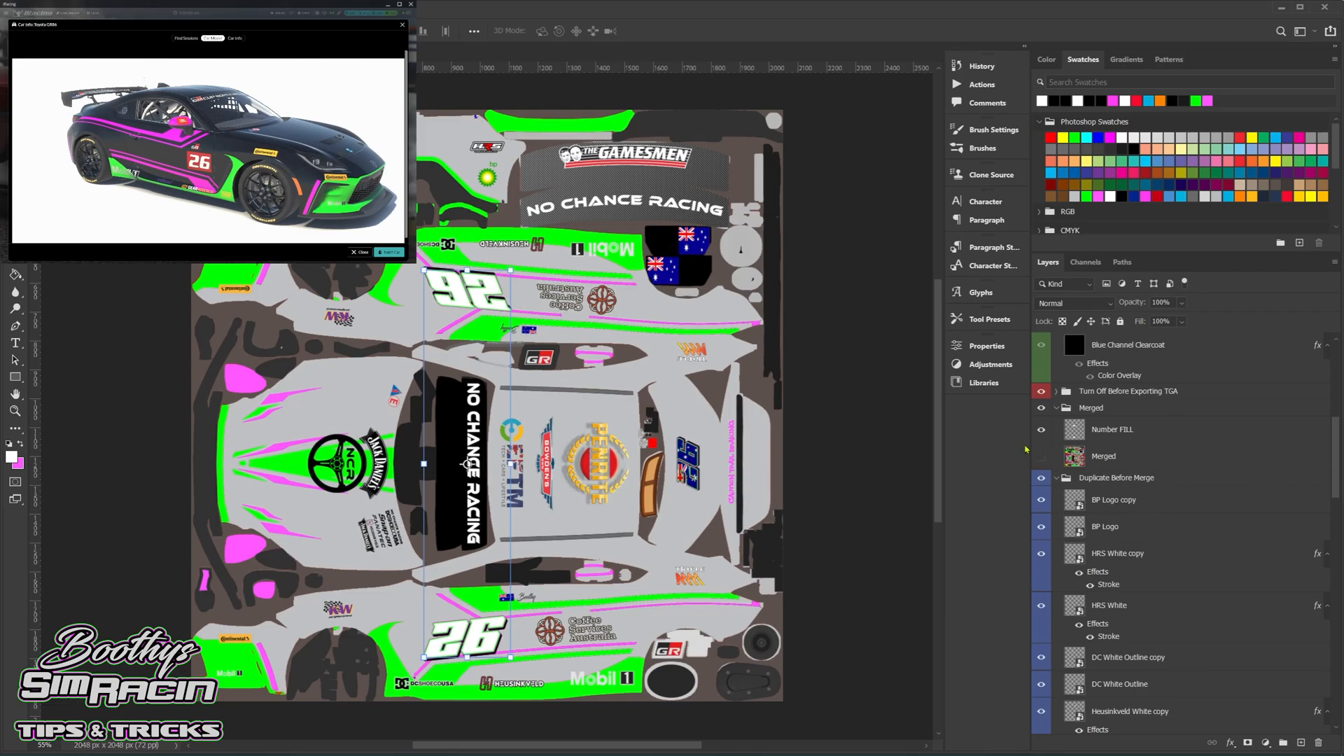
left_click(1042, 457)
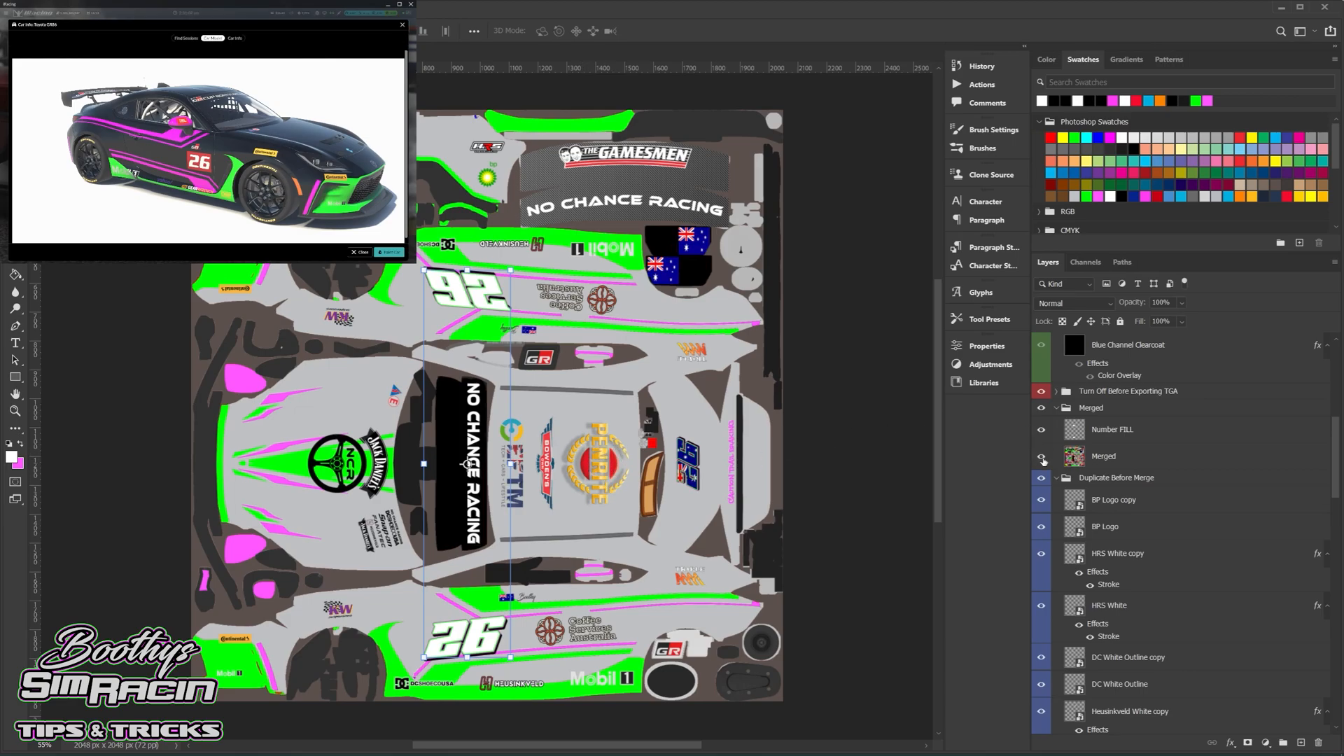
left_click(1042, 455)
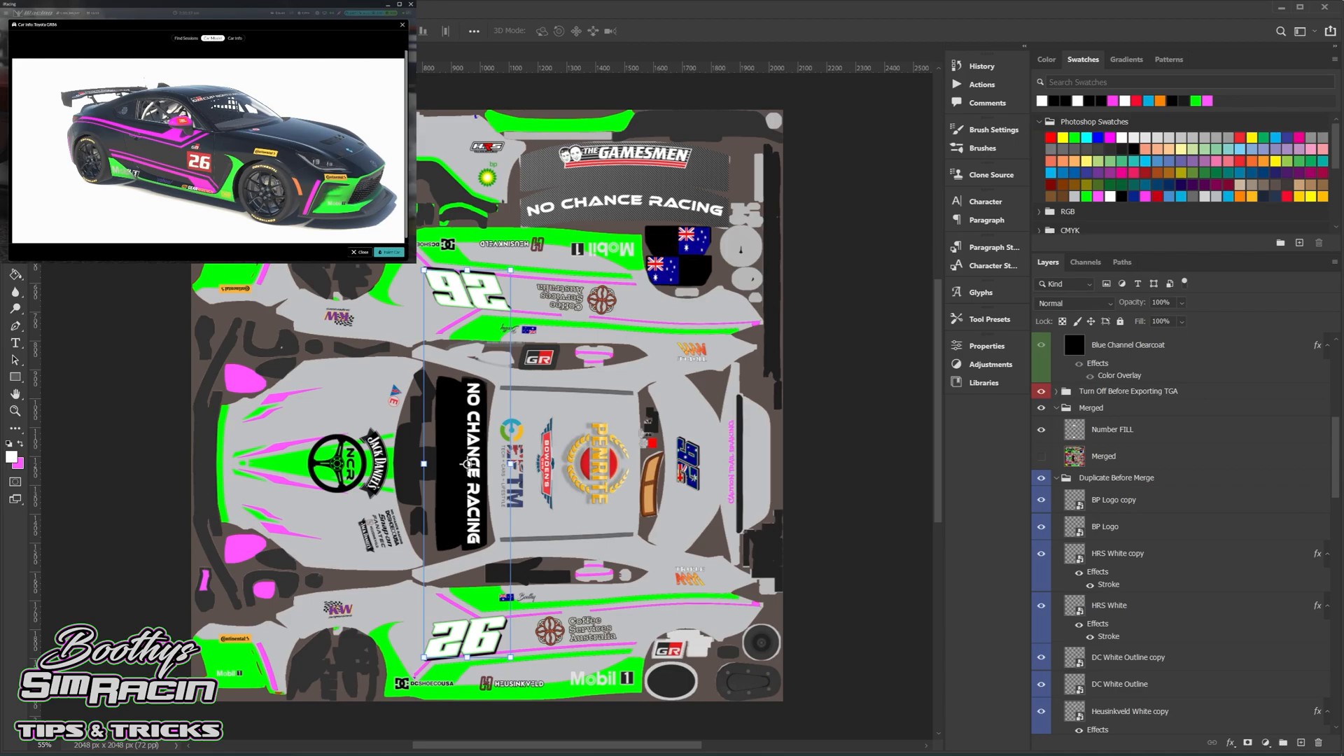
left_click(298, 365)
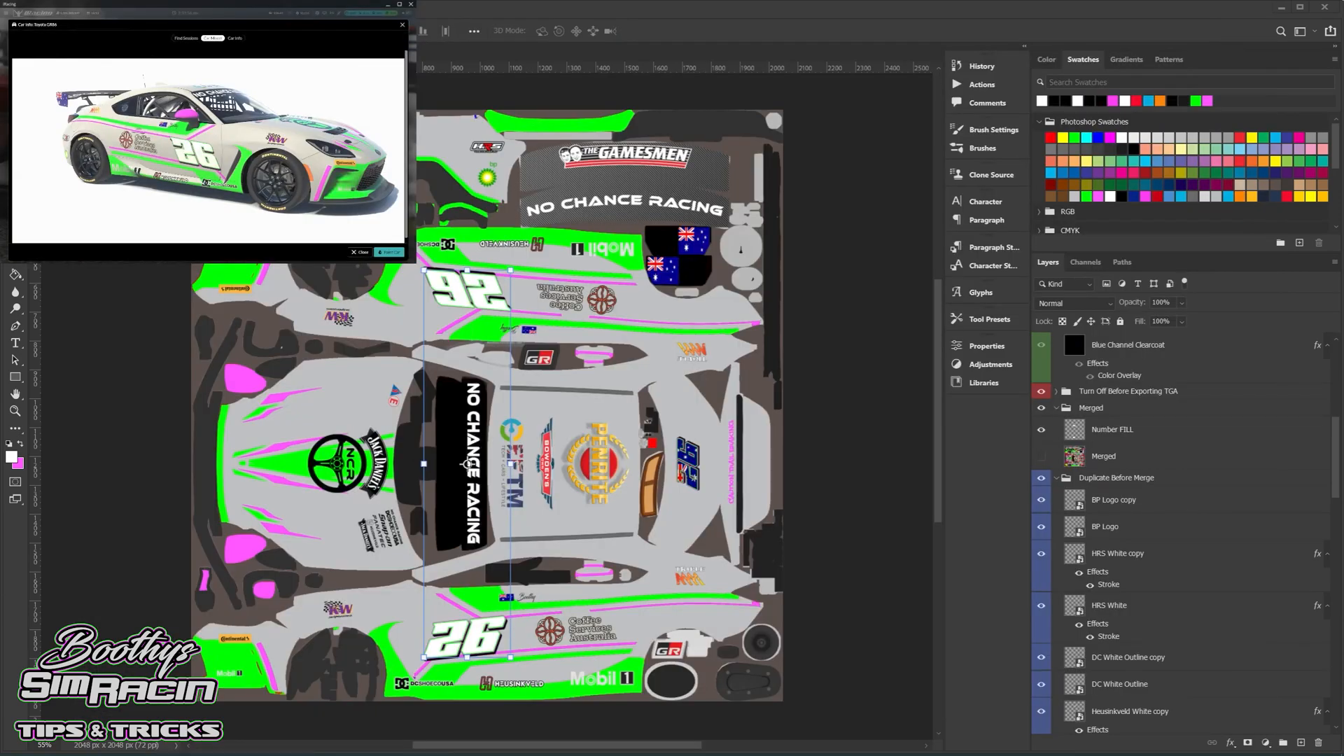
mouse_move(1224, 526)
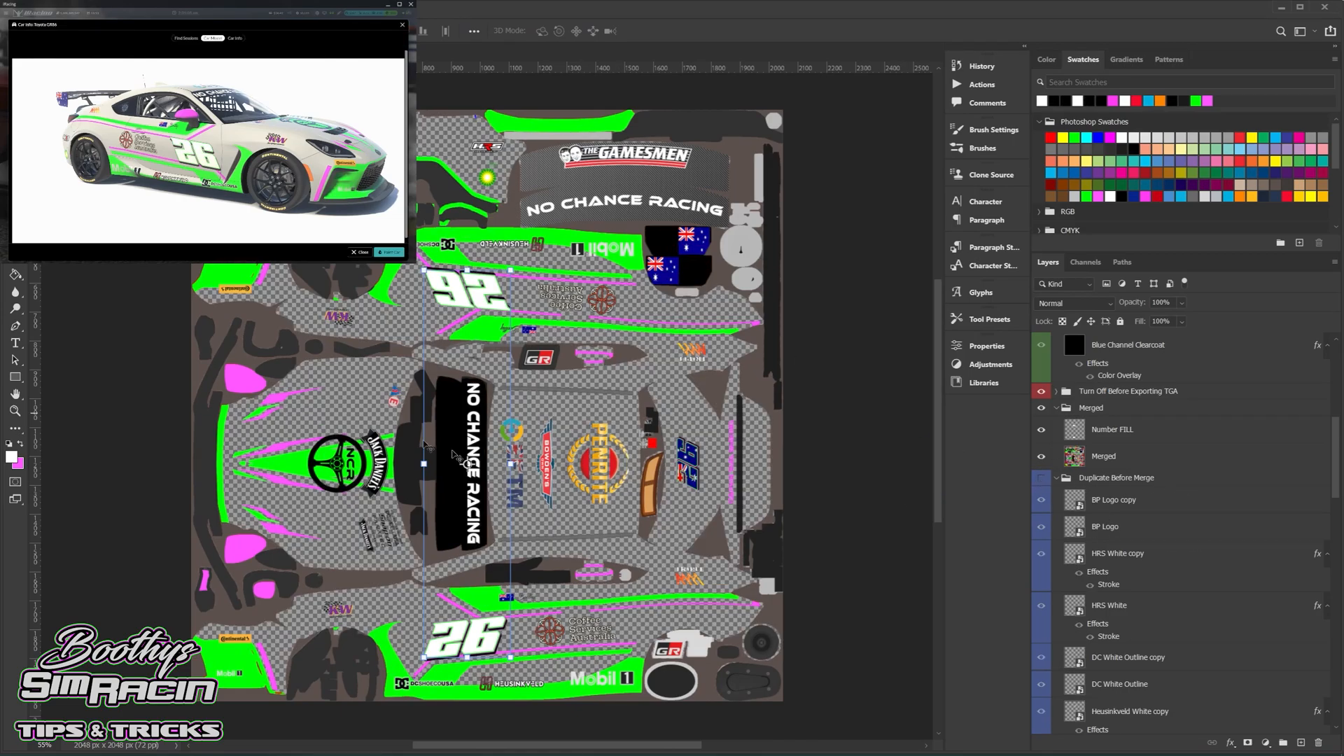
Select the Number FILL layer with the Merged artwork visible over transparency
left_click(1042, 432)
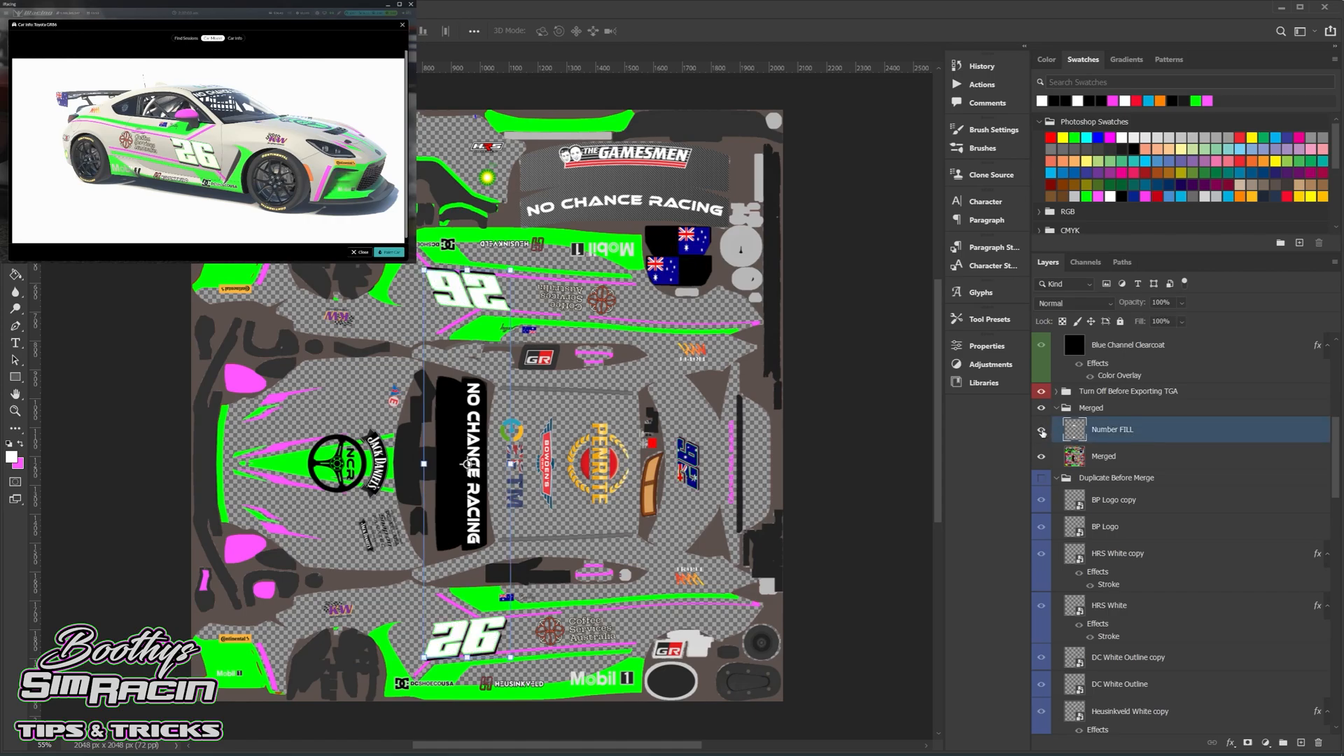
Scroll up to the Custom Spec Map group so the magenta-and-cyan spec composite shows
scroll("up", 3)
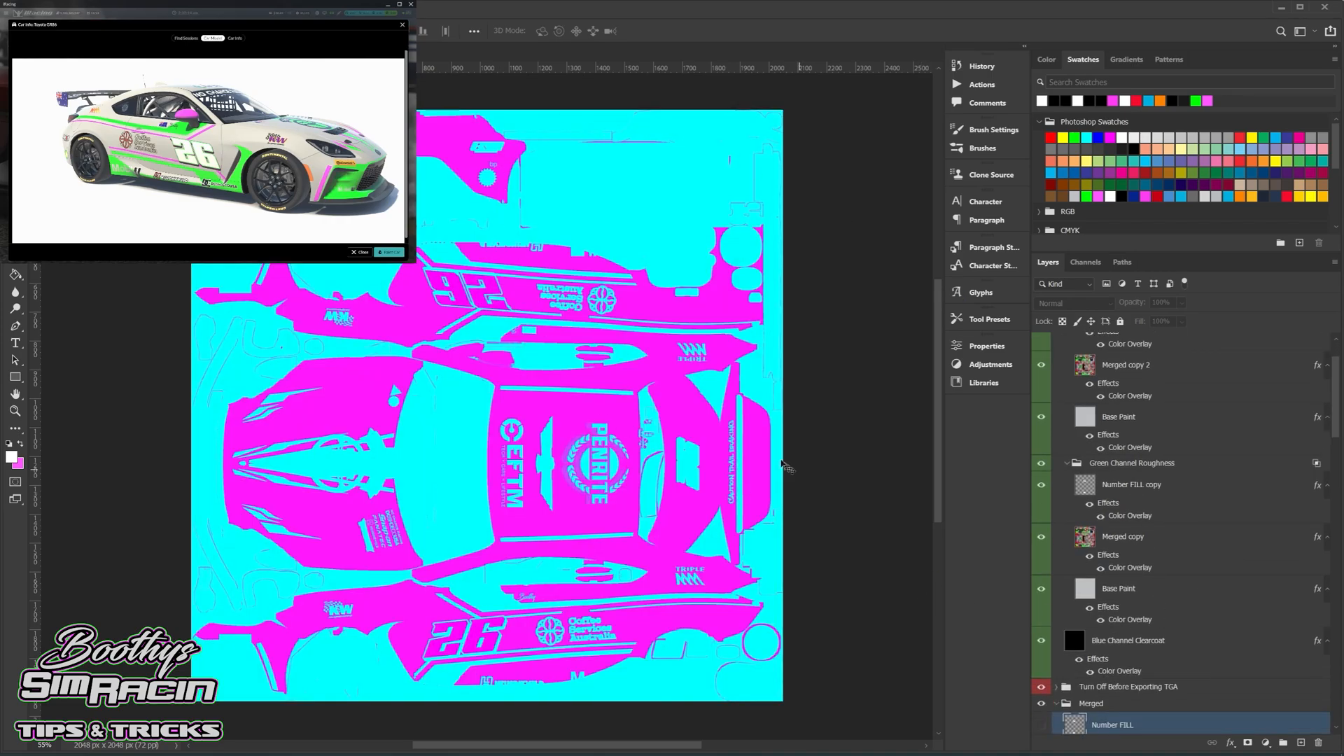
mouse_move(975, 579)
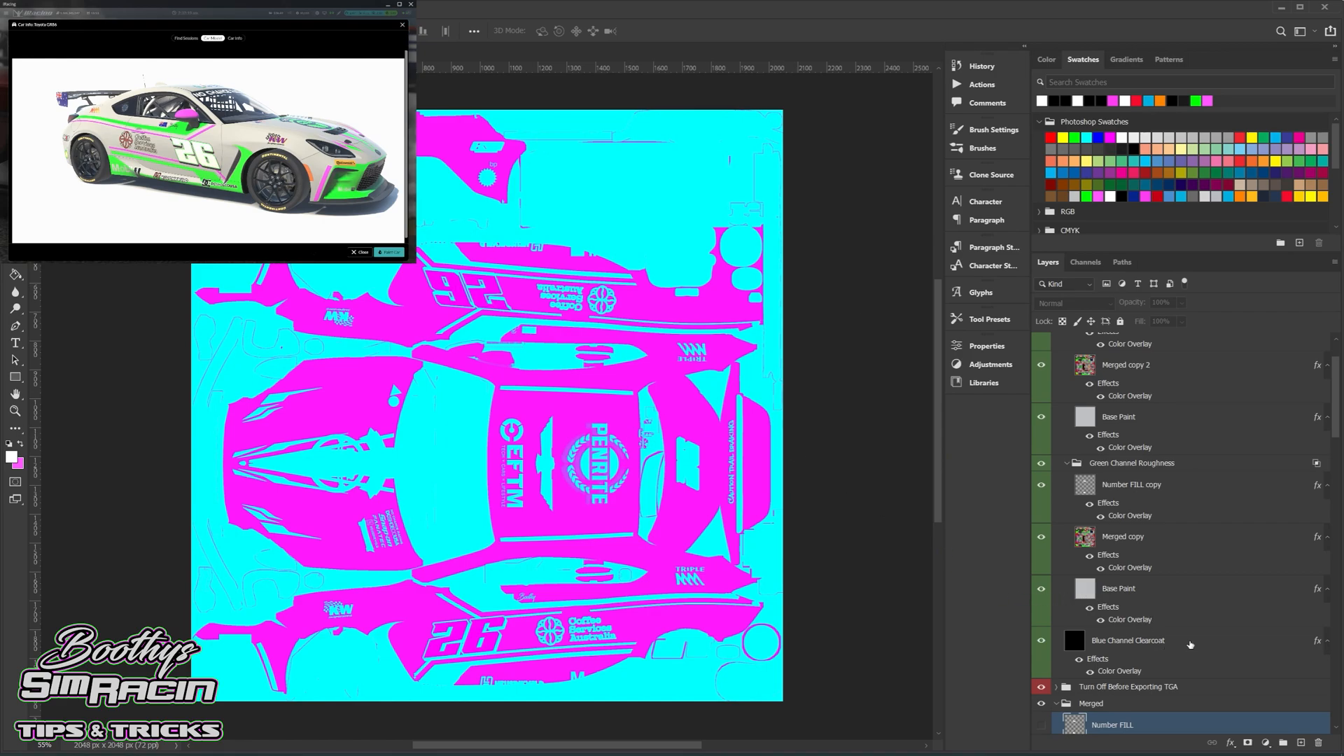
mouse_move(467, 470)
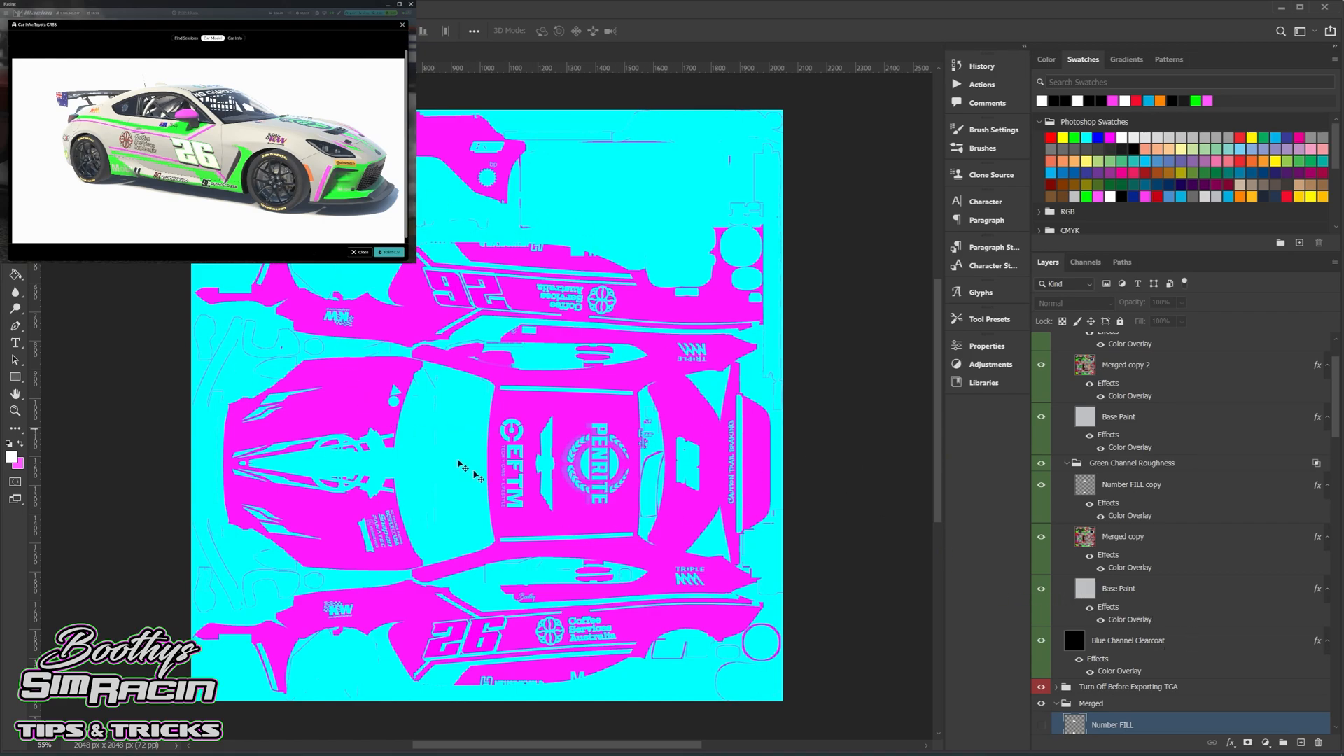
mouse_move(484, 481)
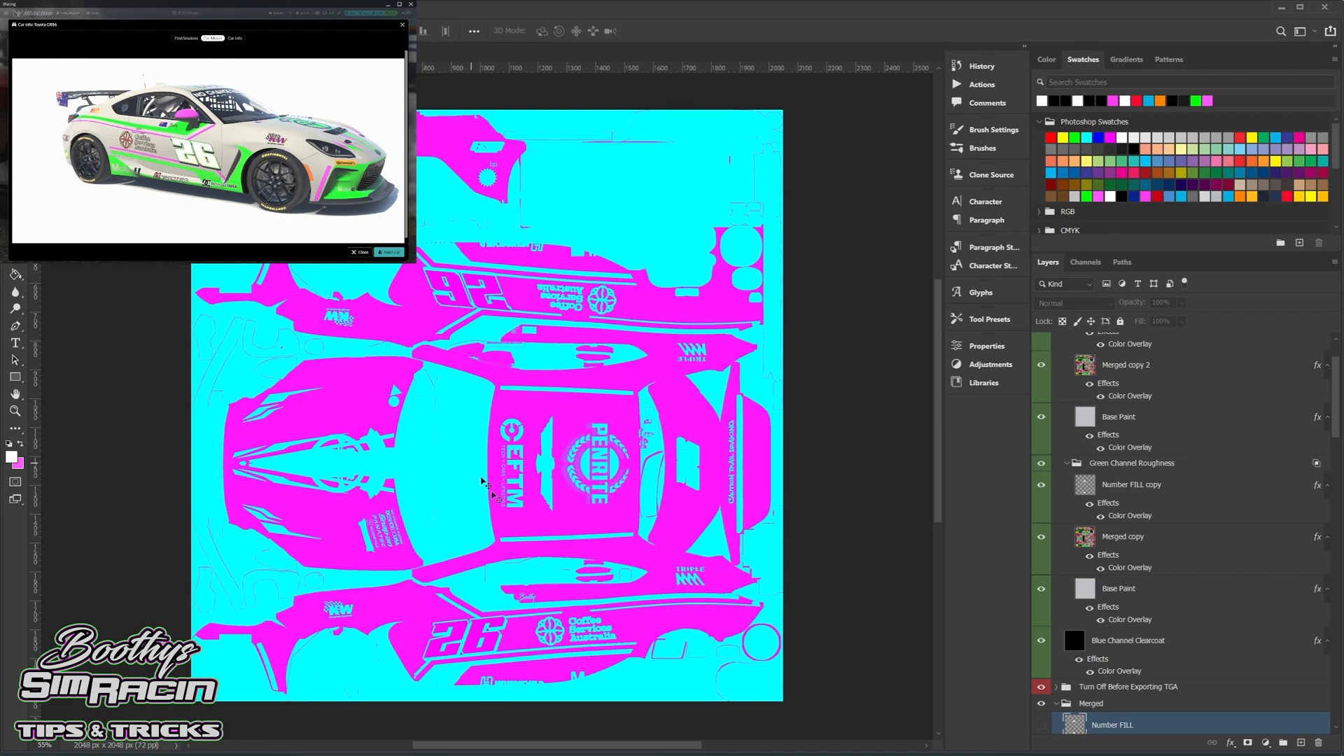
mouse_move(742, 391)
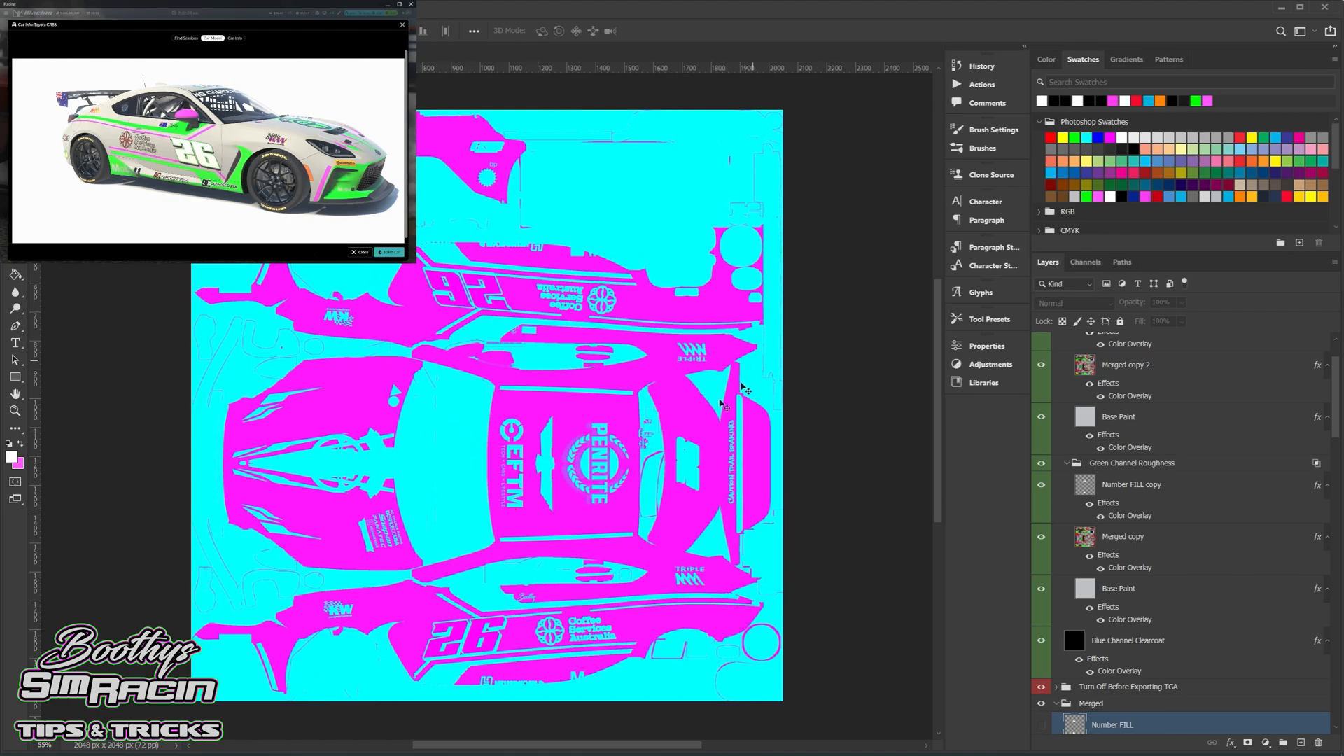
mouse_move(488, 364)
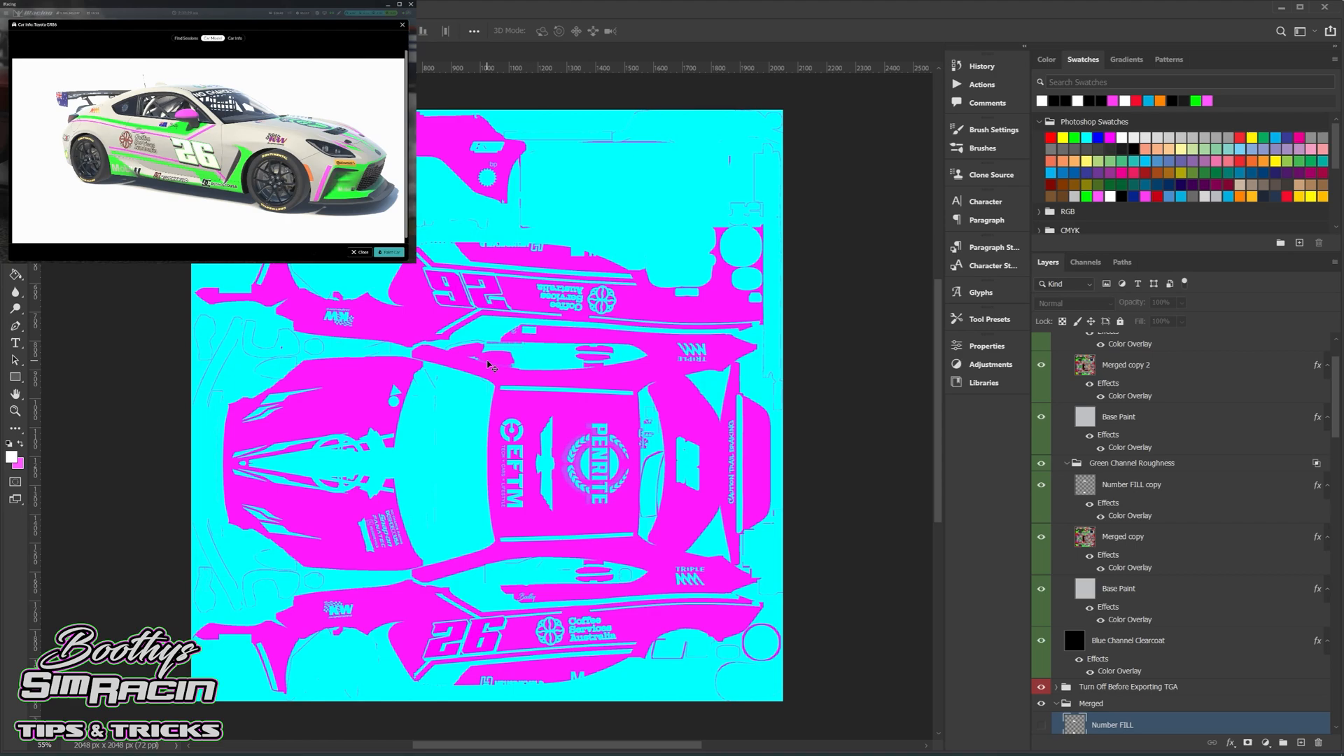
mouse_move(1250, 687)
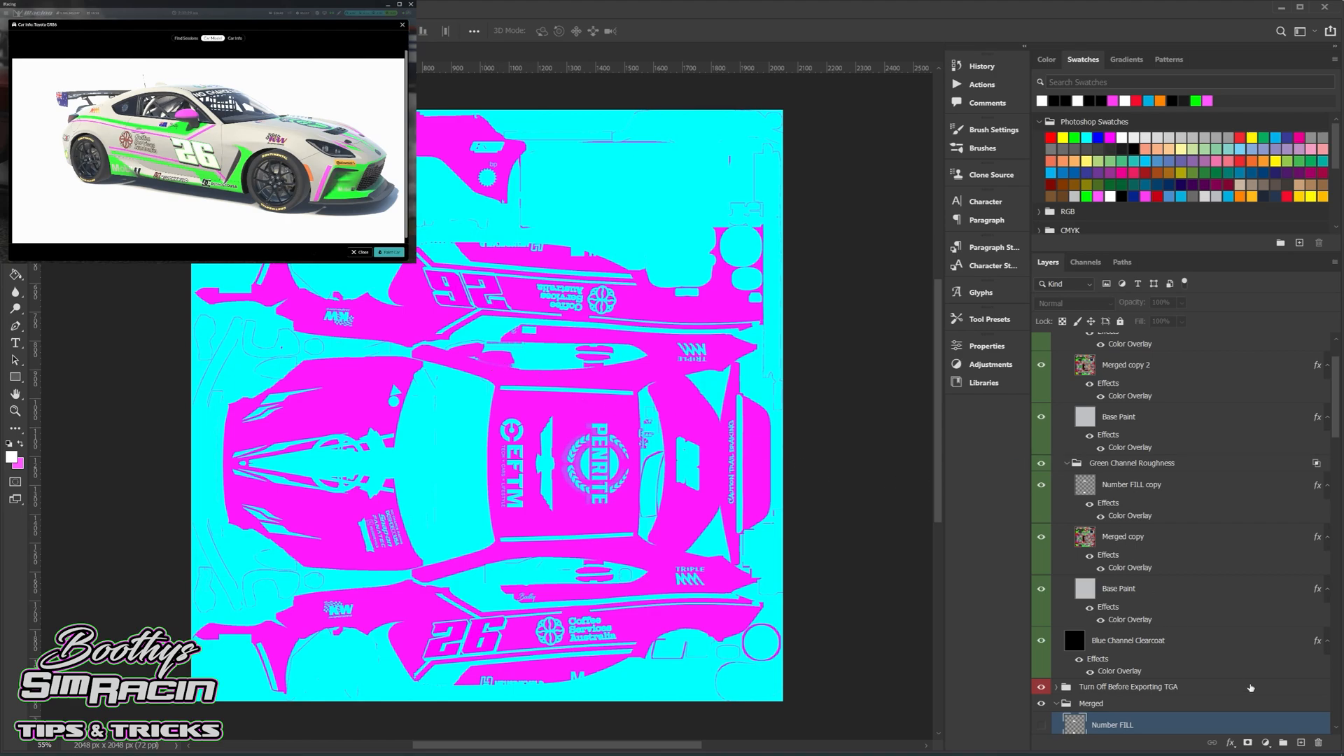
scroll("up", 3)
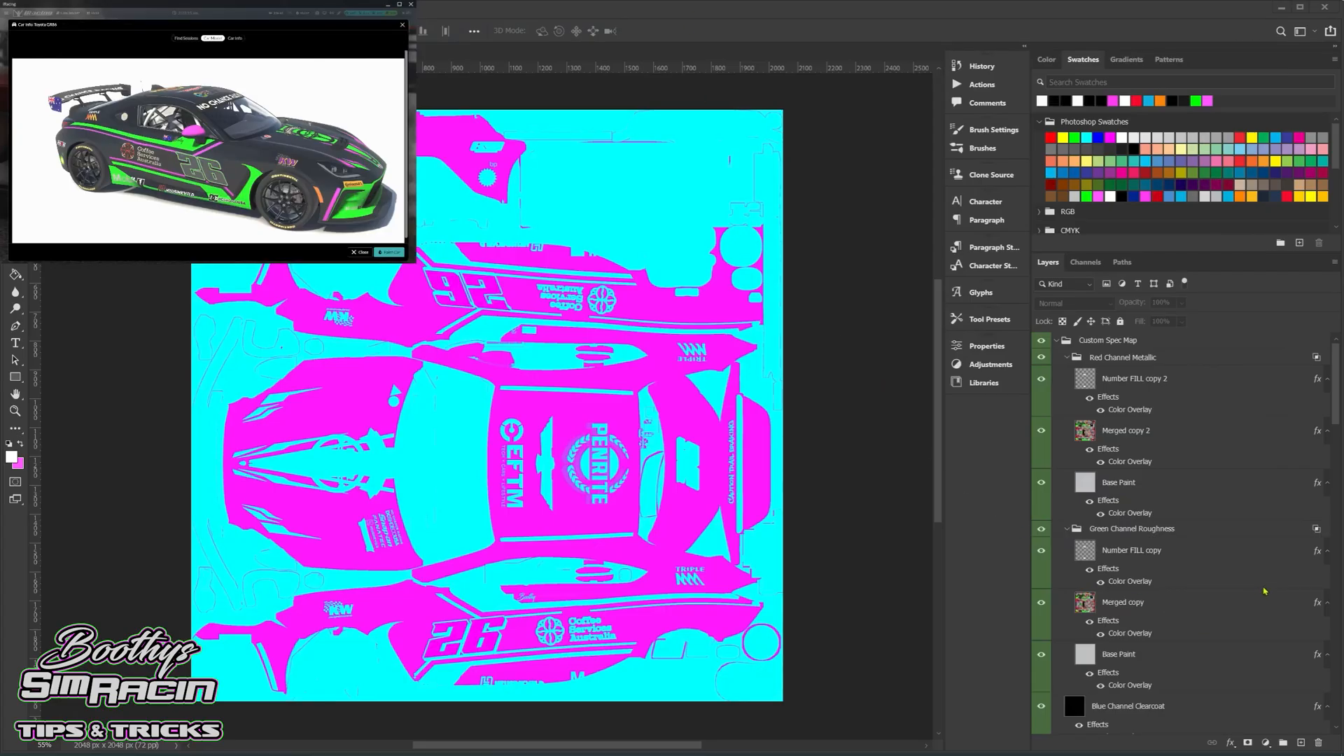
Edit the Blue Channel Clearcoat Color Overlay colour in the Color Picker, setting it to pure white
scroll("down", 3)
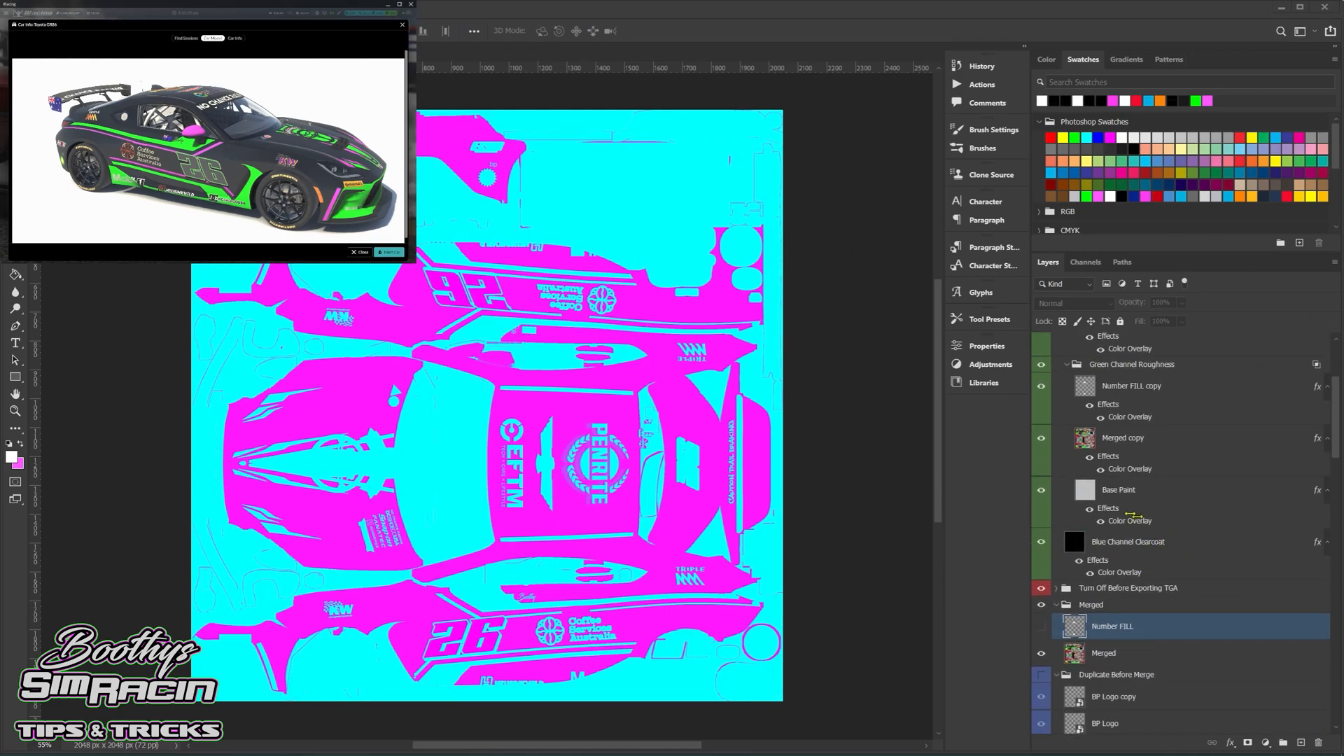
double_click(1127, 540)
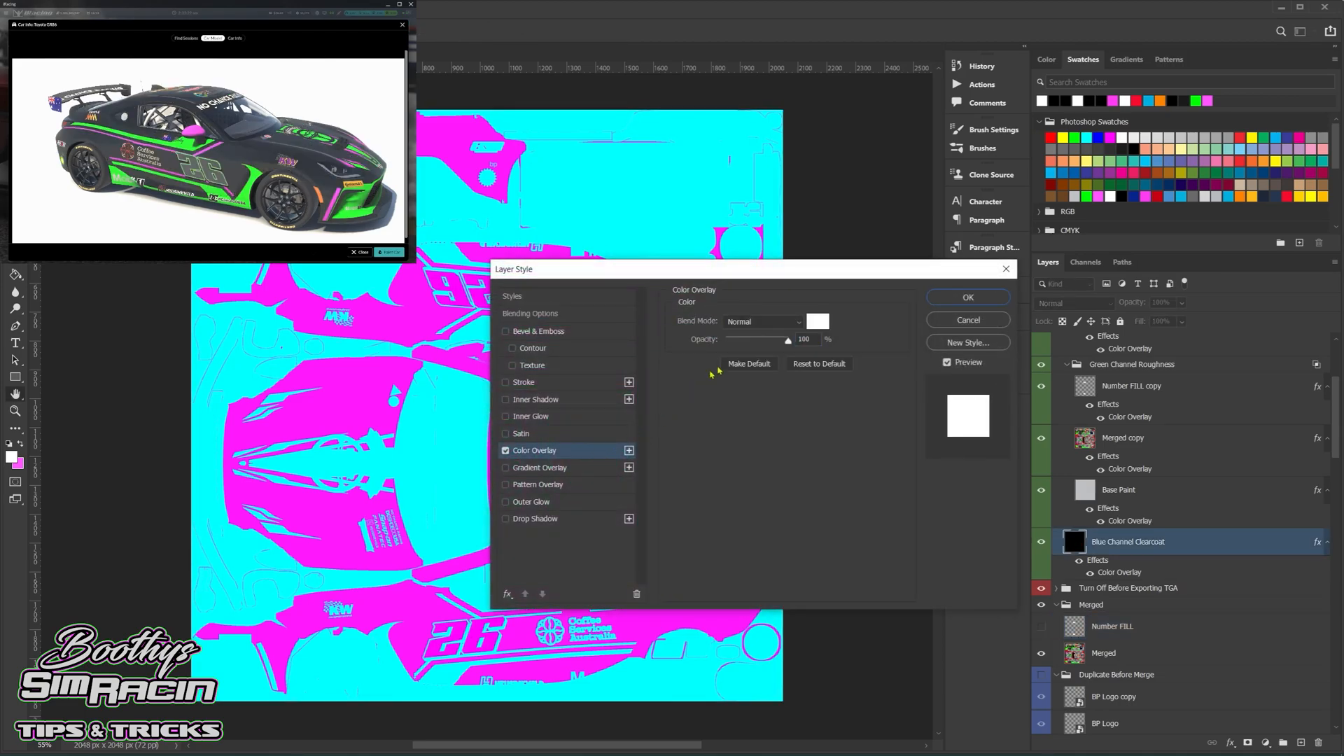
left_click(816, 321)
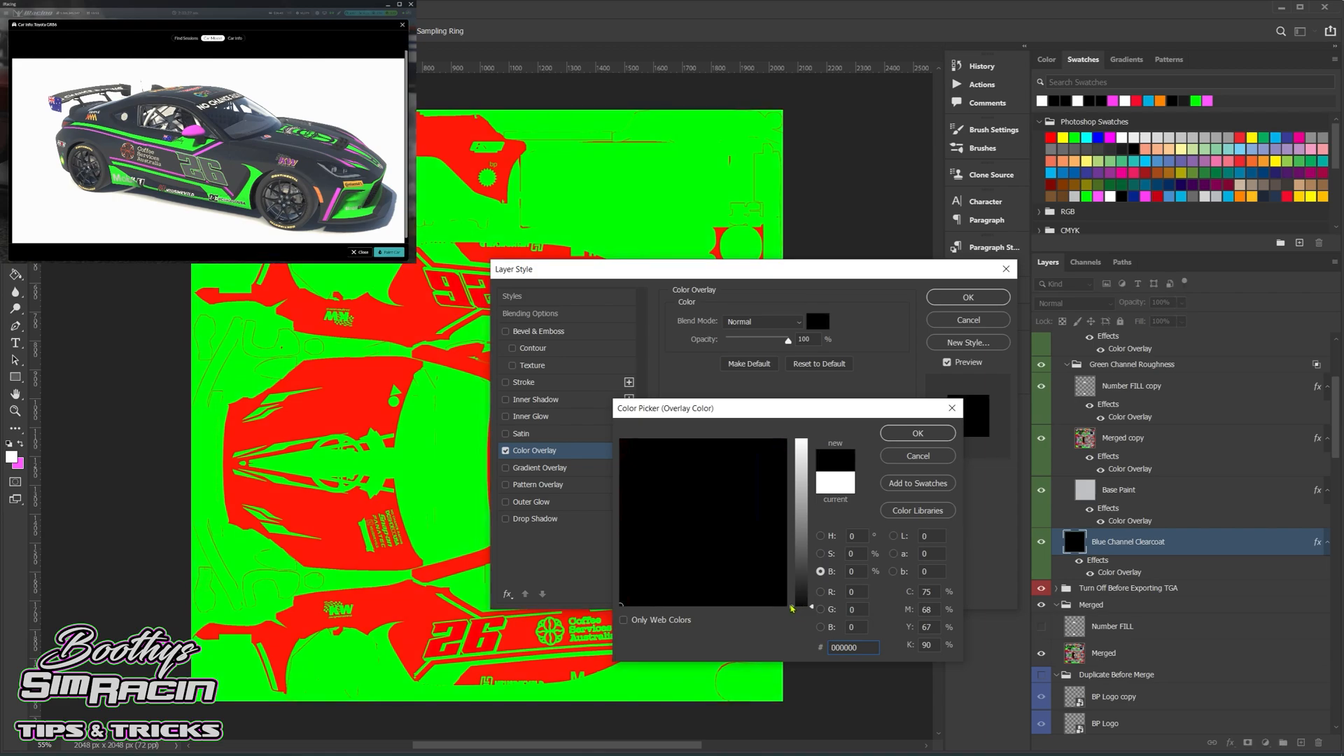
left_click(801, 440)
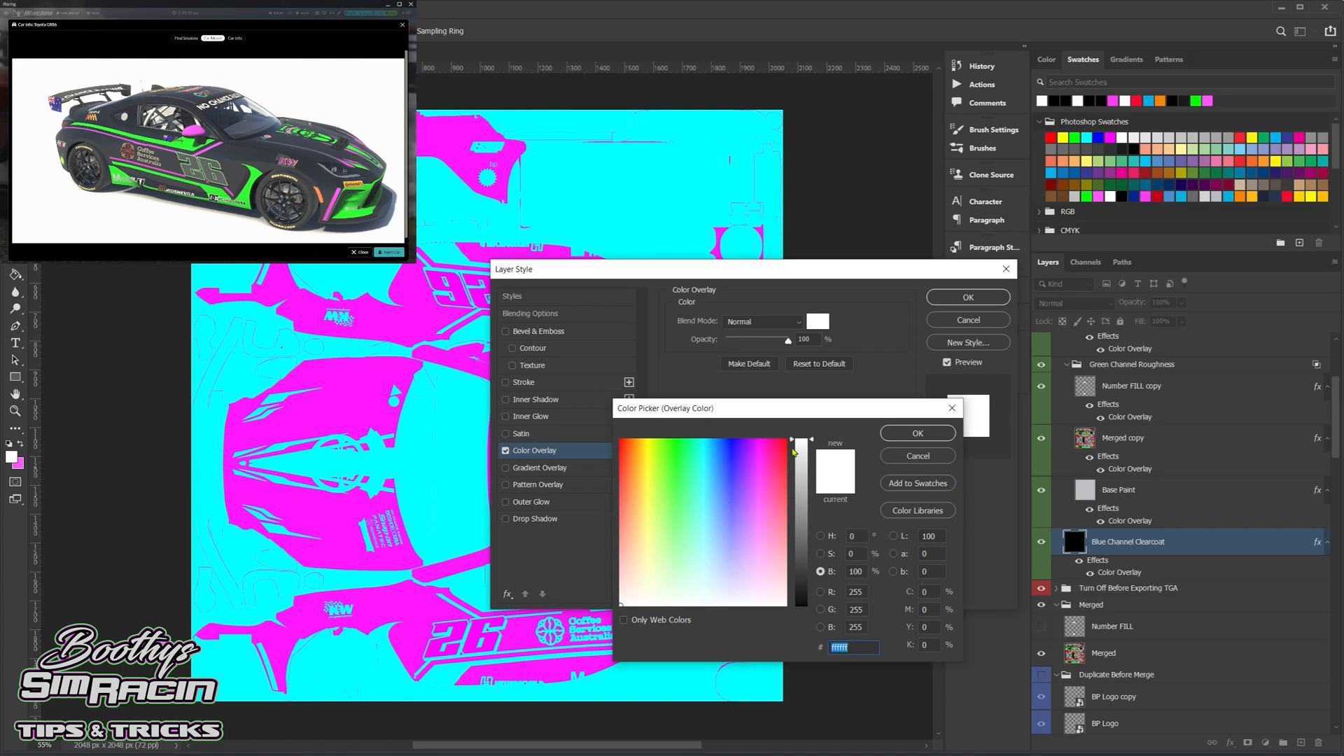
mouse_move(626, 429)
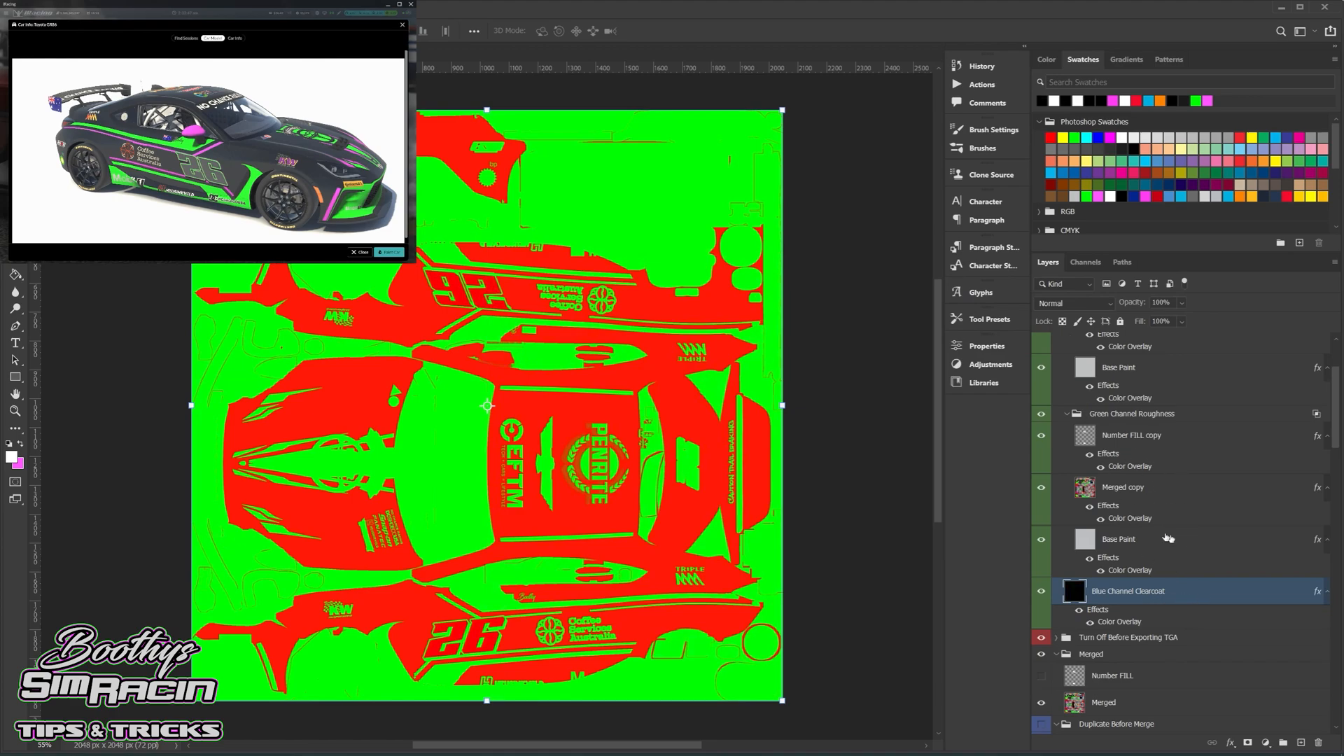
mouse_move(1158, 619)
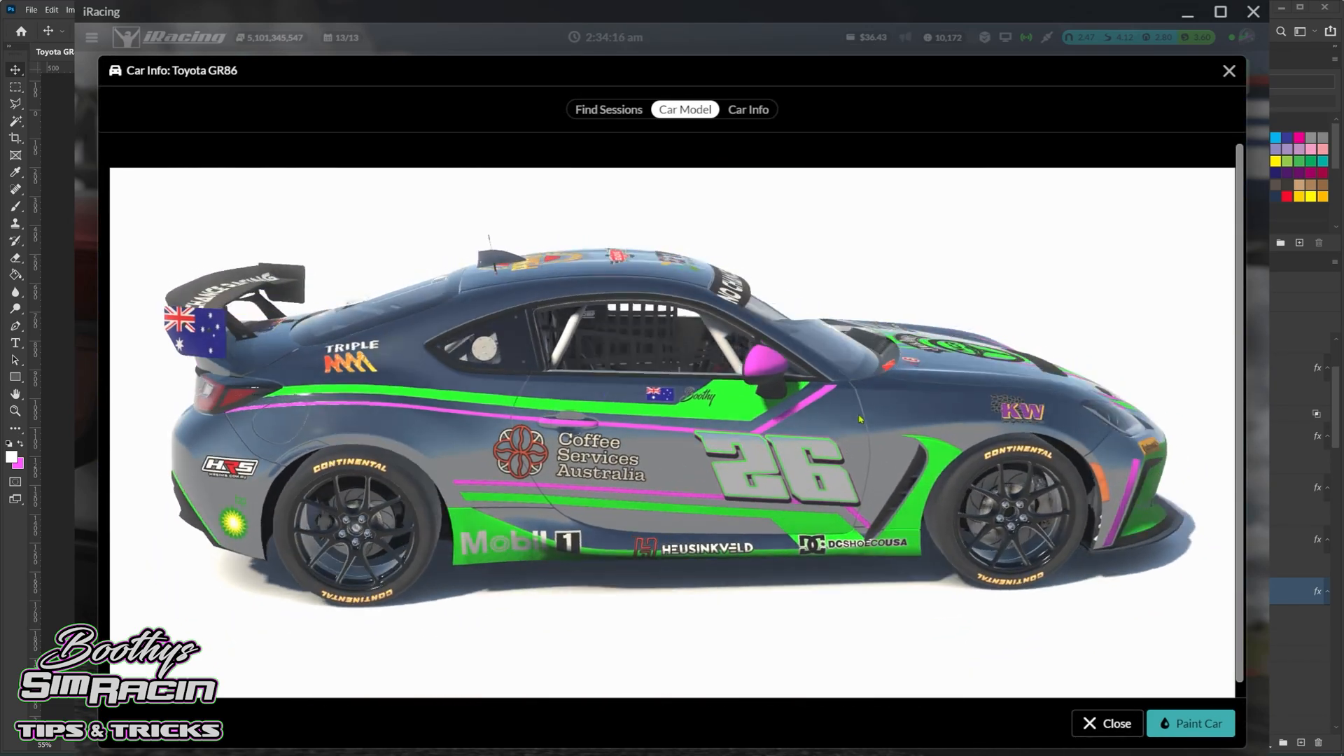
Rotate the Toyota GR86 model to view the No Chance Racing livery from the front
left_click_drag(771, 386, 514, 386)
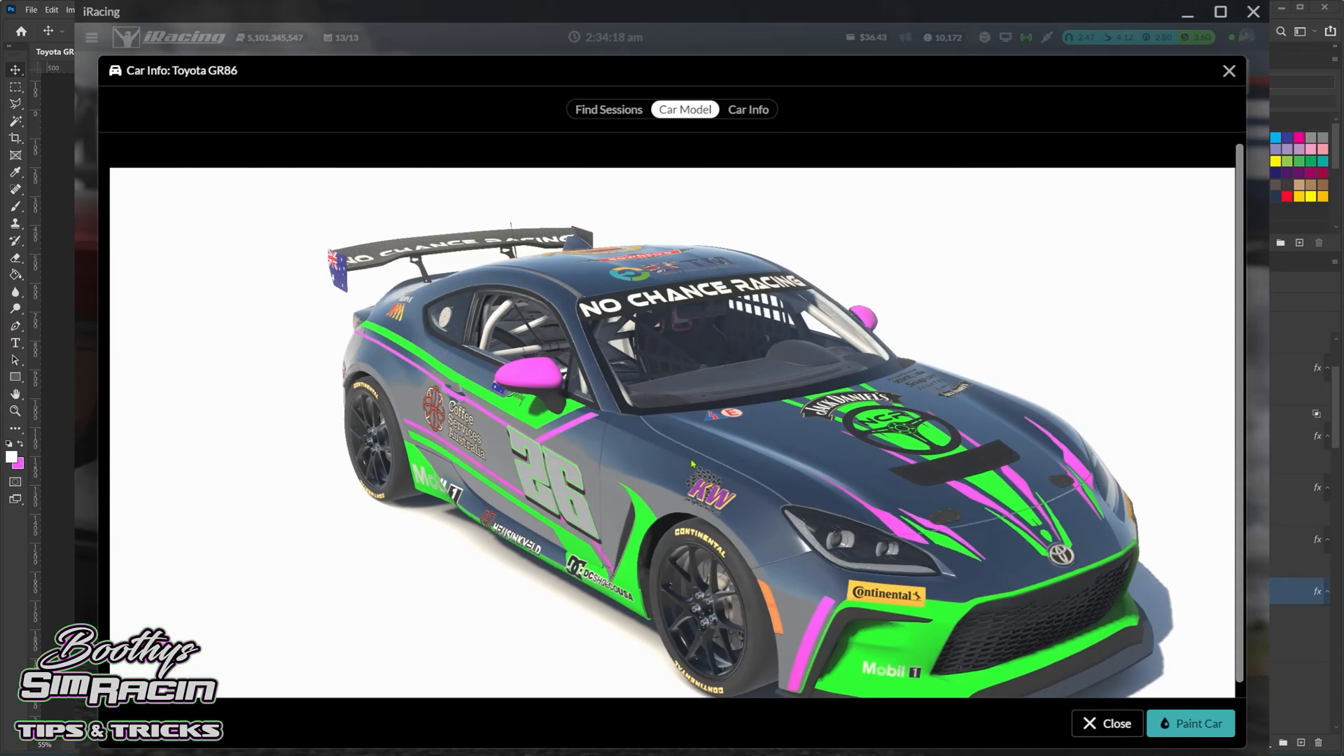